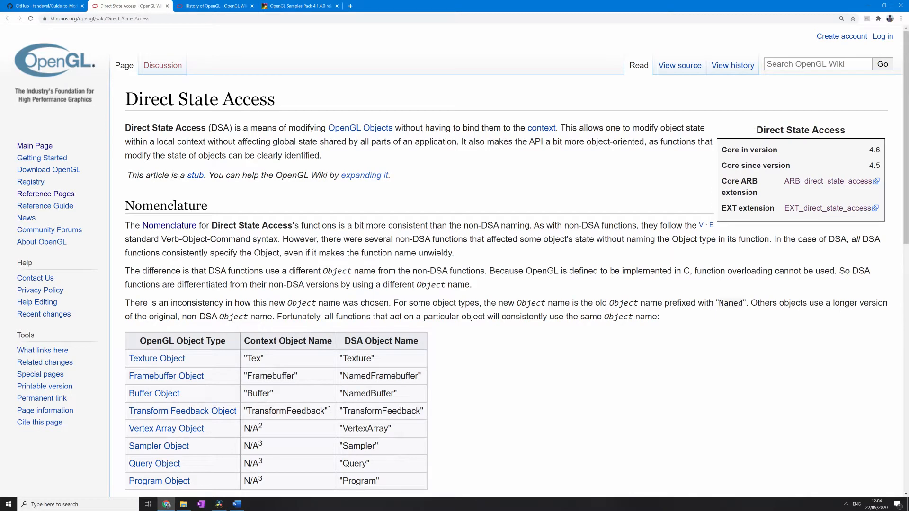
# Leave the Direct State Access wiki article for the Stack Overflow state-machine answer.
pyautogui.click(214, 6)
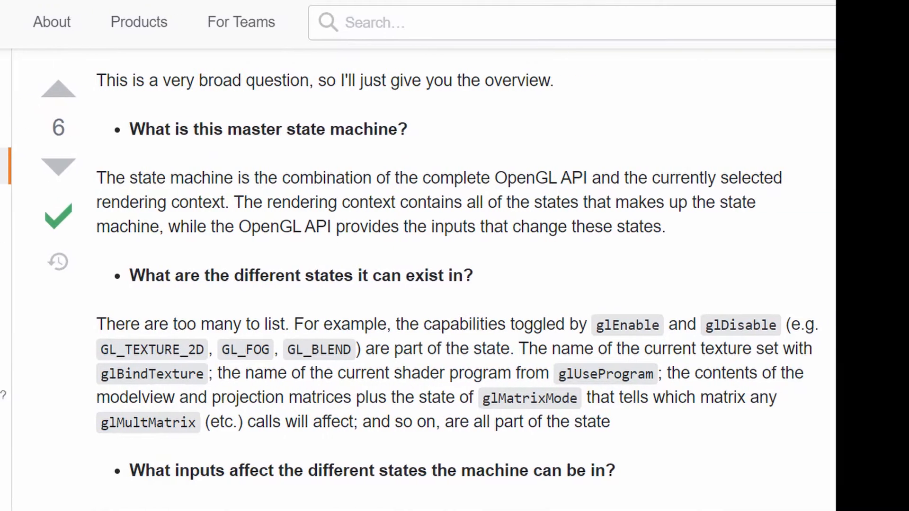
# Scroll through the state-machine answer down to its scenegraph explanation.
pyautogui.scroll(-3)
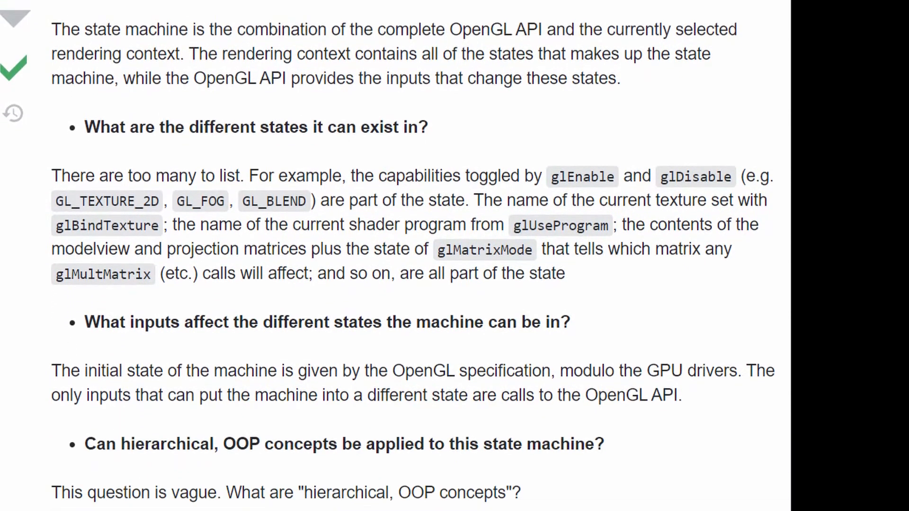
pyautogui.scroll(-3)
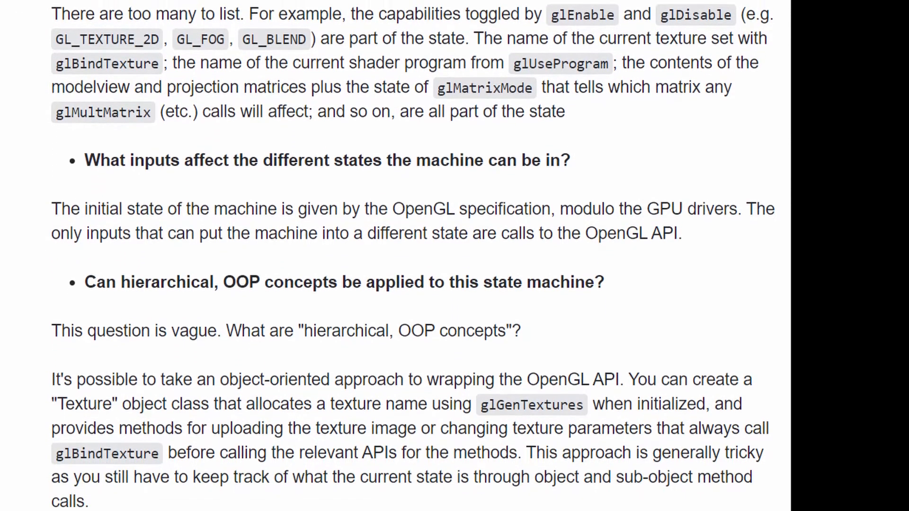
pyautogui.scroll(-3)
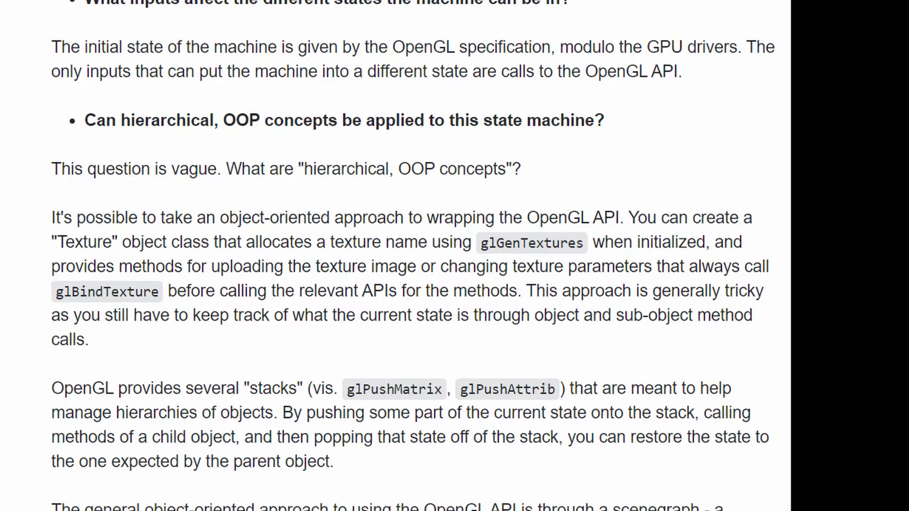
pyautogui.scroll(-3)
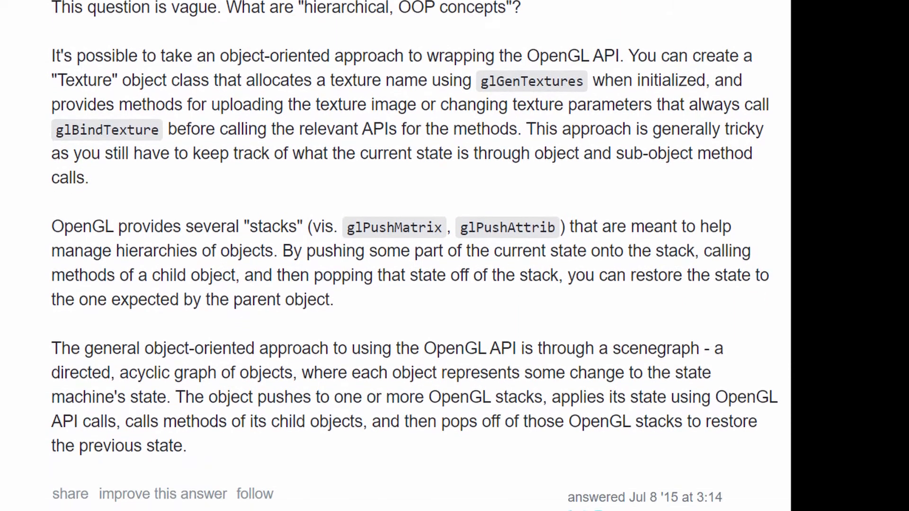
pyautogui.scroll(-3)
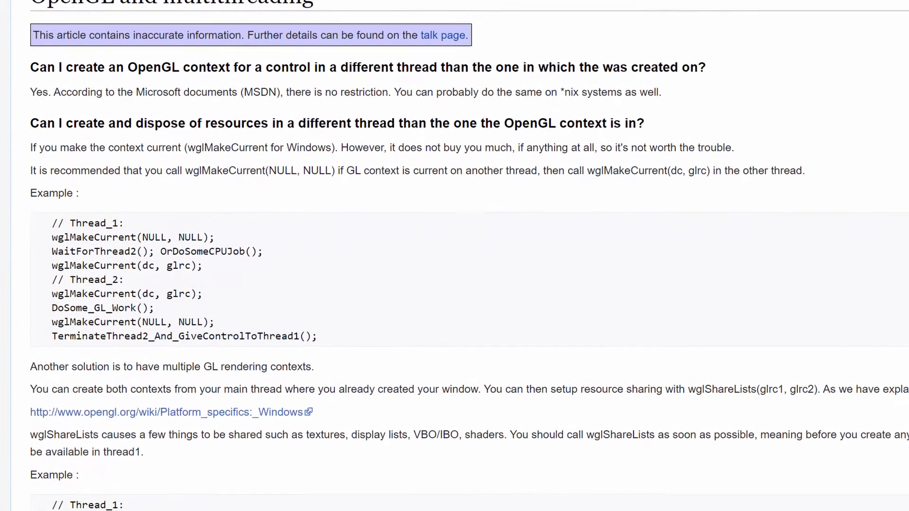
# Scroll the OpenGL multithreading article down to its shared-context code example.
pyautogui.scroll(-3)
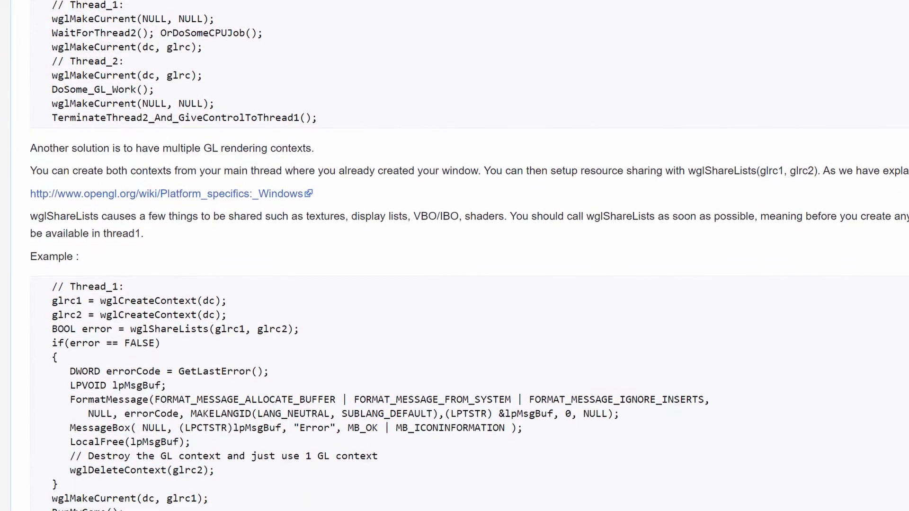
pyautogui.scroll(-3)
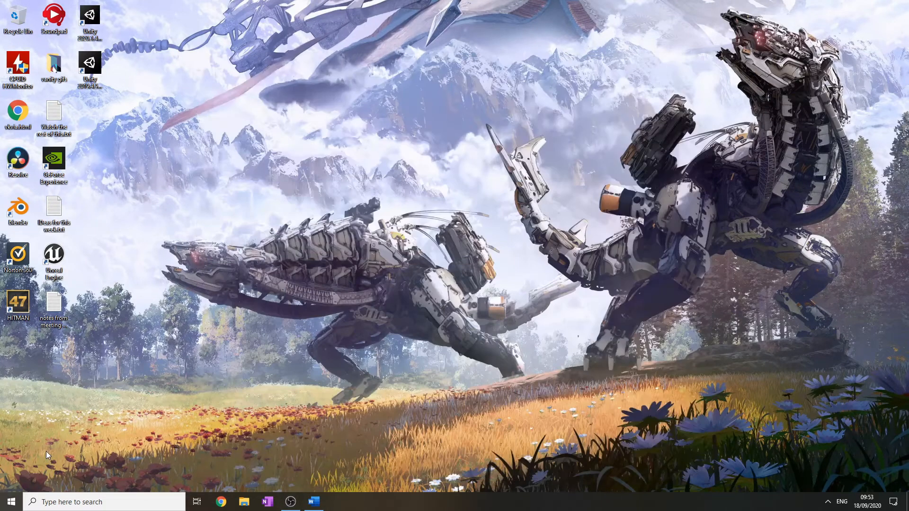
# Launch Chrome in a Guest session and open GitHub from the search results.
pyautogui.click(220, 501)
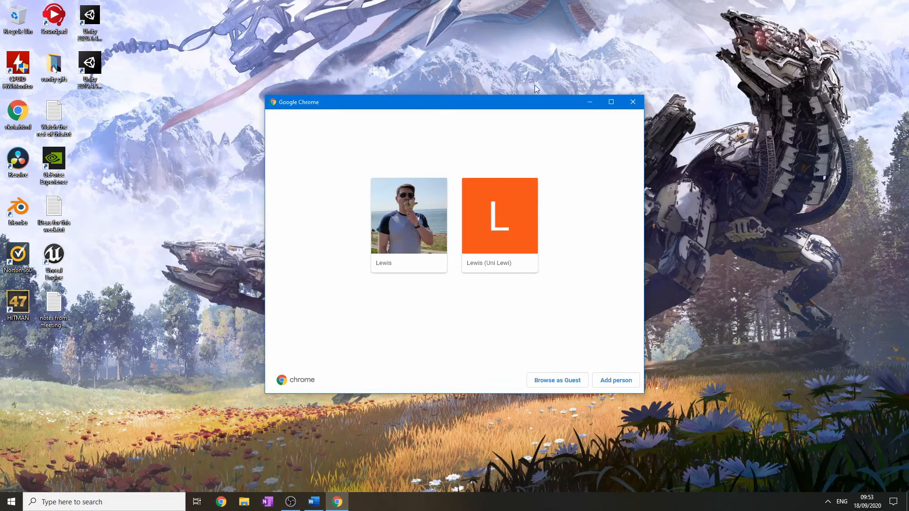
pyautogui.click(555, 380)
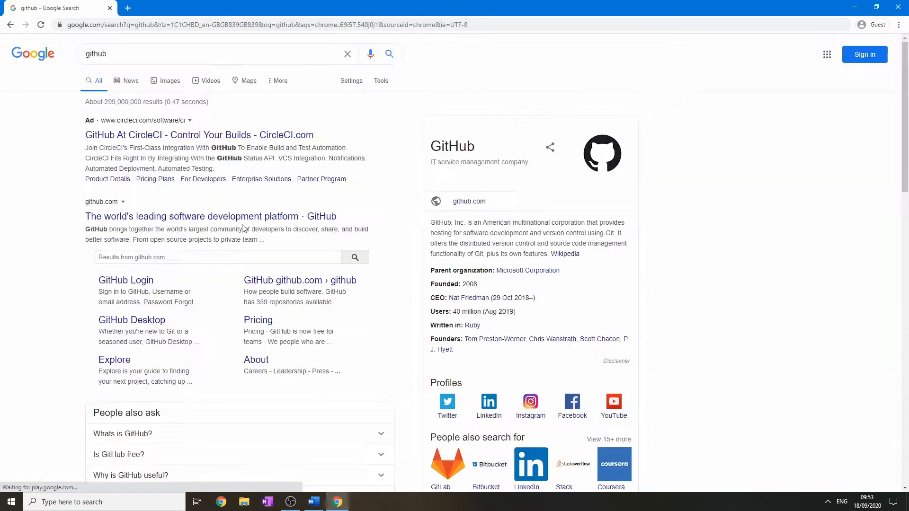
pyautogui.click(192, 216)
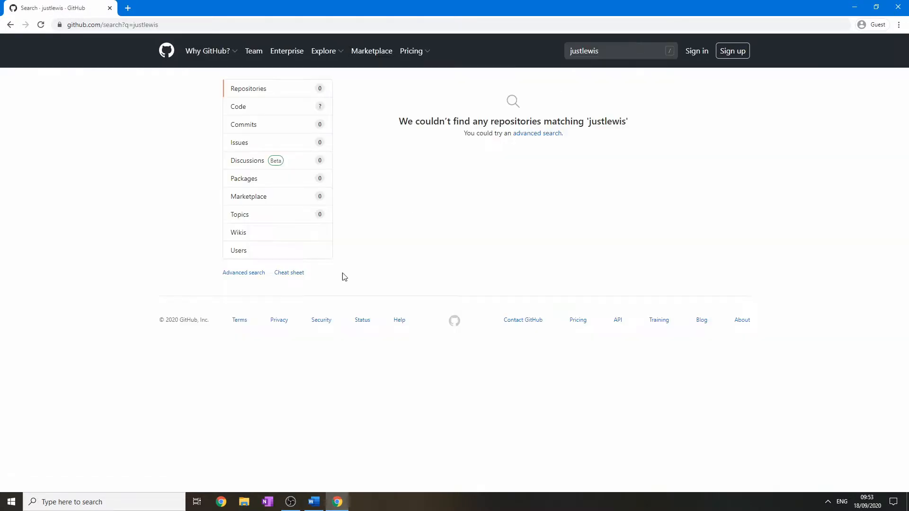
# Find the JustLewis profile and download the OpenGLTemplate repository as a ZIP.
pyautogui.click(238, 250)
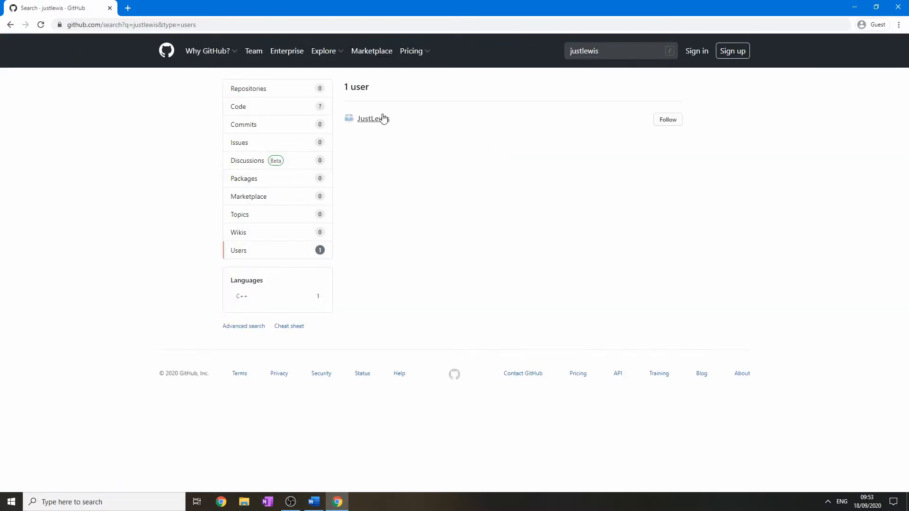
pyautogui.click(371, 119)
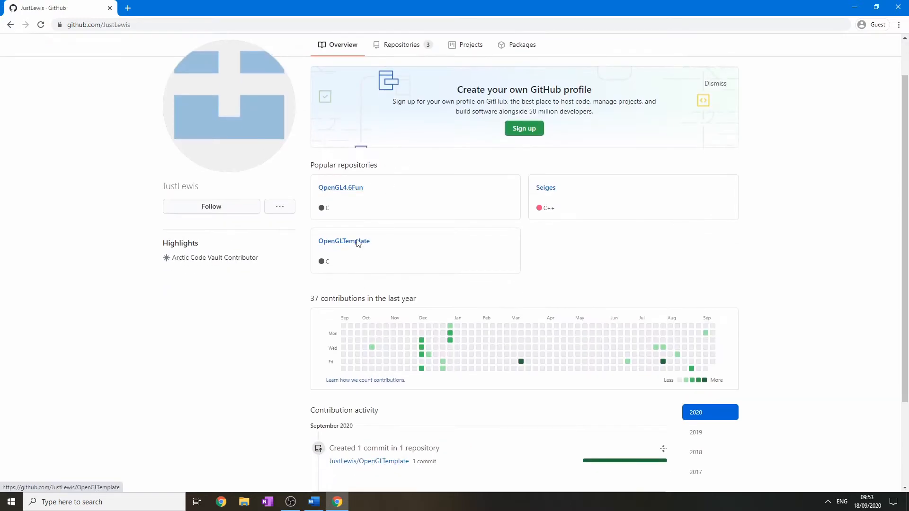
pyautogui.click(344, 241)
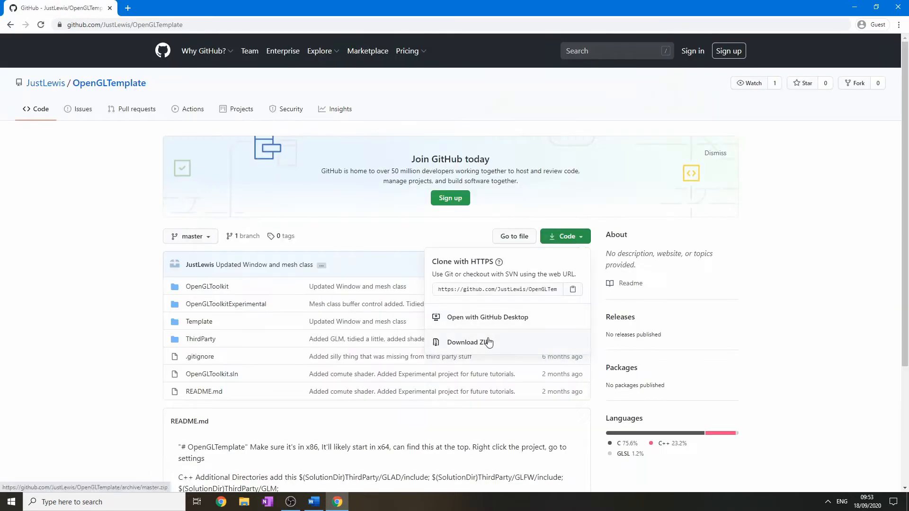
pyautogui.click(468, 342)
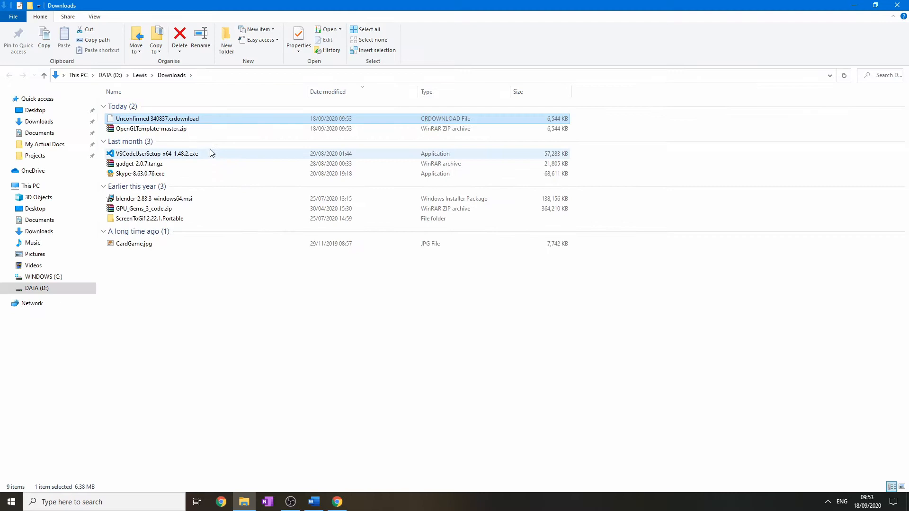
# Extract OpenGLTemplate-master.zip and load OpenGLToolkit.sln in Visual Studio 2019.
pyautogui.rightClick(151, 129)
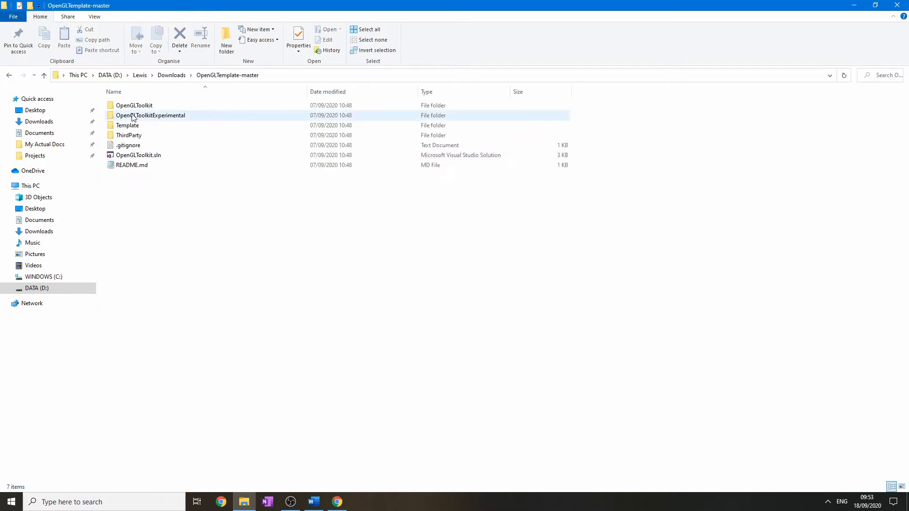
pyautogui.doubleClick(137, 155)
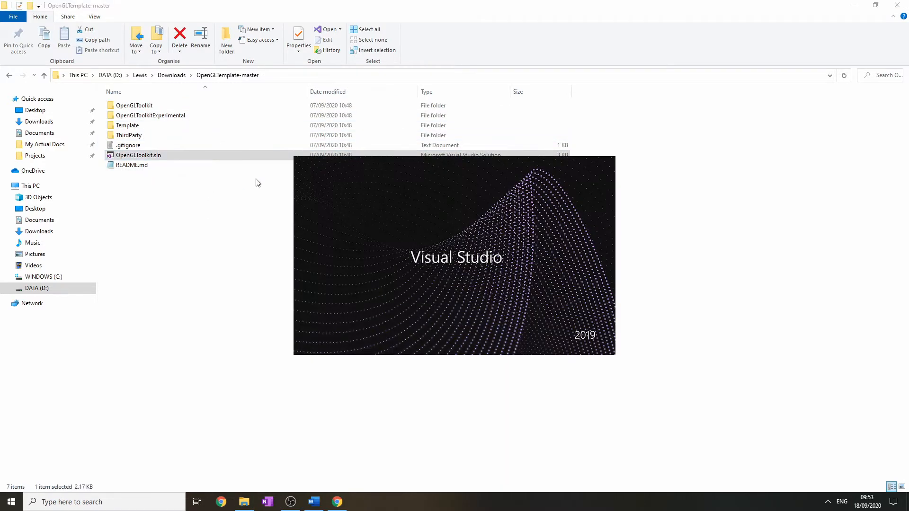
pyautogui.moveTo(219, 150)
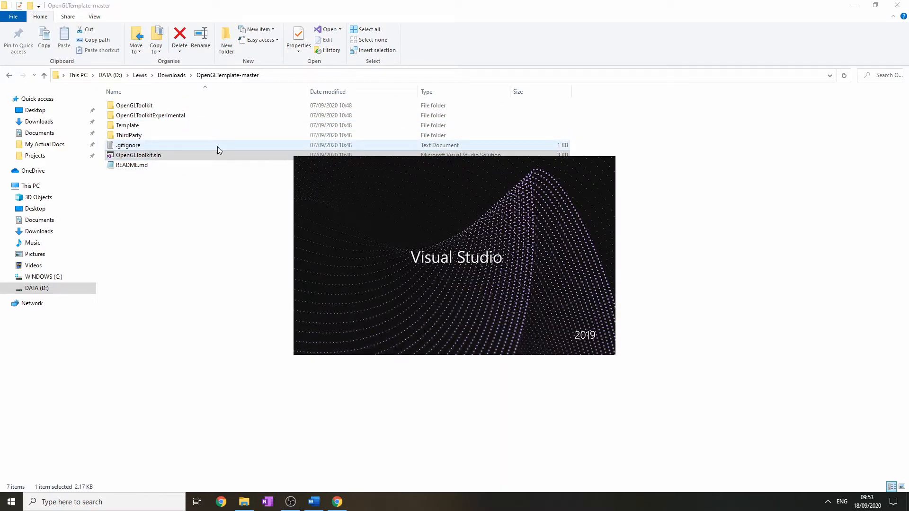
pyautogui.doubleClick(138, 155)
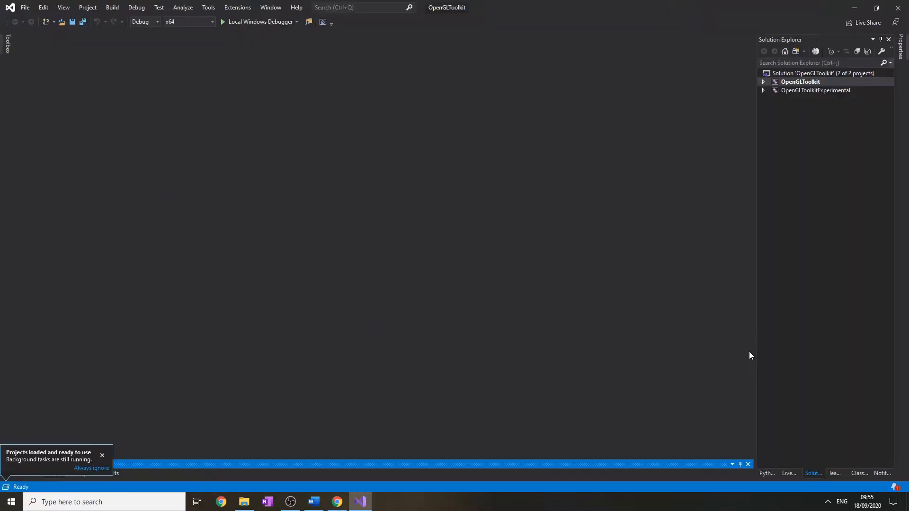
# Open OpenGLToolkit.cpp from Source Files, run it, and close the blue-triangle window.
pyautogui.click(763, 82)
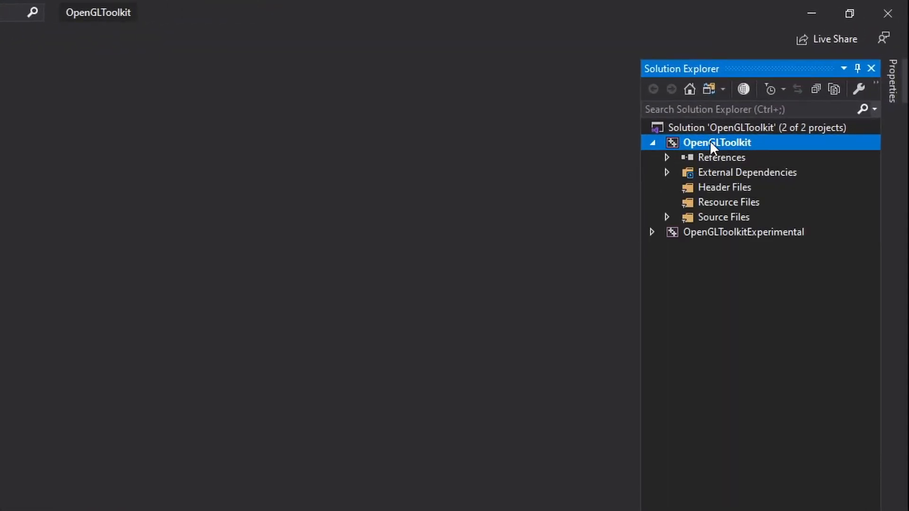
pyautogui.click(667, 216)
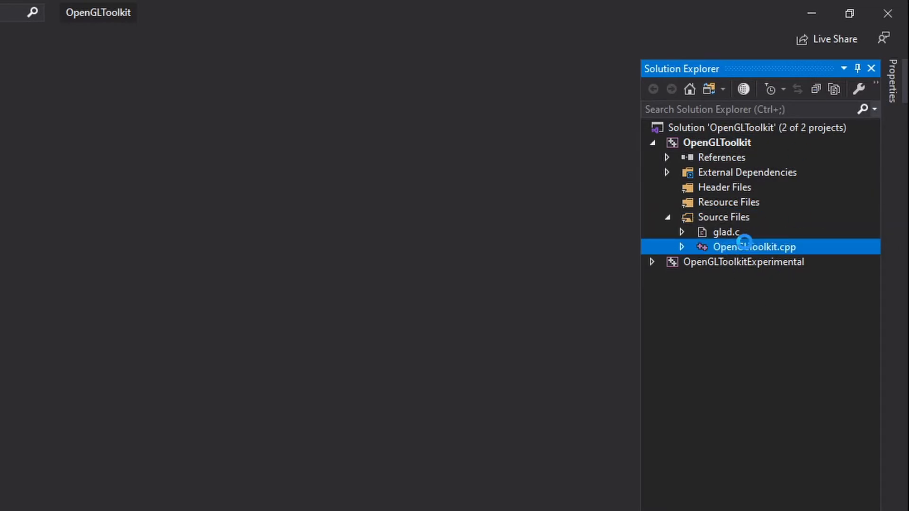
pyautogui.doubleClick(753, 246)
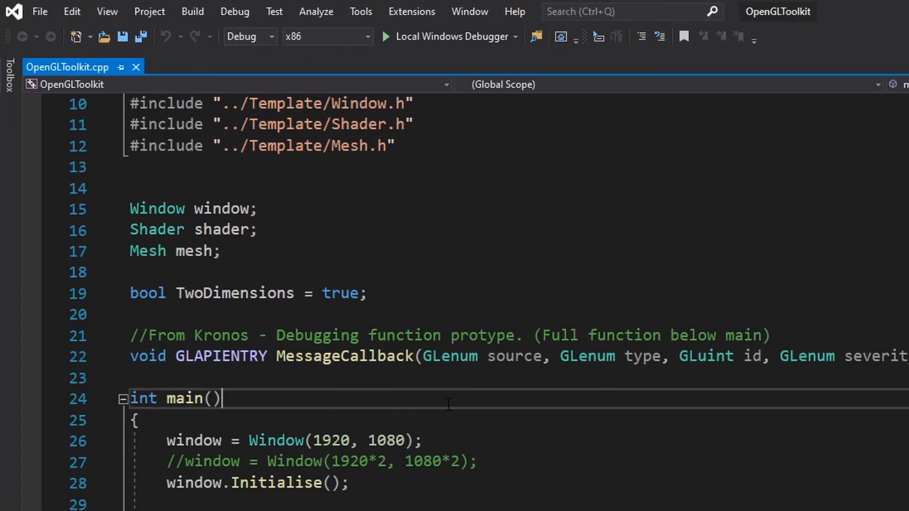
pyautogui.scroll(-3)
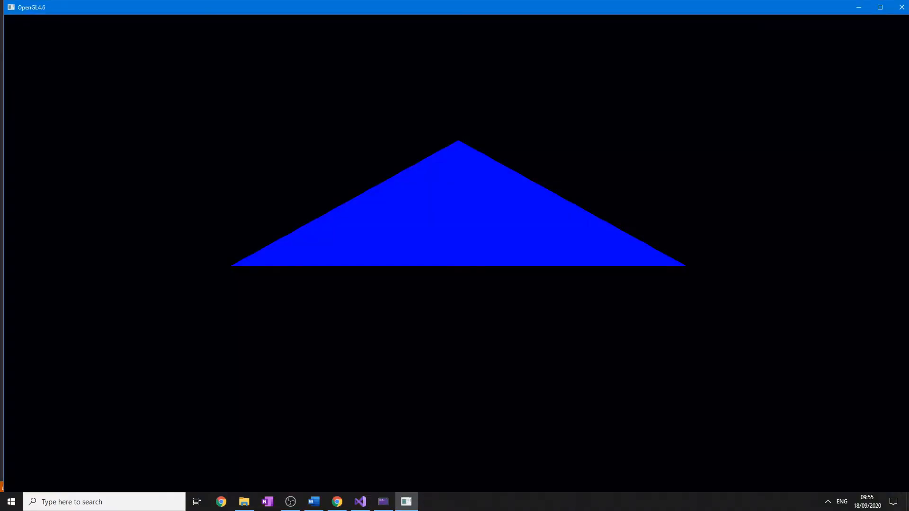
pyautogui.click(359, 501)
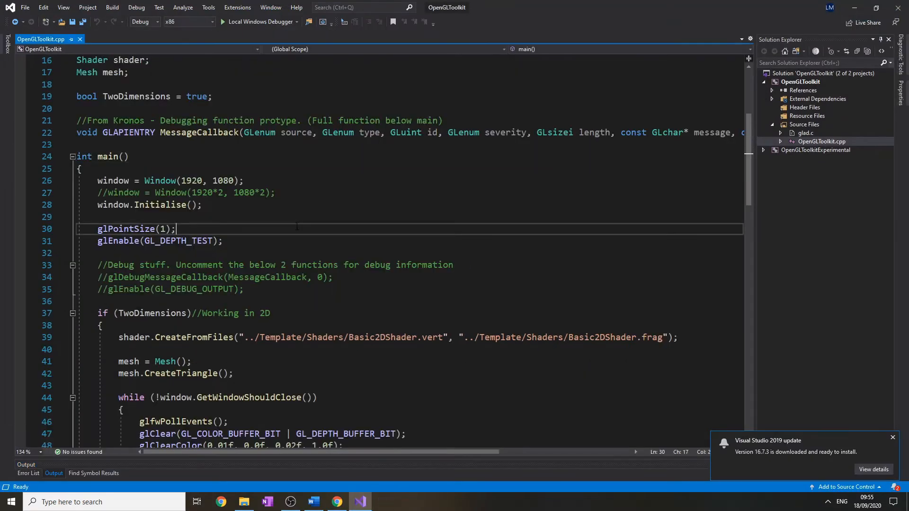
# Add an if (GL_ARB_direct_state_access) check around the window initialisation.
pyautogui.press('enter')
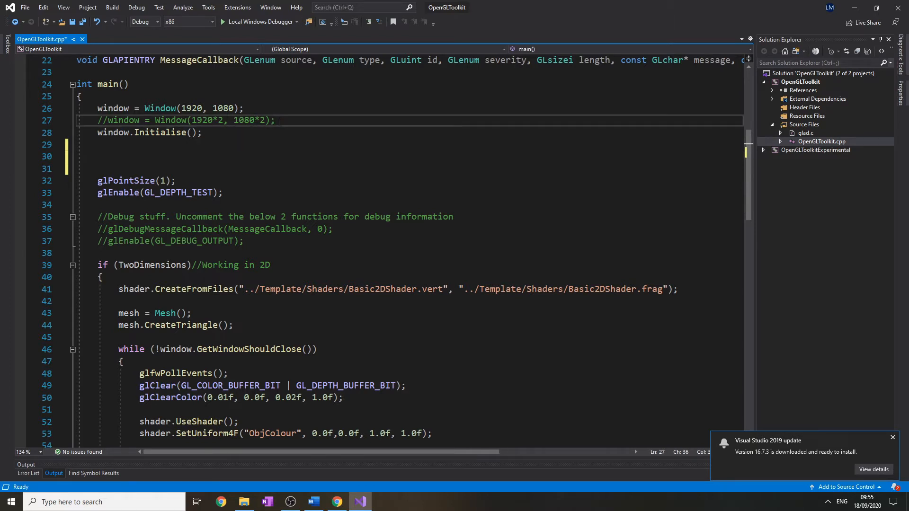
pyautogui.press('enter')
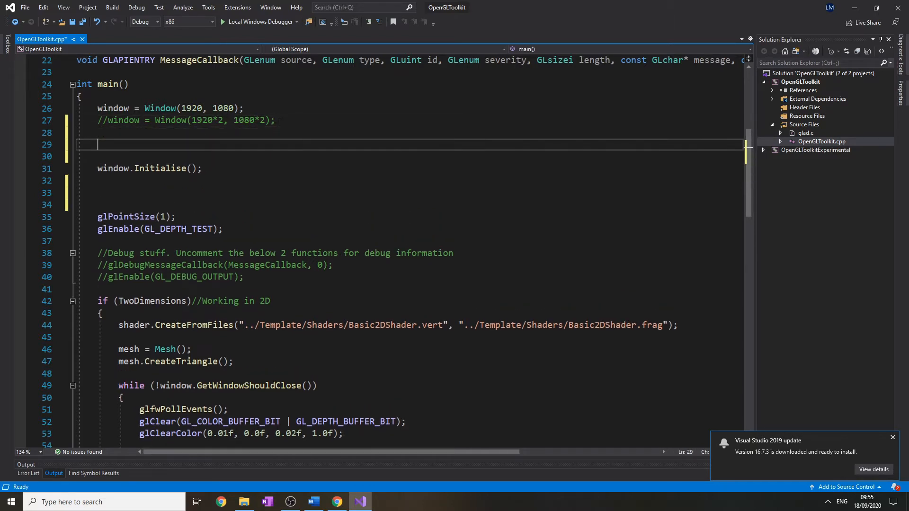
pyautogui.write('if(')
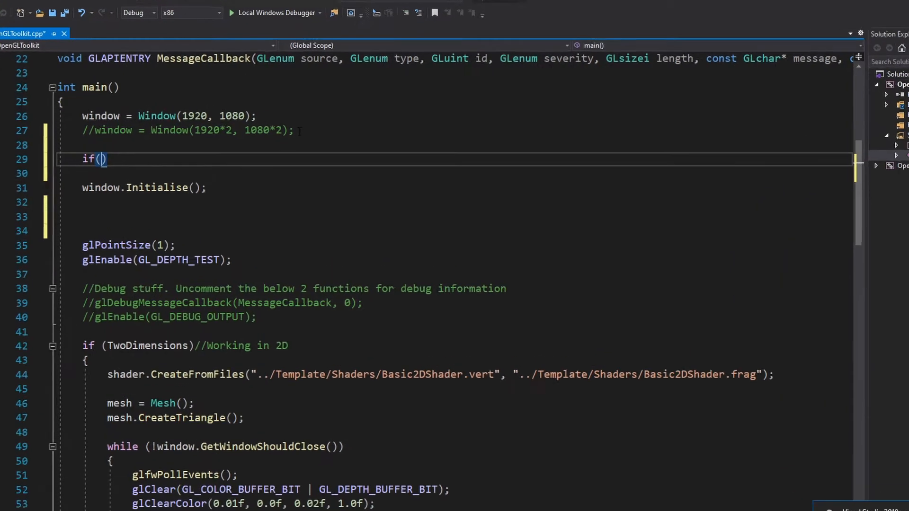
pyautogui.write('GL_')
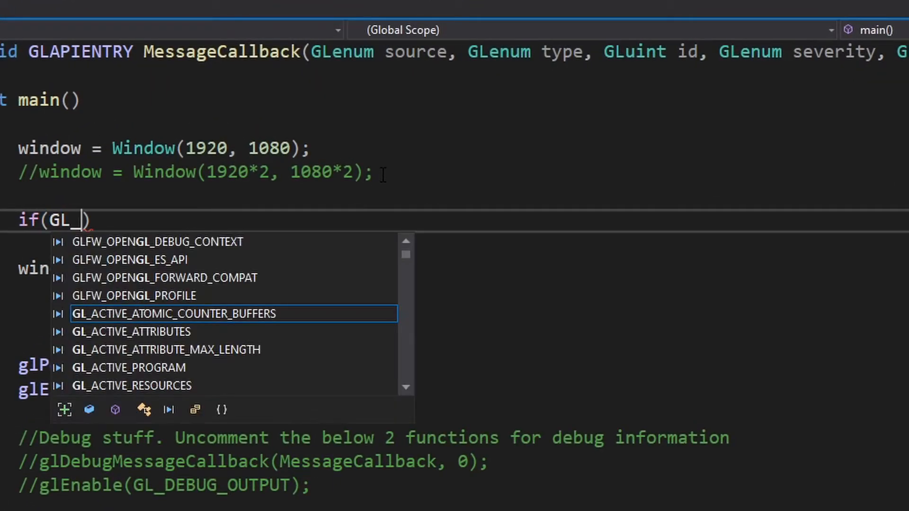
pyautogui.write('ARB_')
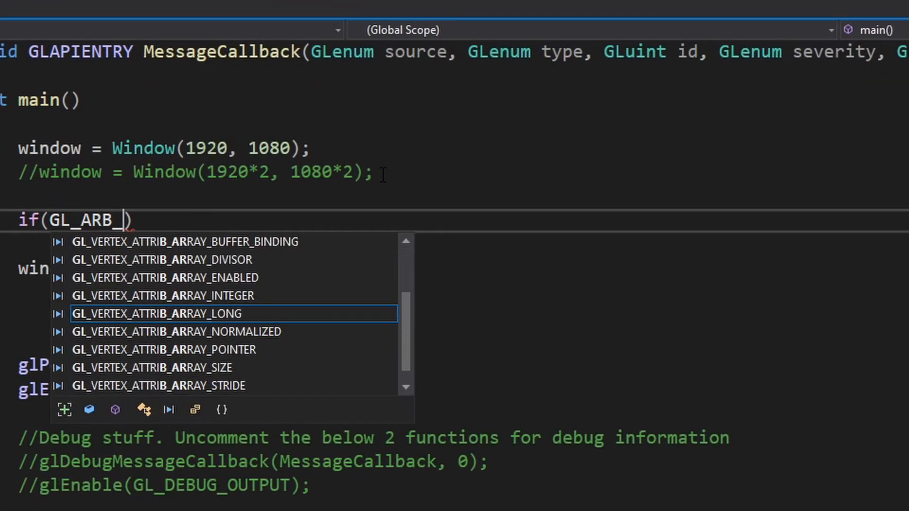
pyautogui.write('direct_')
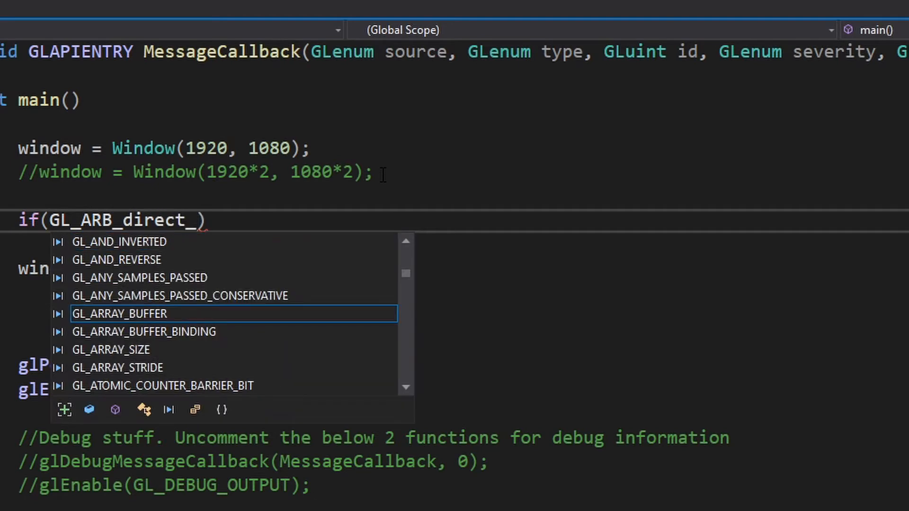
pyautogui.write('state_access')
pyautogui.write('{')
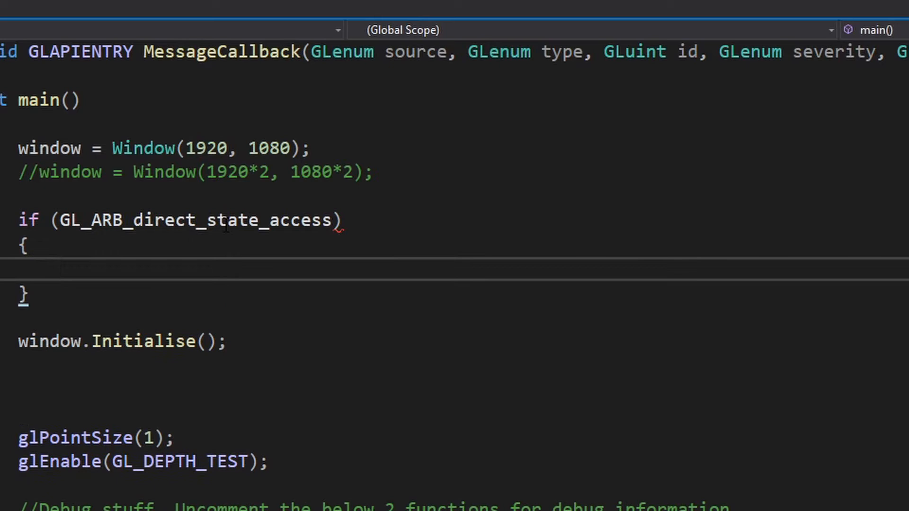
pyautogui.doubleClick(191, 219)
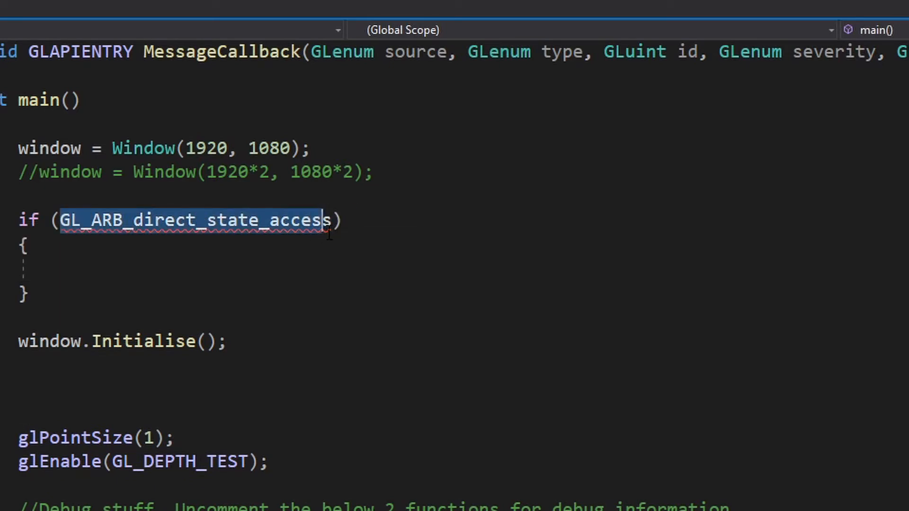
# Print "Hello we have direct state access" with std::cout inside the if block.
pyautogui.click(61, 271)
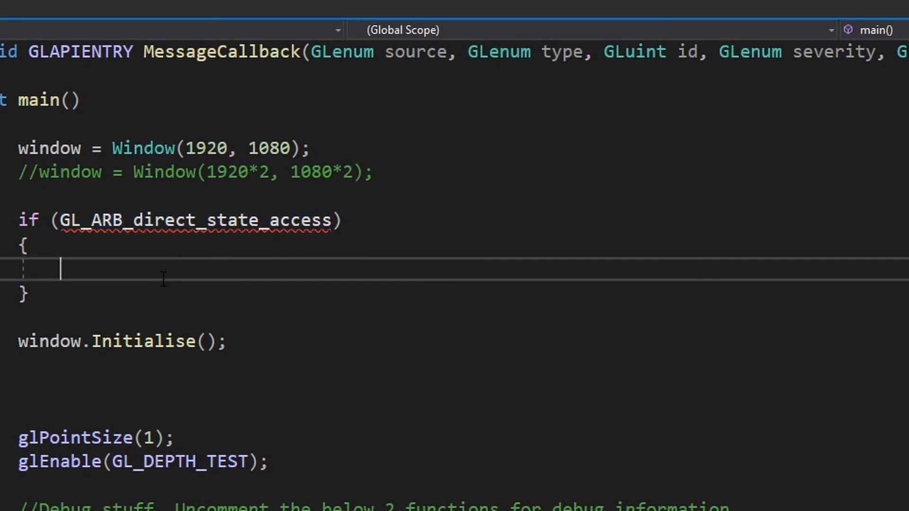
pyautogui.write('std::cout')
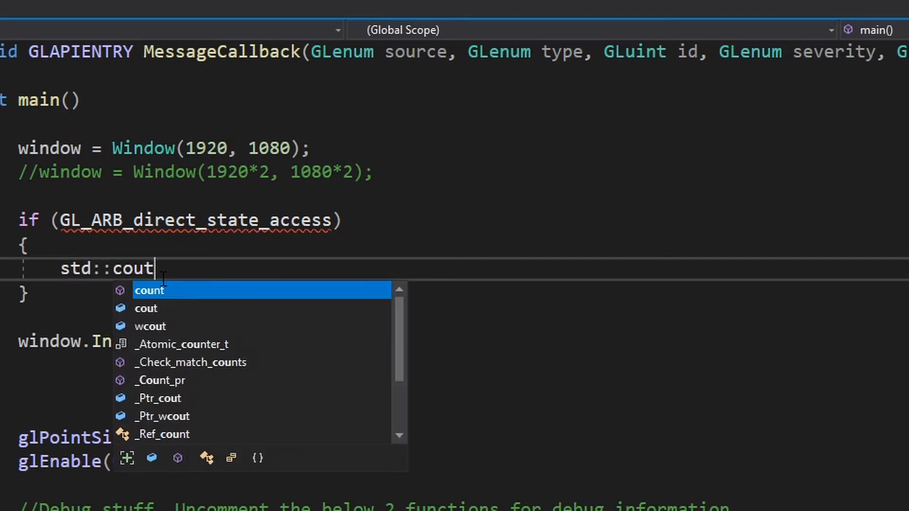
pyautogui.write('<< "Hello we')
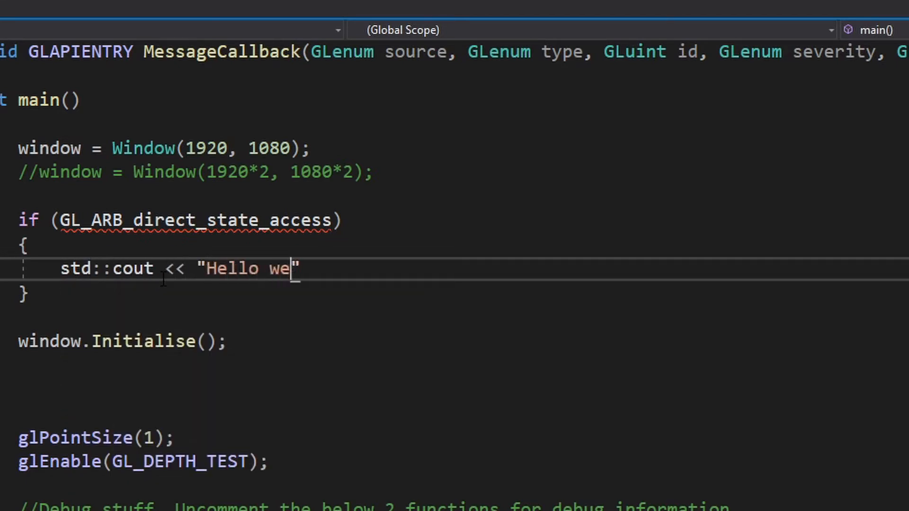
pyautogui.write('have direct state ac')
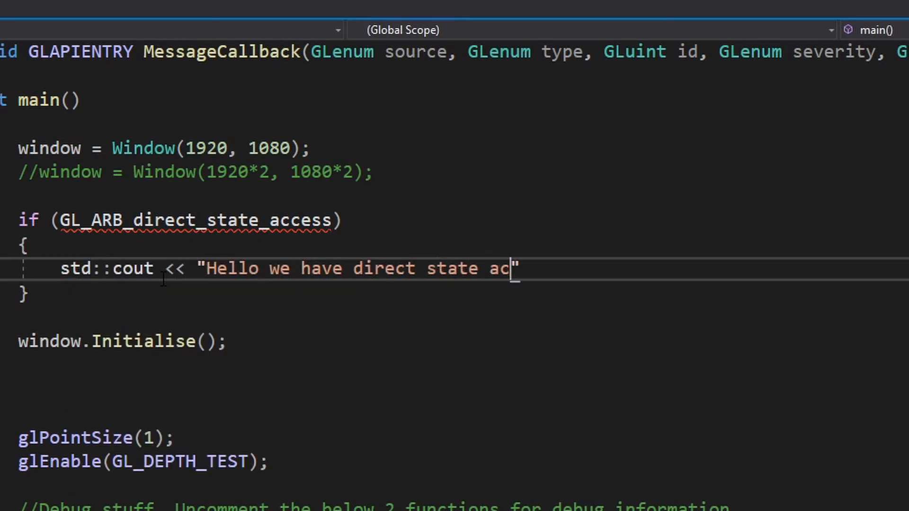
pyautogui.write('cess" << std::')
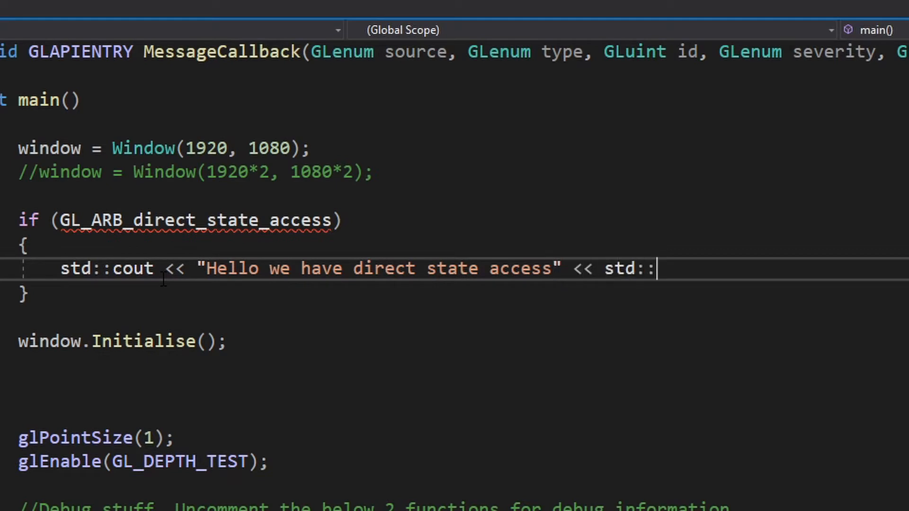
pyautogui.write('endl;')
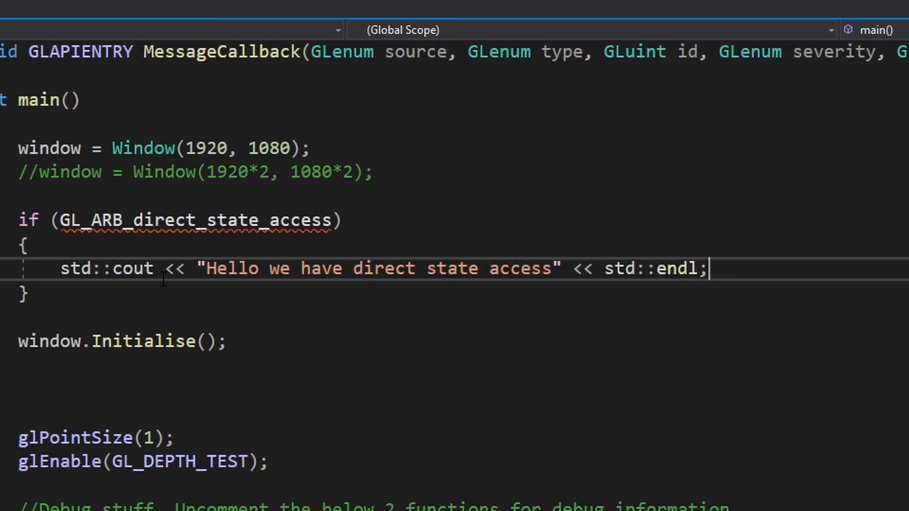
# Add an else block printing a "DO NOT HAVE" version of the message.
pyautogui.write('else')
pyautogui.write('{')
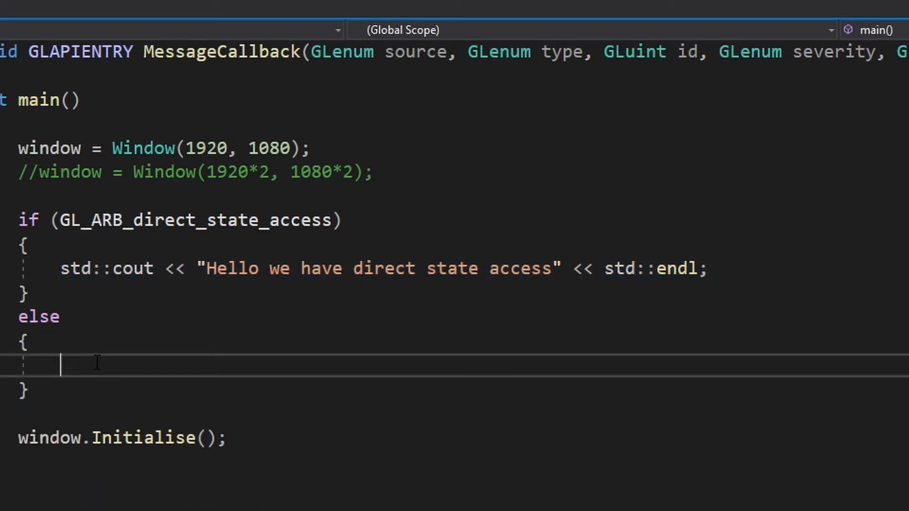
pyautogui.write('std::cout << "Hello we have direct state access" << std::endl;')
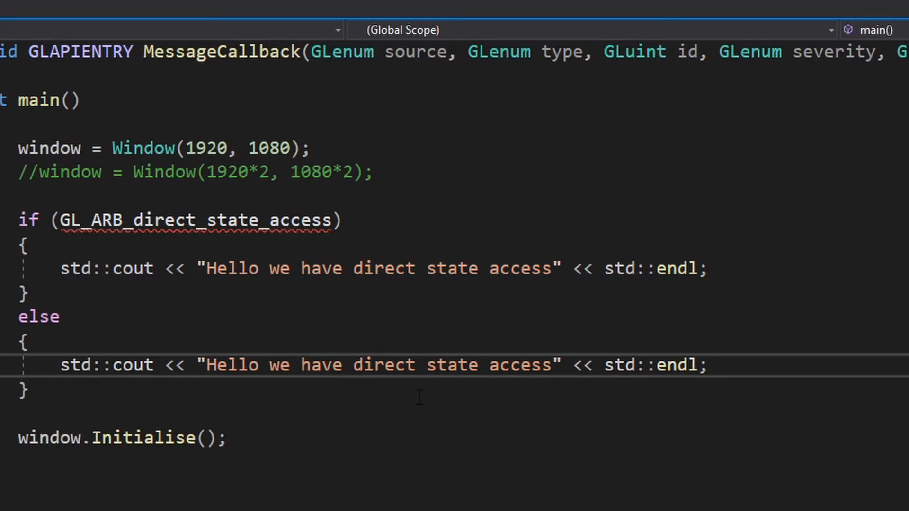
pyautogui.write('DO NOT HAVE')
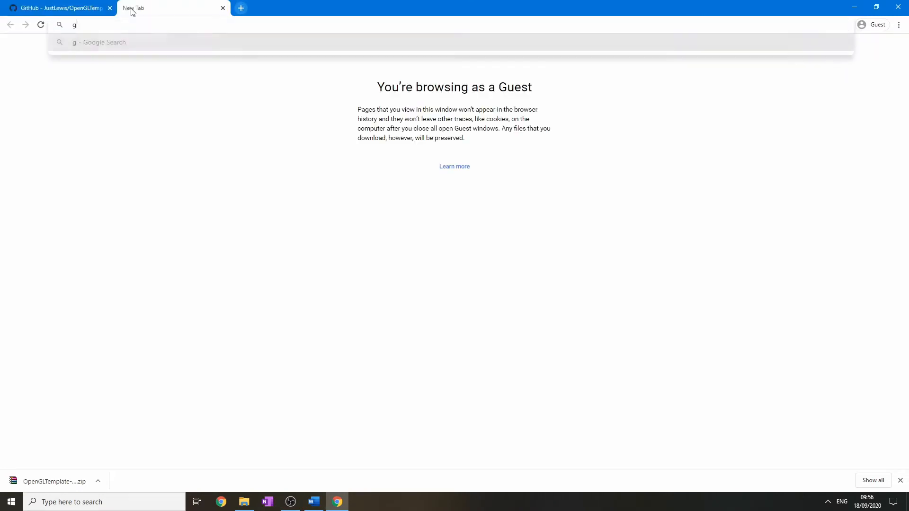
# Search Google for "glad gl" and open the glad.dav1d.de loader-generator page.
pyautogui.write('lad gl')
pyautogui.press('Return')
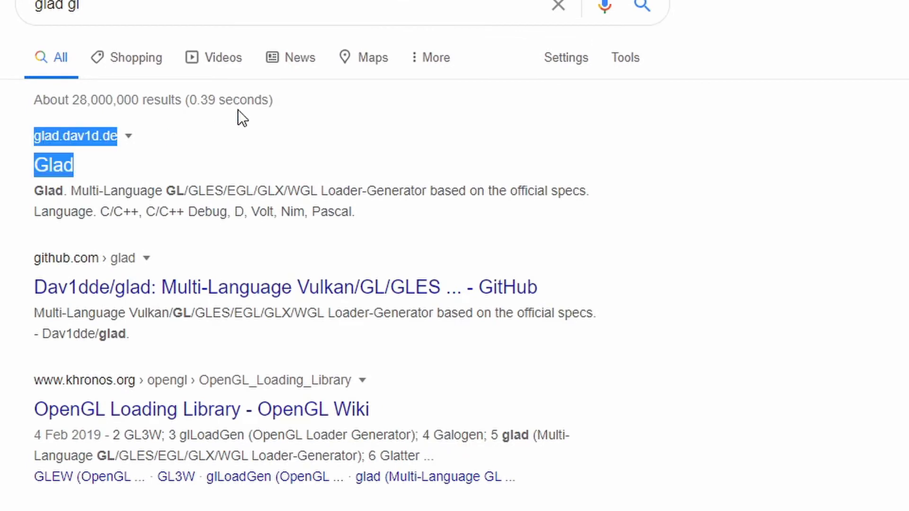
pyautogui.click(53, 165)
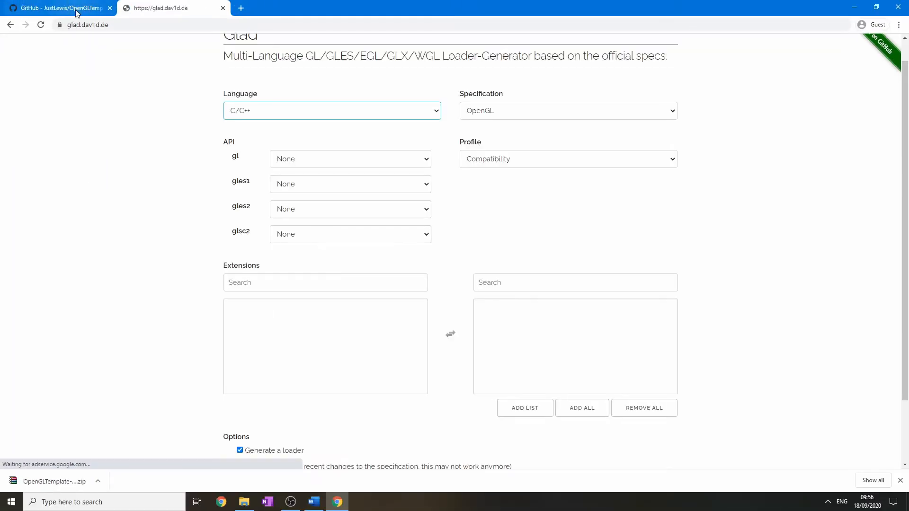
pyautogui.scroll(3)
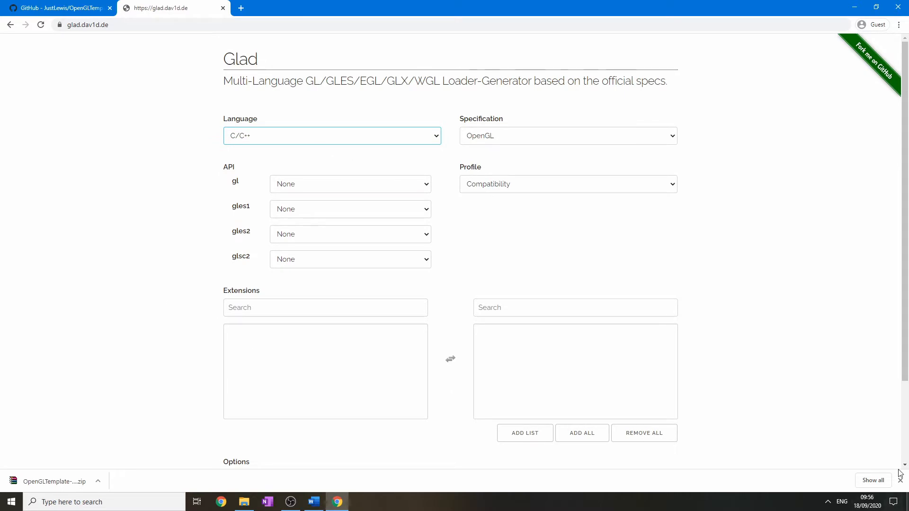
pyautogui.moveTo(196, 85)
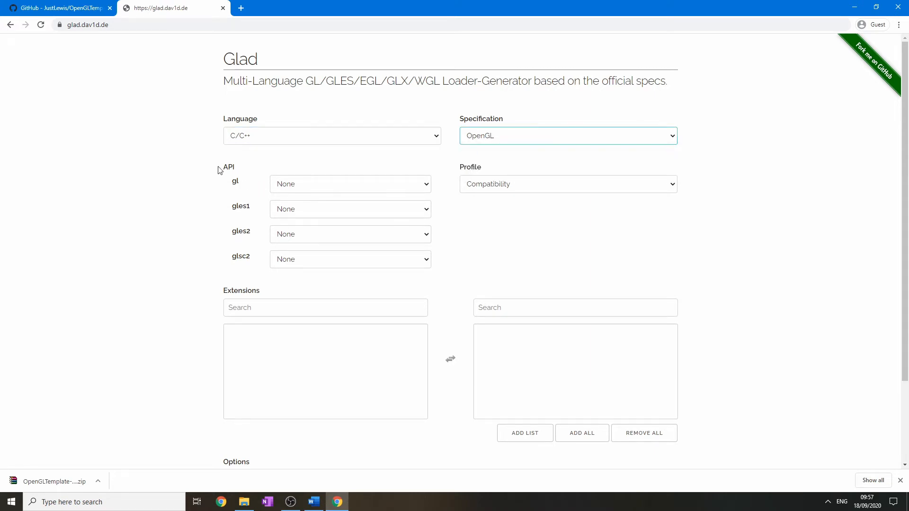
pyautogui.click(349, 183)
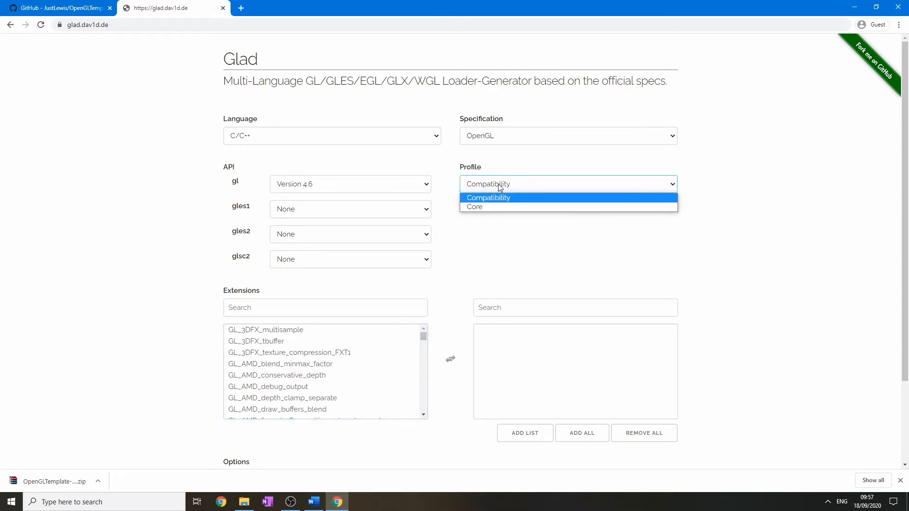
pyautogui.click(474, 207)
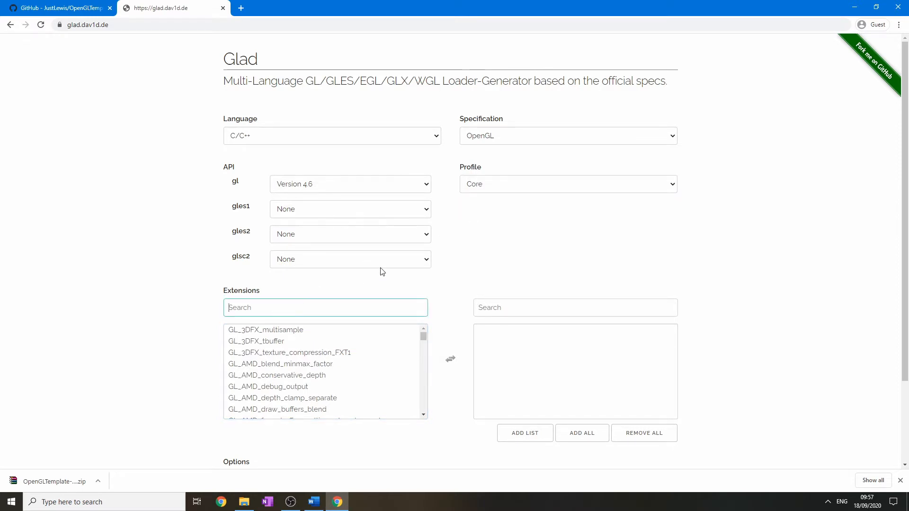
pyautogui.write('state')
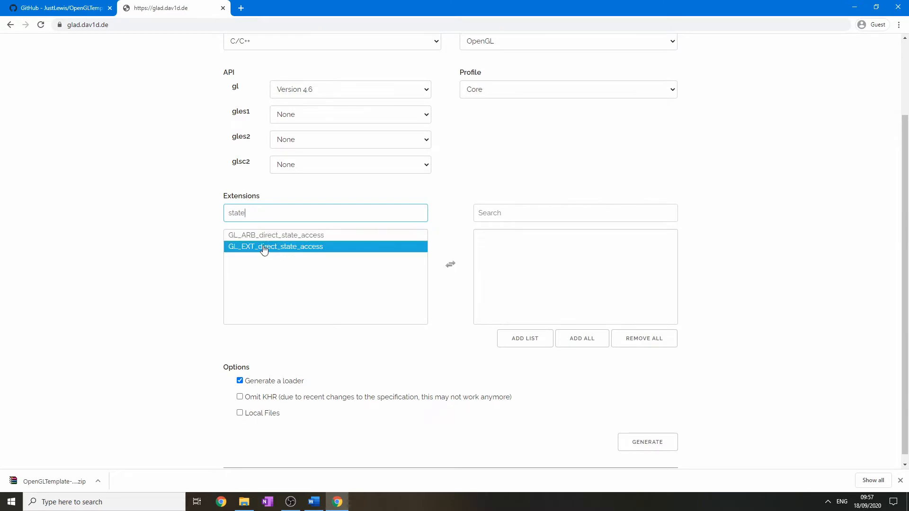
pyautogui.click(276, 235)
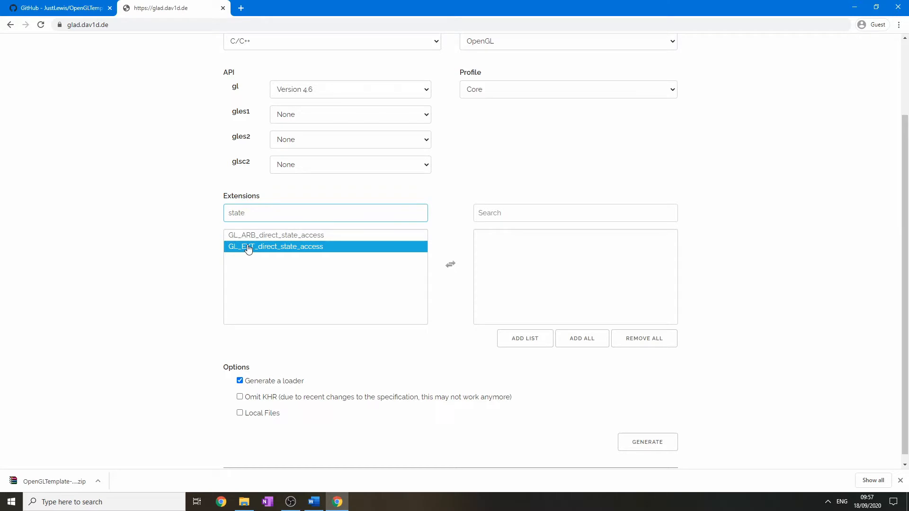
pyautogui.moveTo(231, 253)
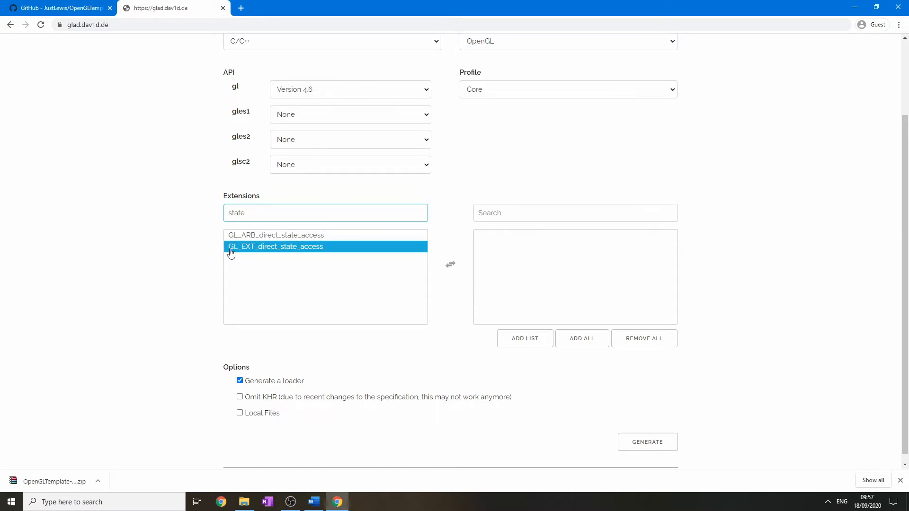
pyautogui.click(275, 234)
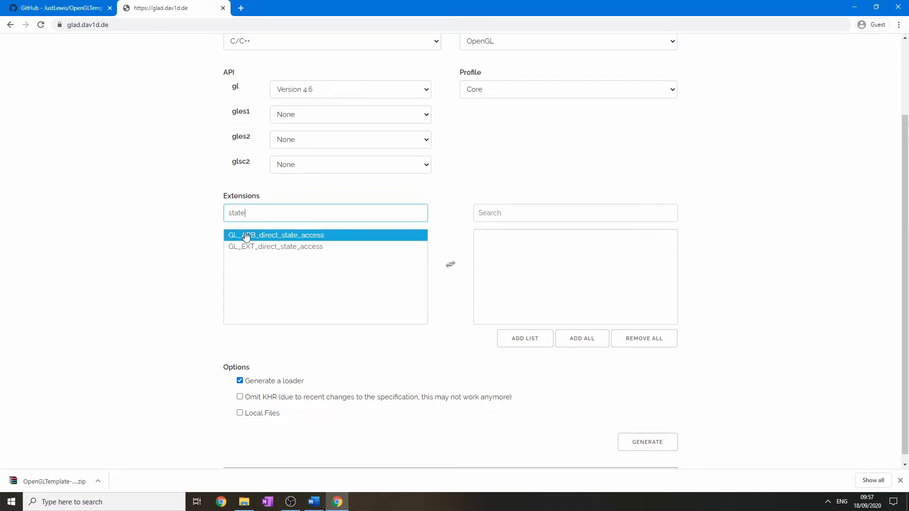
pyautogui.moveTo(250, 239)
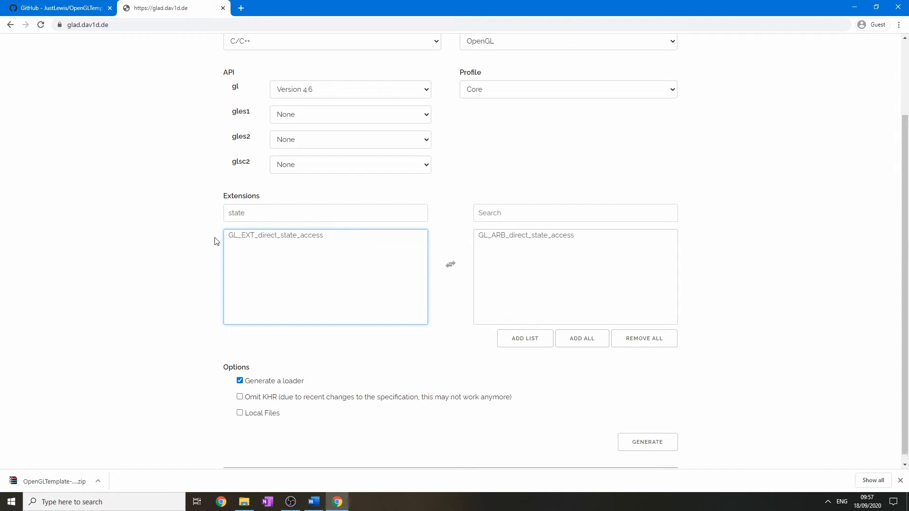
pyautogui.moveTo(537, 266)
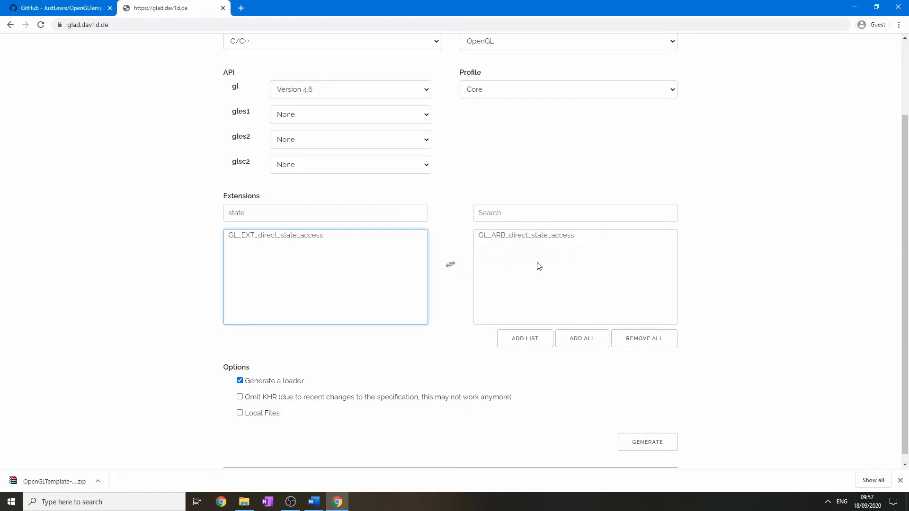
pyautogui.moveTo(502, 252)
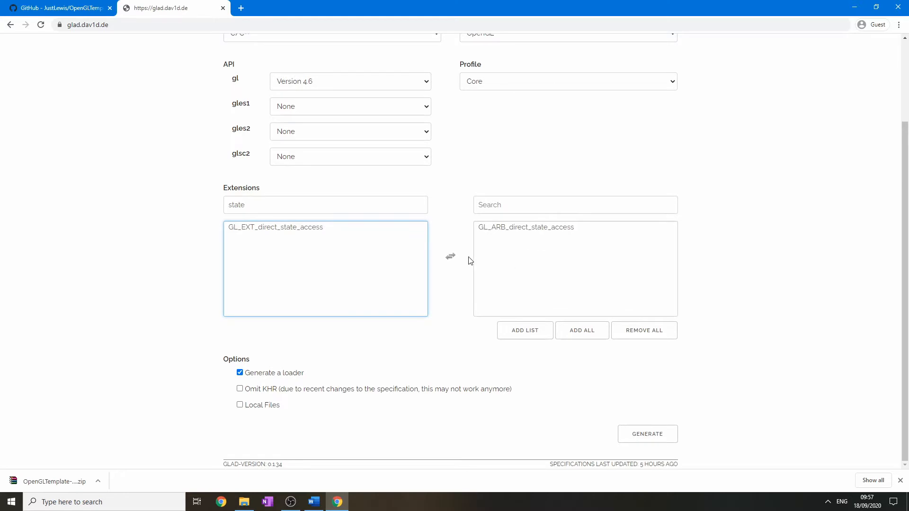
pyautogui.moveTo(508, 248)
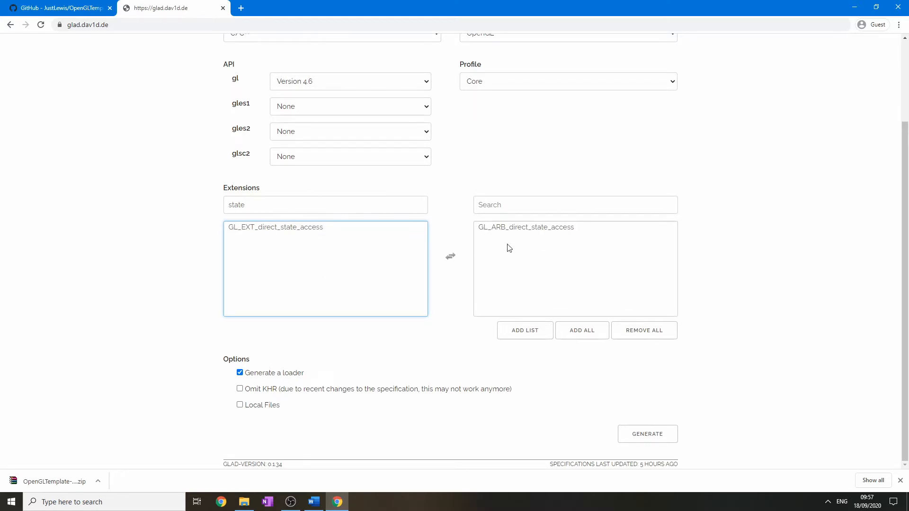
pyautogui.moveTo(563, 239)
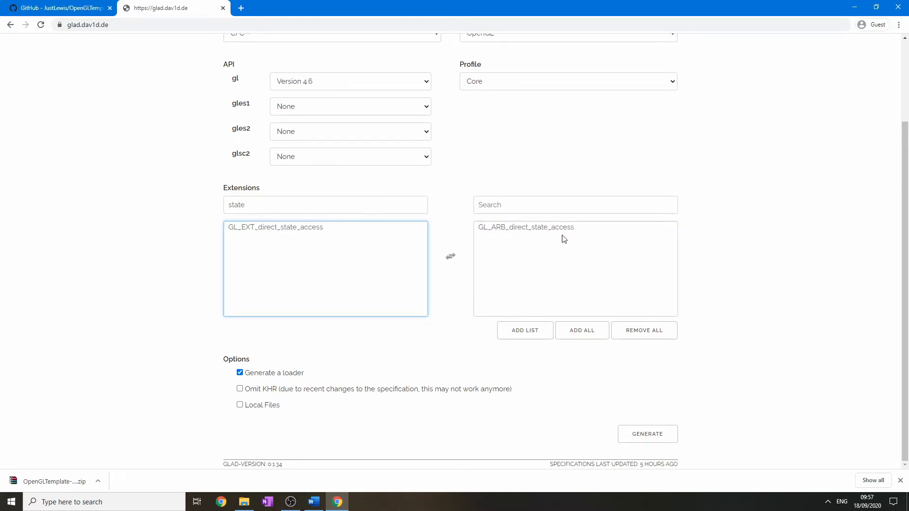
pyautogui.moveTo(220, 364)
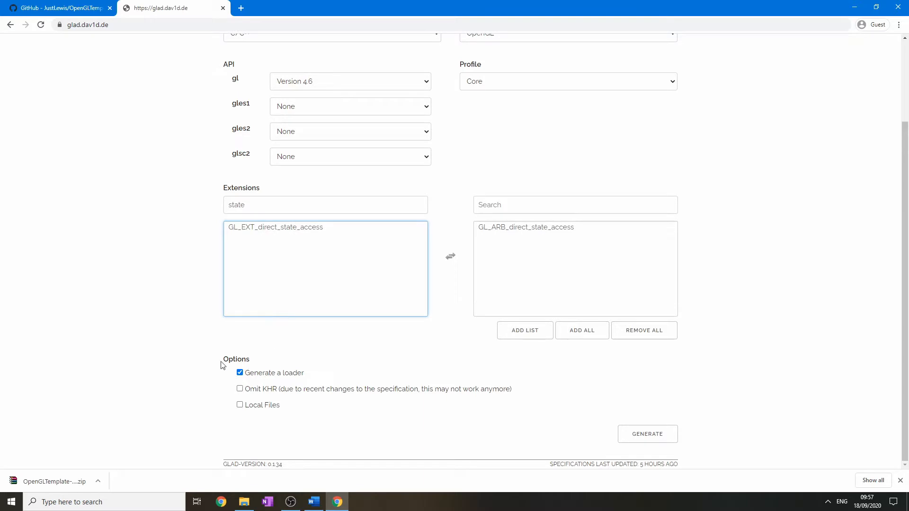
pyautogui.moveTo(647, 434)
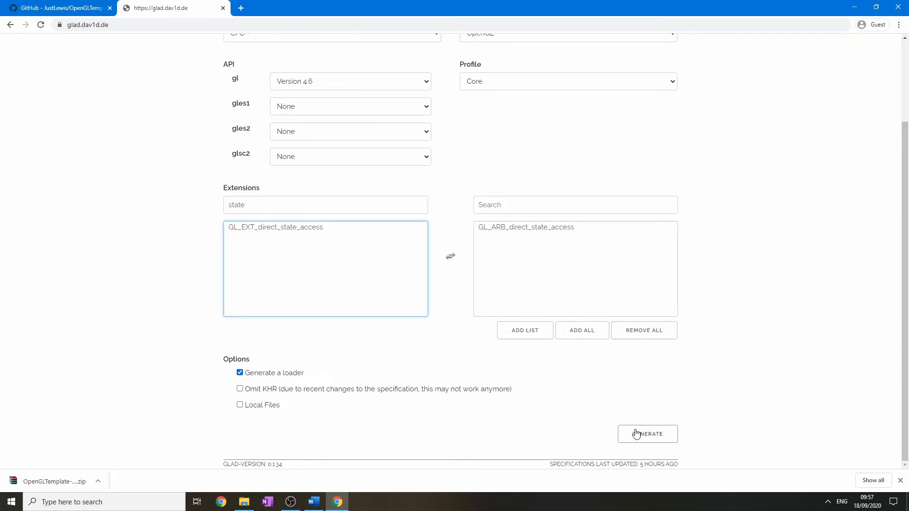
# Generate the Glad loader files, download glad.zip, and switch to File Explorer.
pyautogui.click(647, 433)
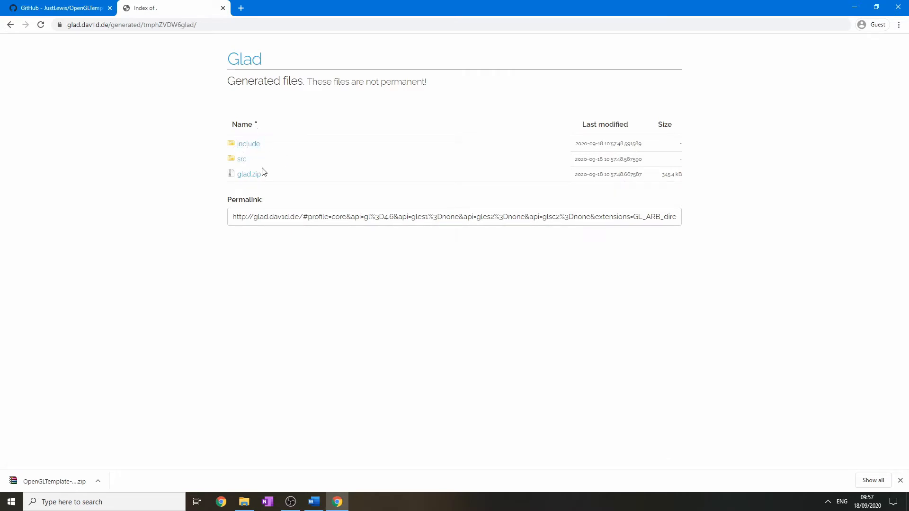
pyautogui.moveTo(248, 173)
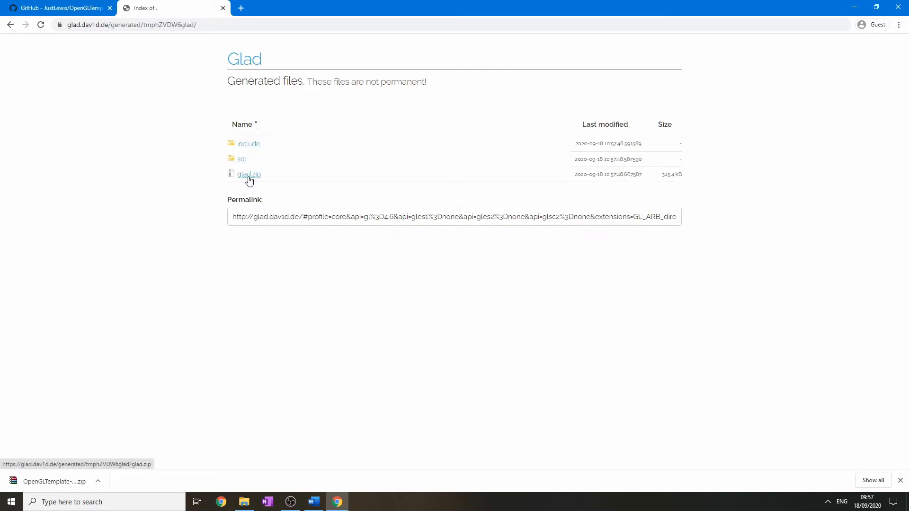
pyautogui.click(249, 174)
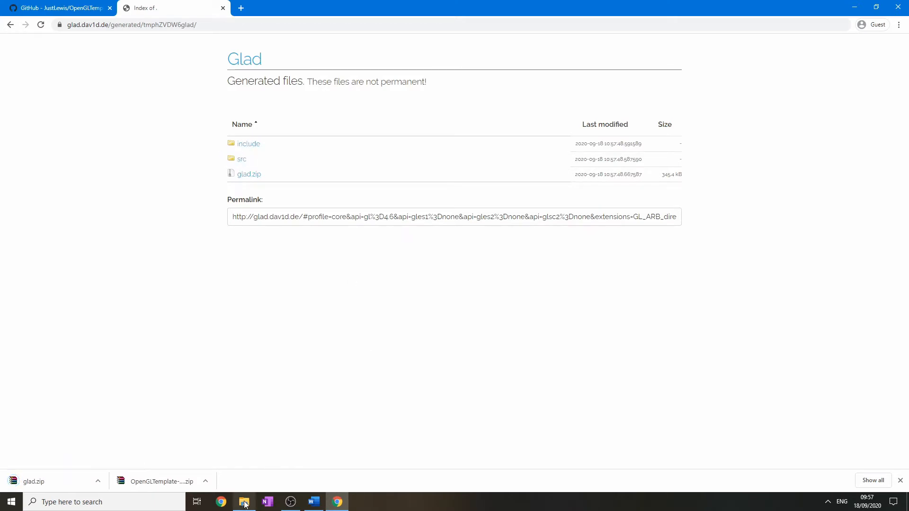
pyautogui.click(243, 501)
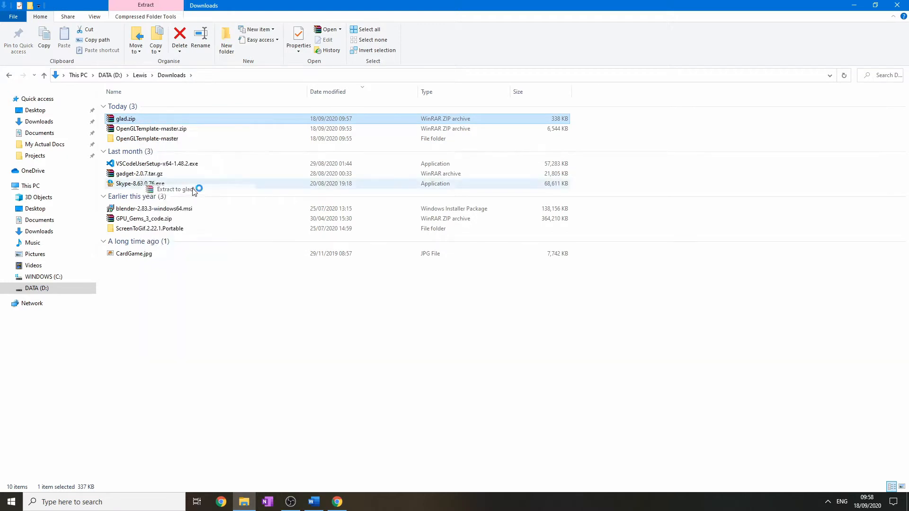
# Extract glad.zip into its own glad folder and copy that folder.
pyautogui.click(175, 189)
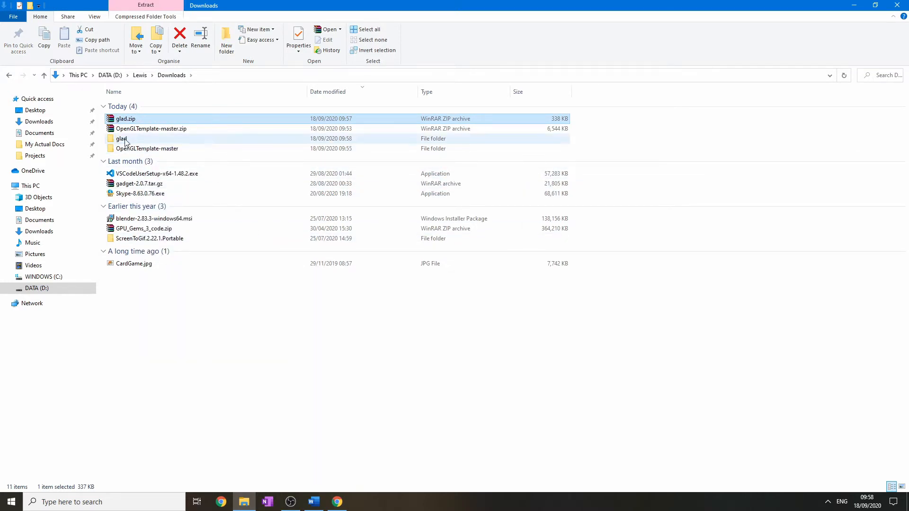
pyautogui.doubleClick(121, 139)
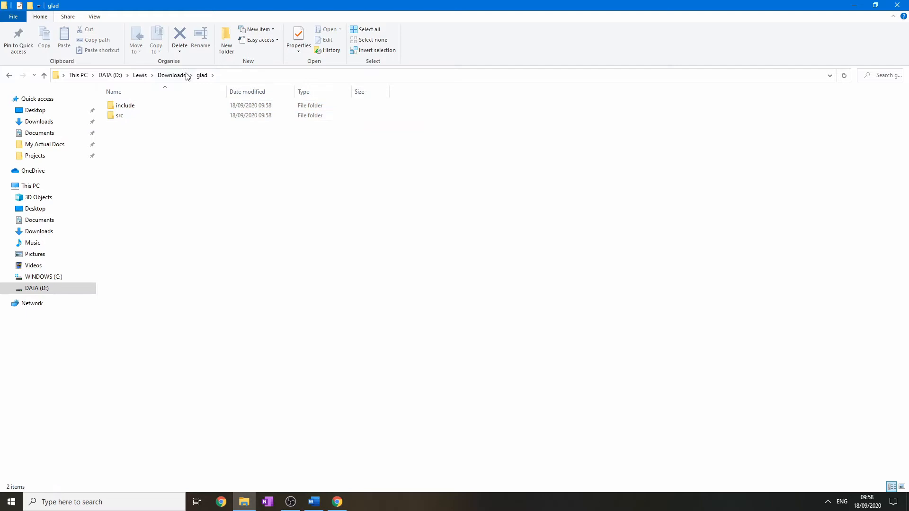
pyautogui.click(171, 74)
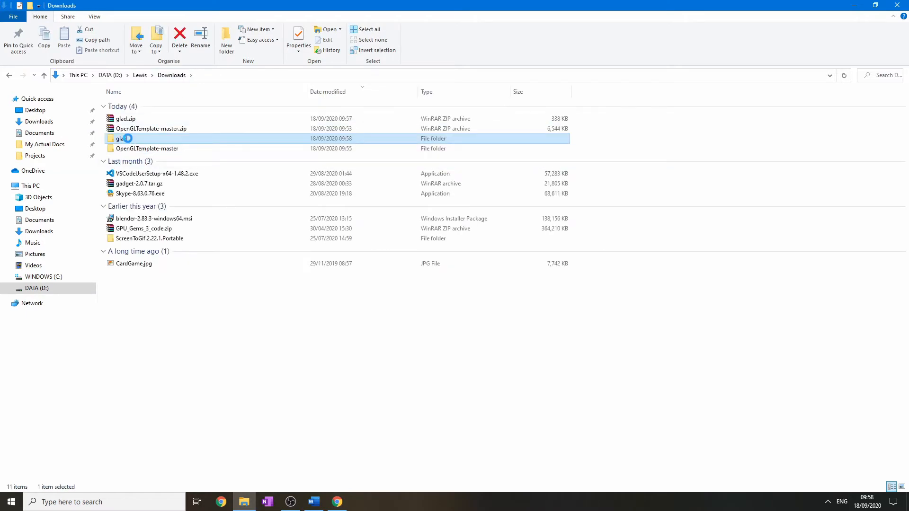
pyautogui.rightClick(122, 138)
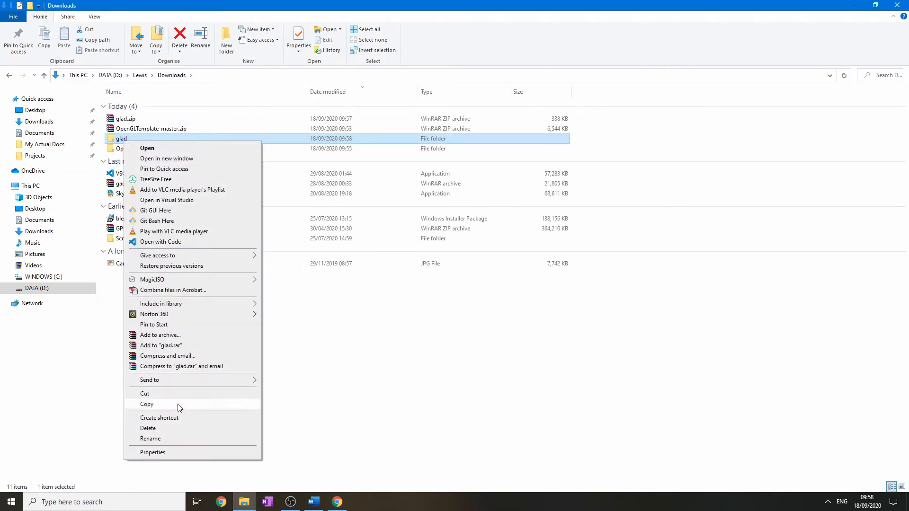
pyautogui.click(147, 148)
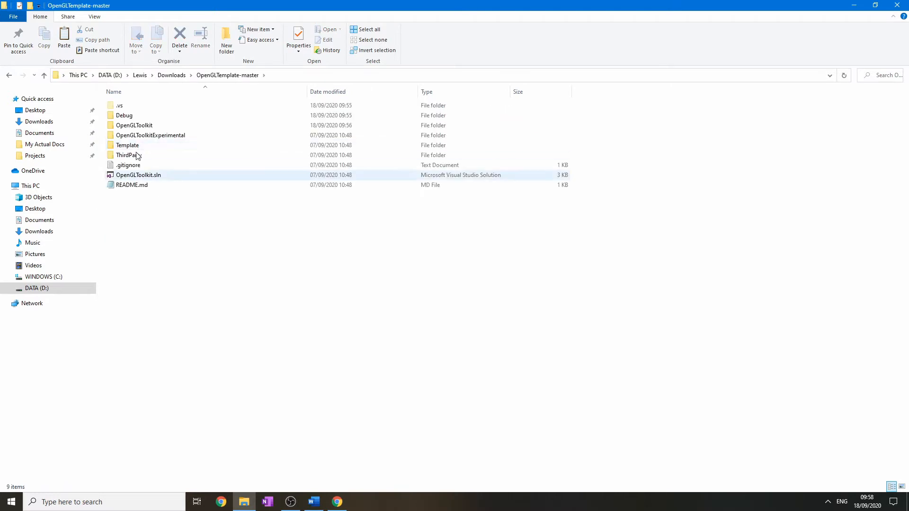
# Delete the old glad folder from OpenGLTemplate-master\ThirdParty, confirming with Yes.
pyautogui.doubleClick(127, 155)
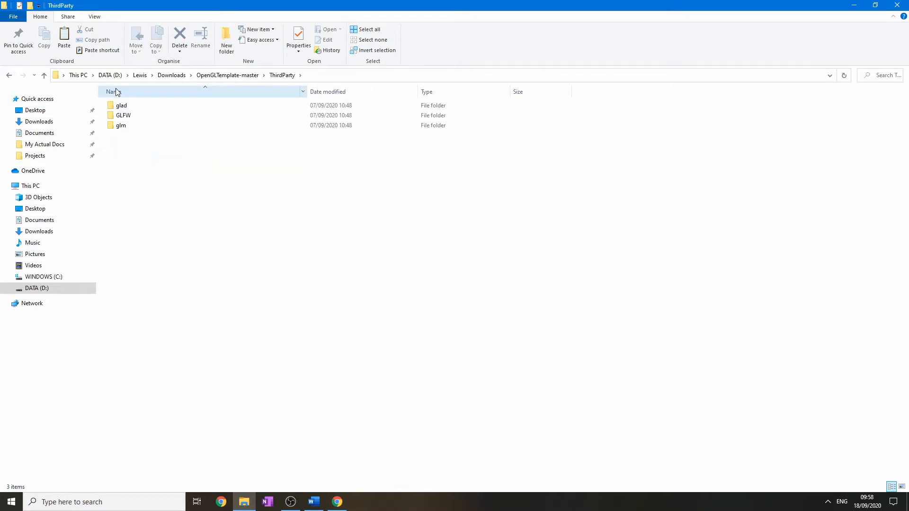
pyautogui.click(122, 105)
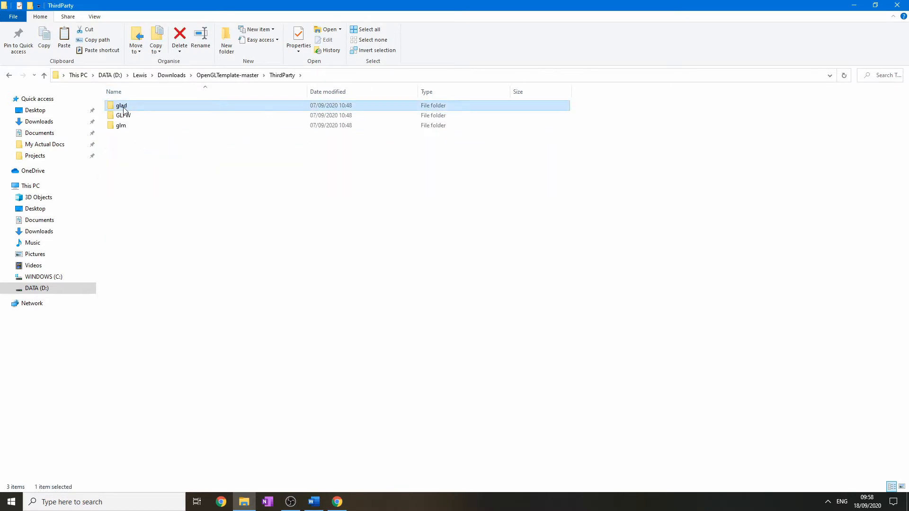
pyautogui.click(180, 35)
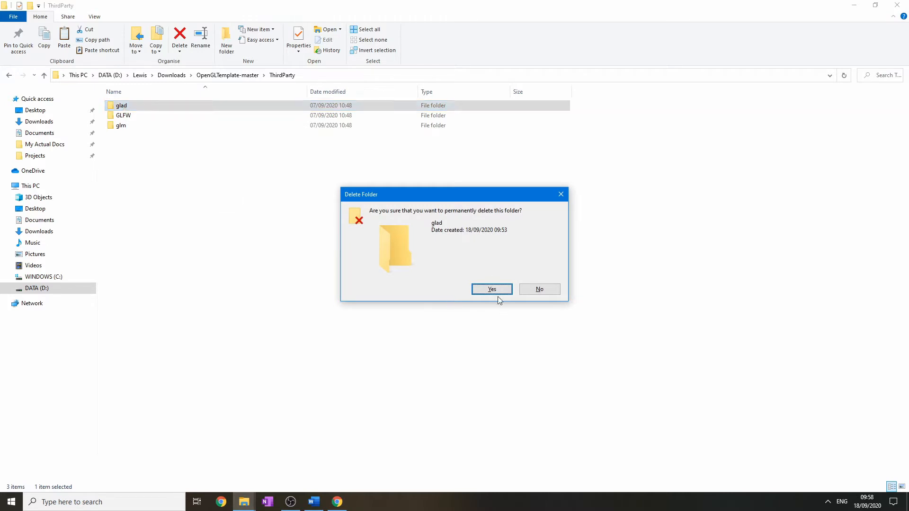
pyautogui.click(491, 289)
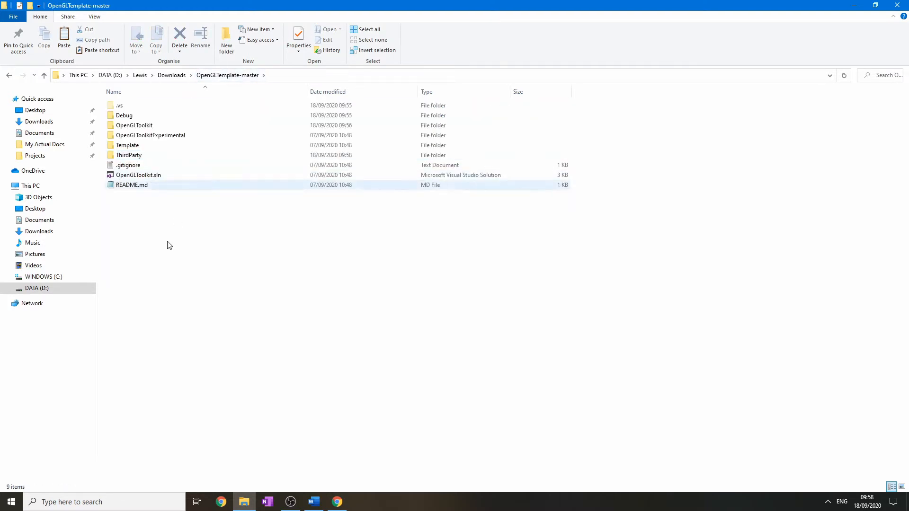
# Open OpenGLToolkit.sln in Visual Studio 2019 with OpenGLToolkit.cpp's main() showing.
pyautogui.doubleClick(138, 174)
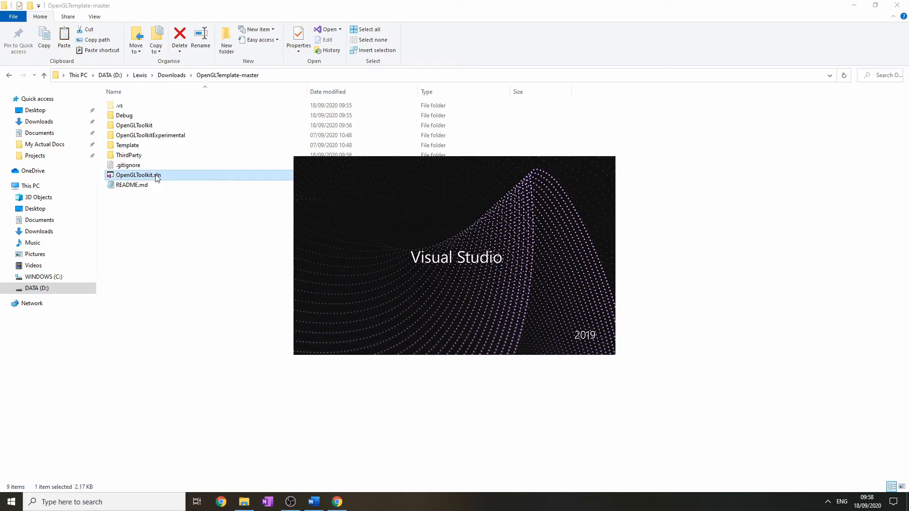
pyautogui.doubleClick(139, 175)
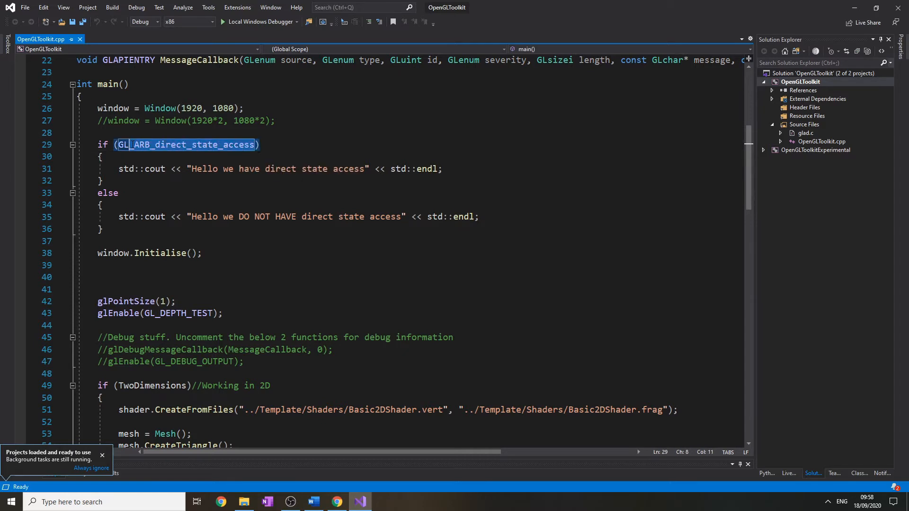
pyautogui.click(107, 193)
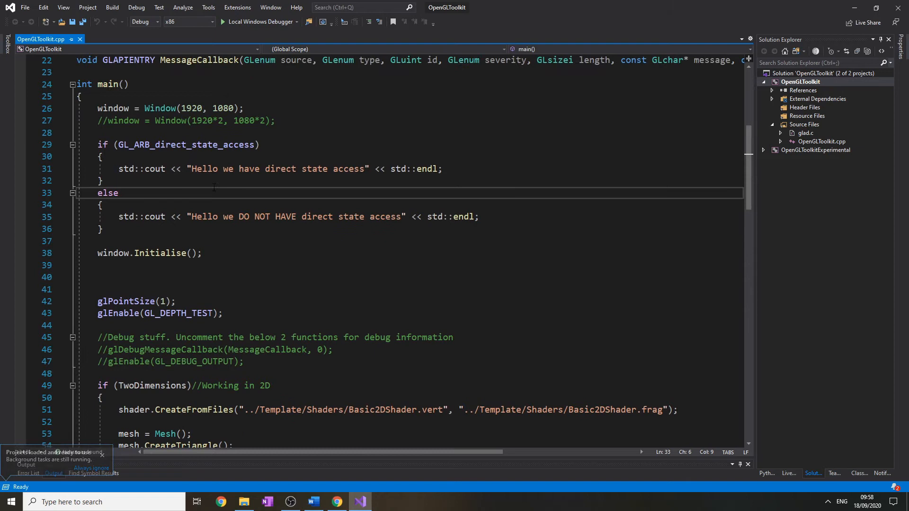
# Move window.Initialise(); above the GL_ARB_direct_state_access check, remove blank lines, and save.
pyautogui.click(104, 277)
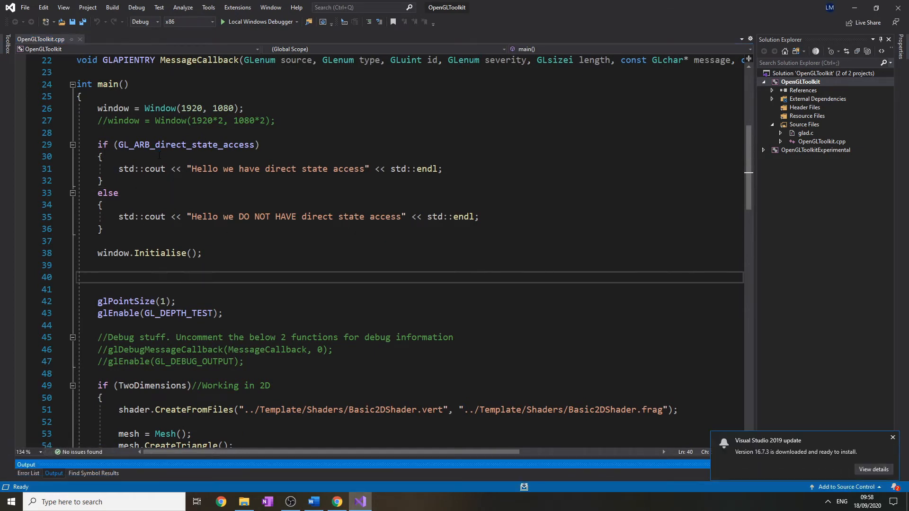
pyautogui.click(223, 21)
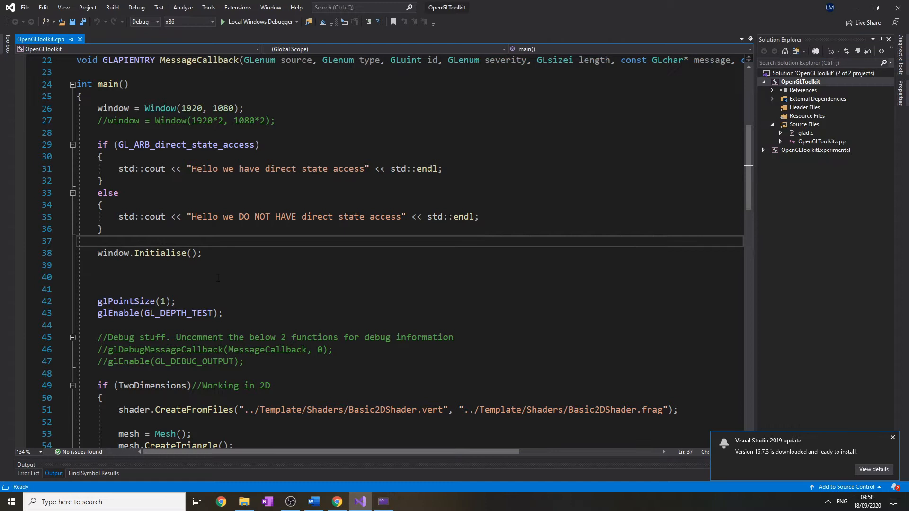
pyautogui.doubleClick(162, 253)
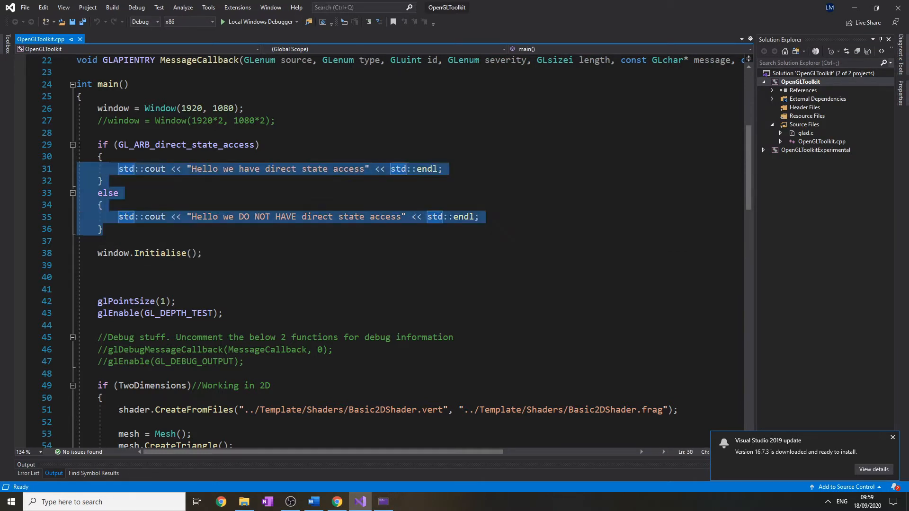
pyautogui.press('Delete')
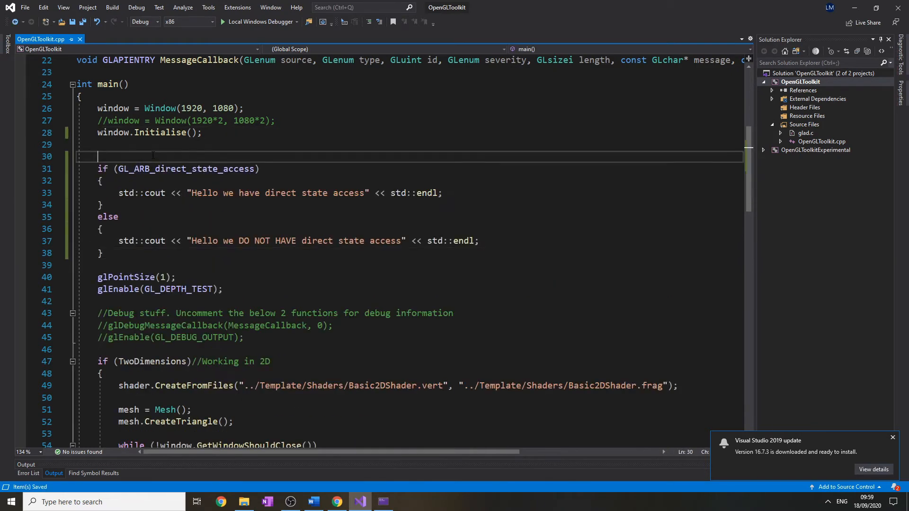
pyautogui.click(222, 21)
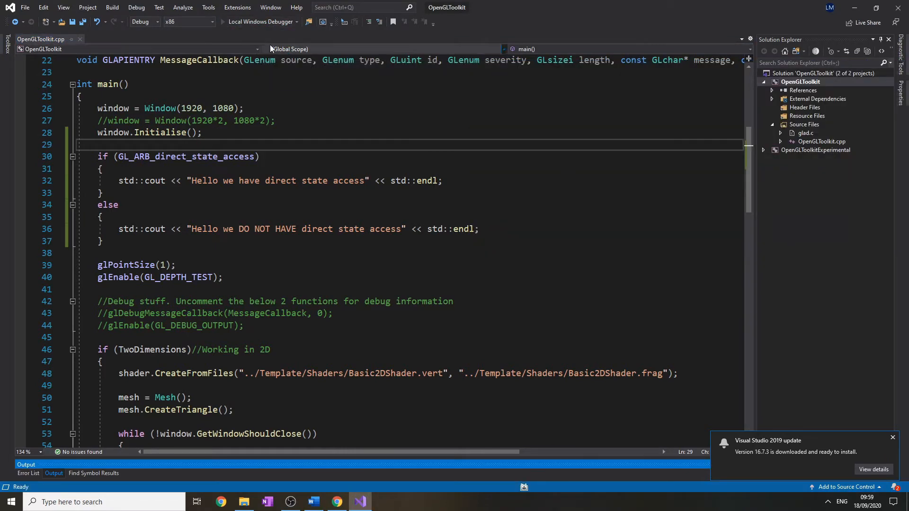
pyautogui.click(222, 21)
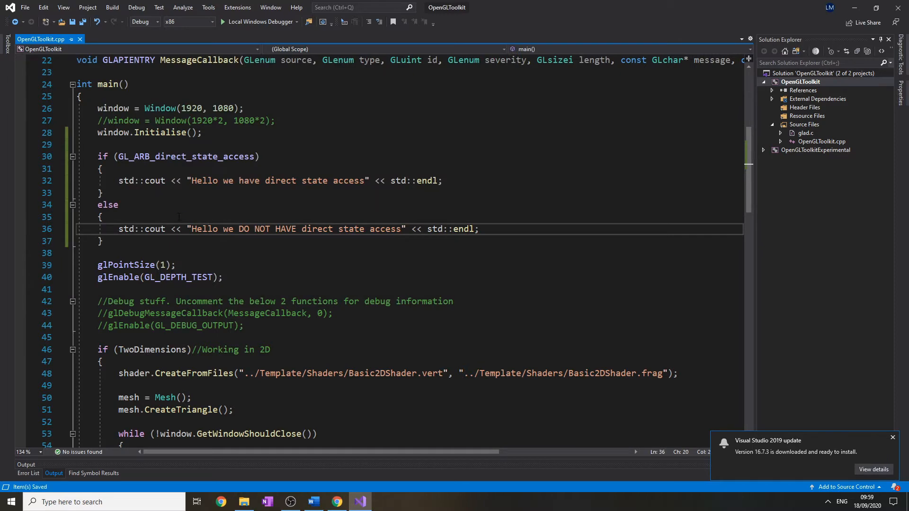
# Find Mesh::CreateMesh and delete its /* */ commented glVertexAttribPointer block.
pyautogui.scroll(3)
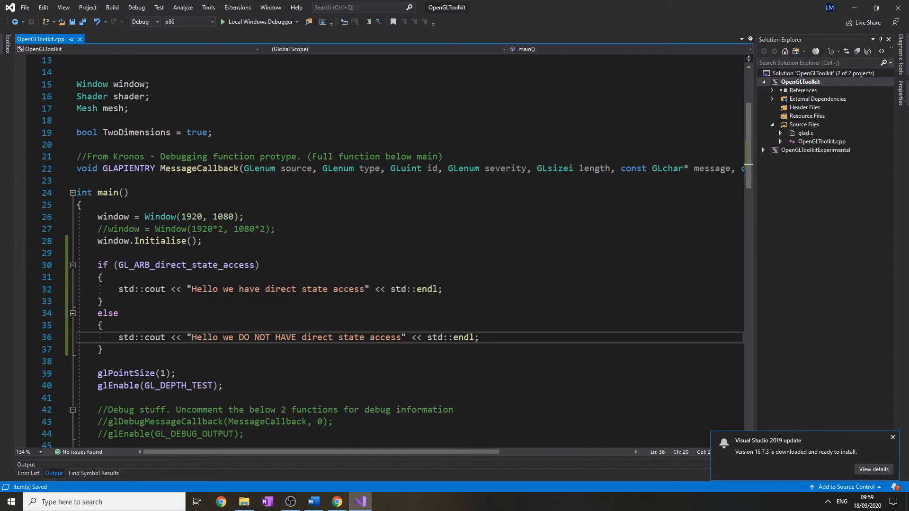
pyautogui.scroll(3)
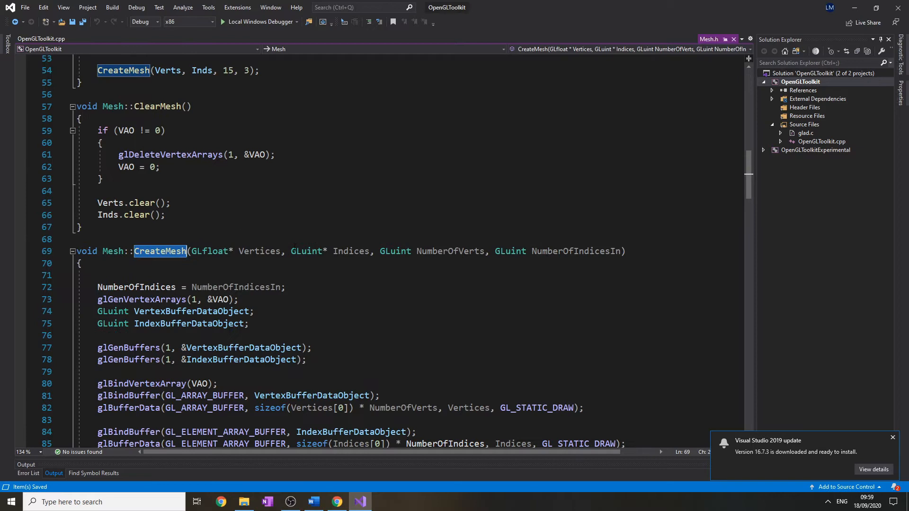
pyautogui.scroll(-3)
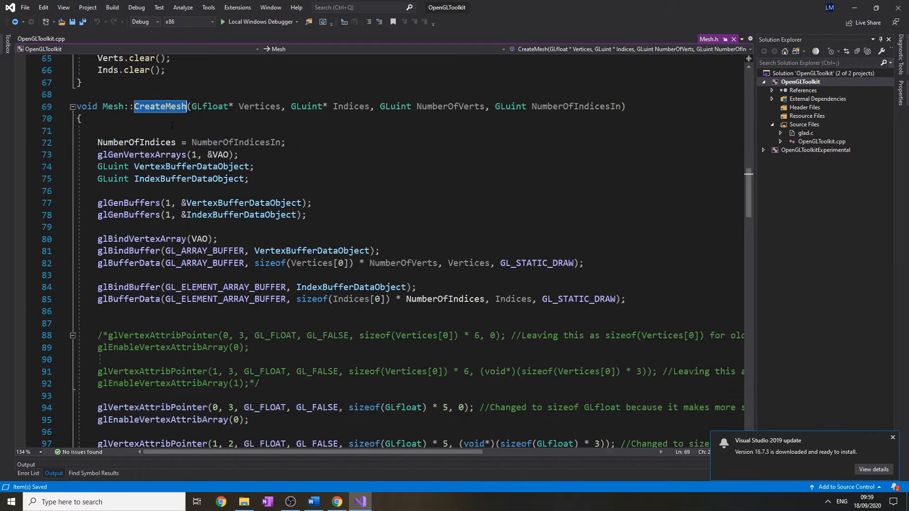
pyautogui.scroll(-3)
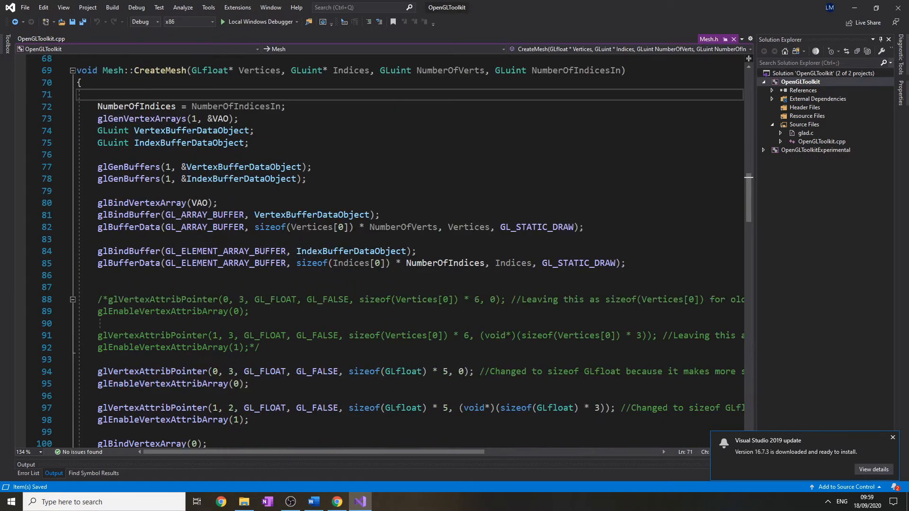
pyautogui.scroll(-3)
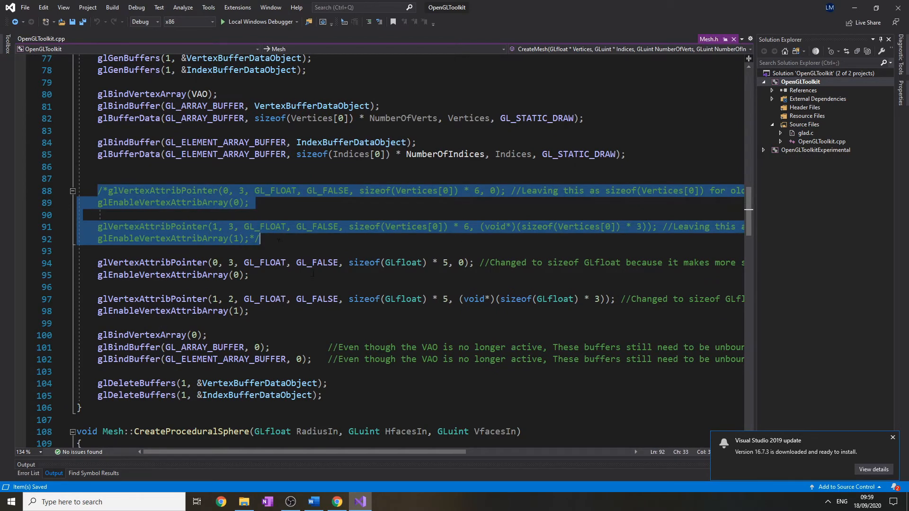
pyautogui.scroll(3)
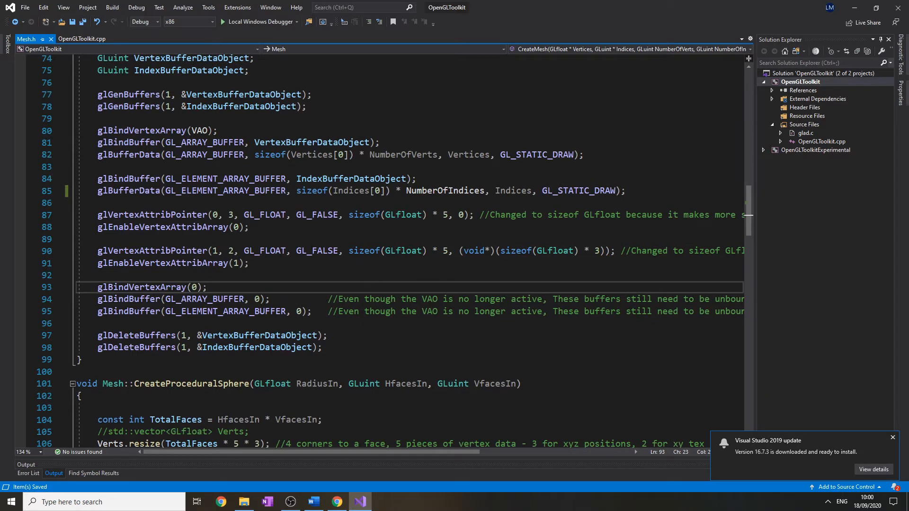
# Set the glVertexAttribPointer stride to 20 and the texture offset to (void*)12.
pyautogui.doubleClick(362, 214)
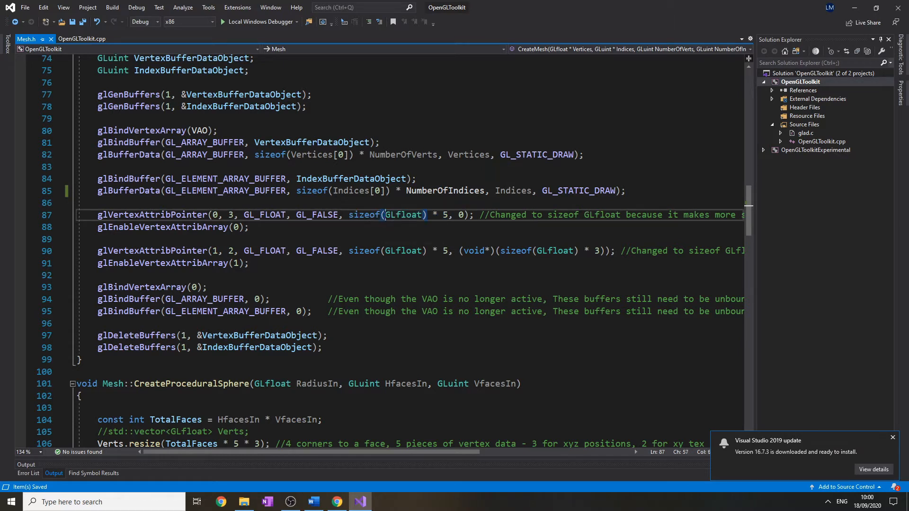
pyautogui.click(448, 215)
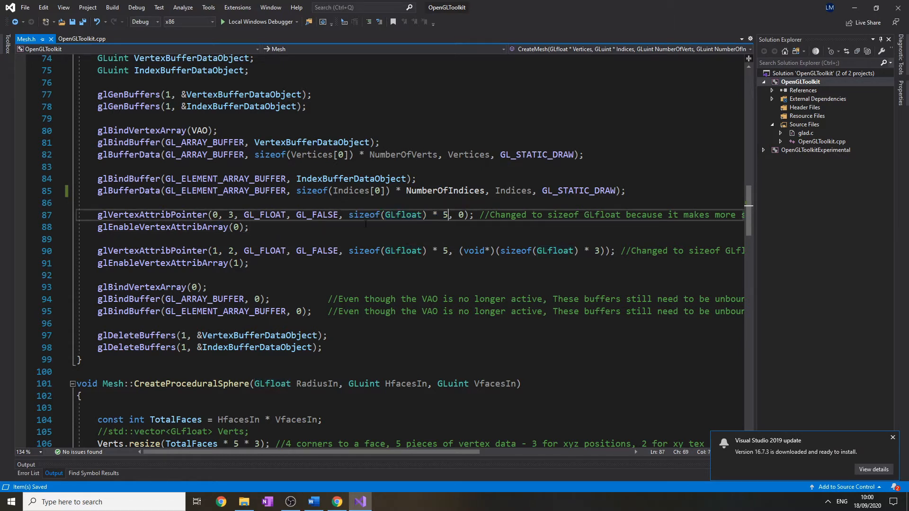
pyautogui.write('20')
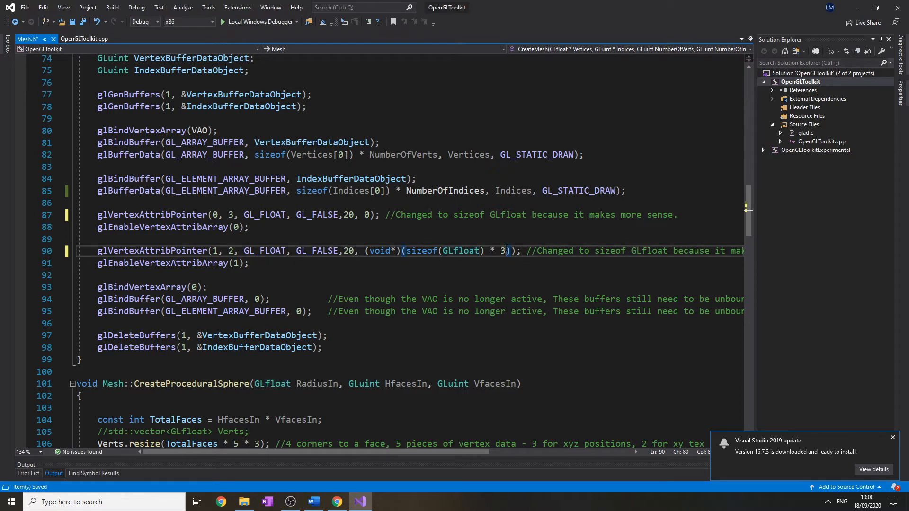
pyautogui.doubleClick(377, 250)
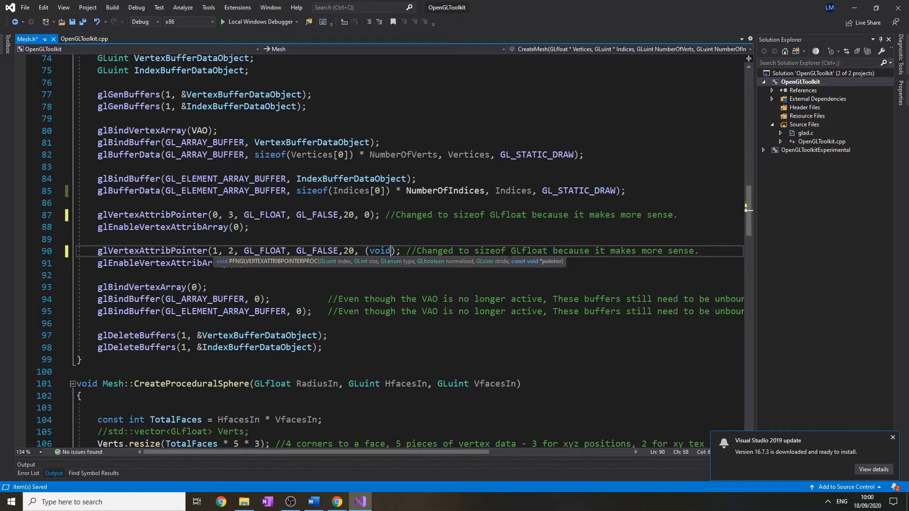
pyautogui.write('*')
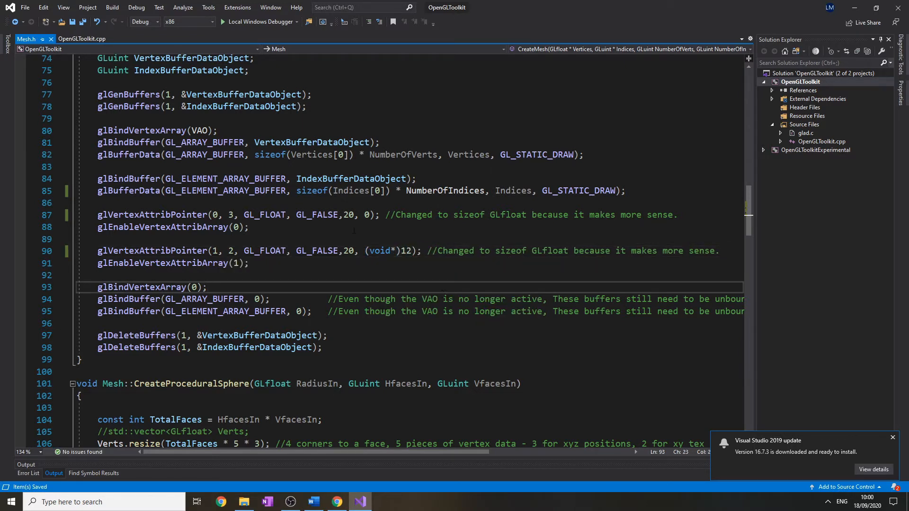
pyautogui.click(174, 263)
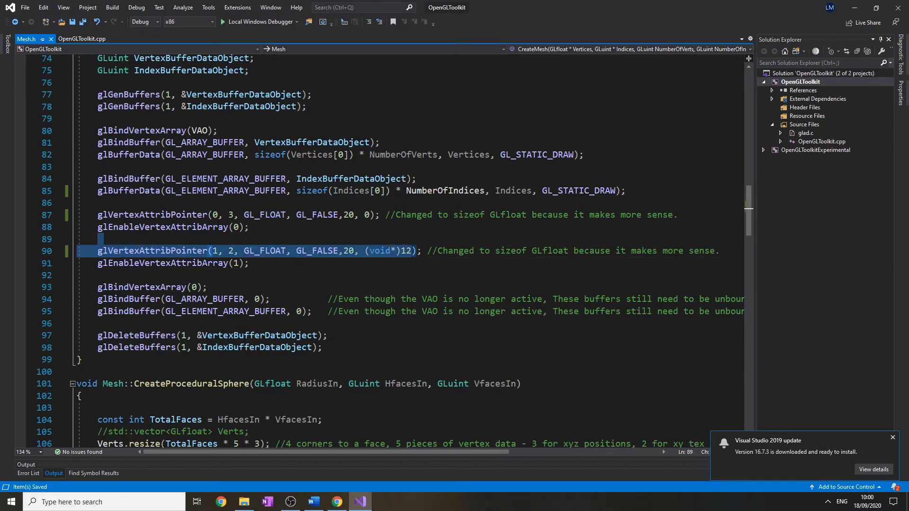
# Select VAO in CreateMesh to see where it is used.
pyautogui.scroll(3)
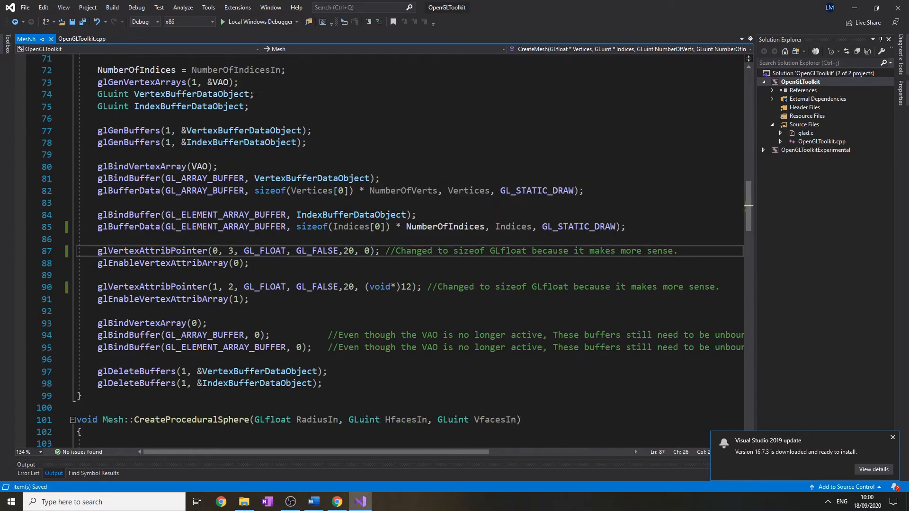
pyautogui.doubleClick(199, 166)
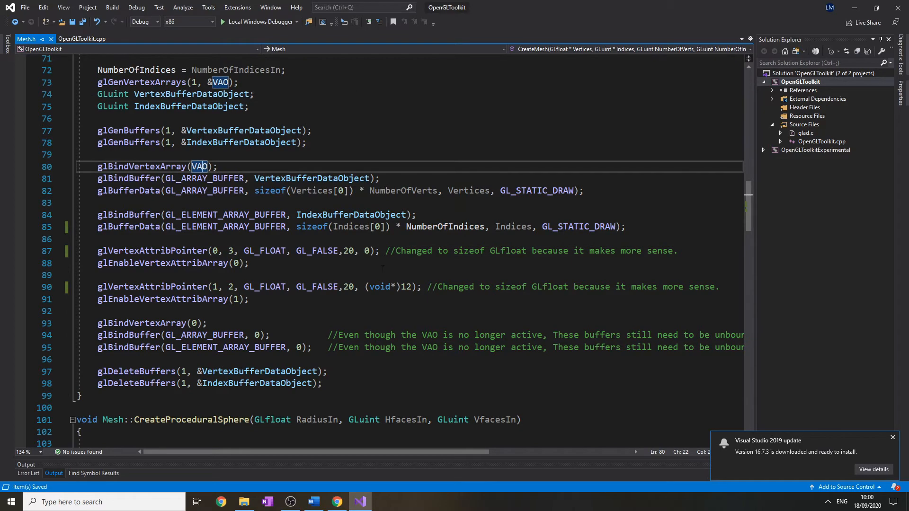
pyautogui.scroll(3)
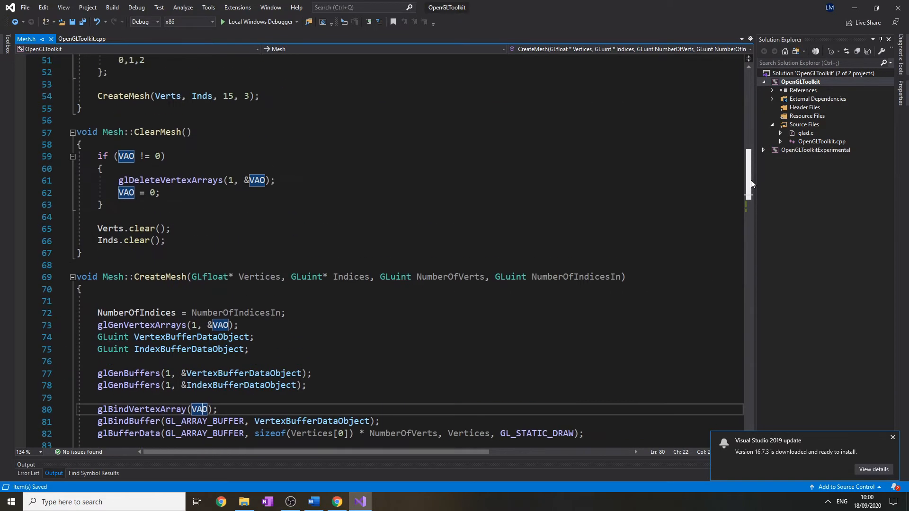
pyautogui.scroll(3)
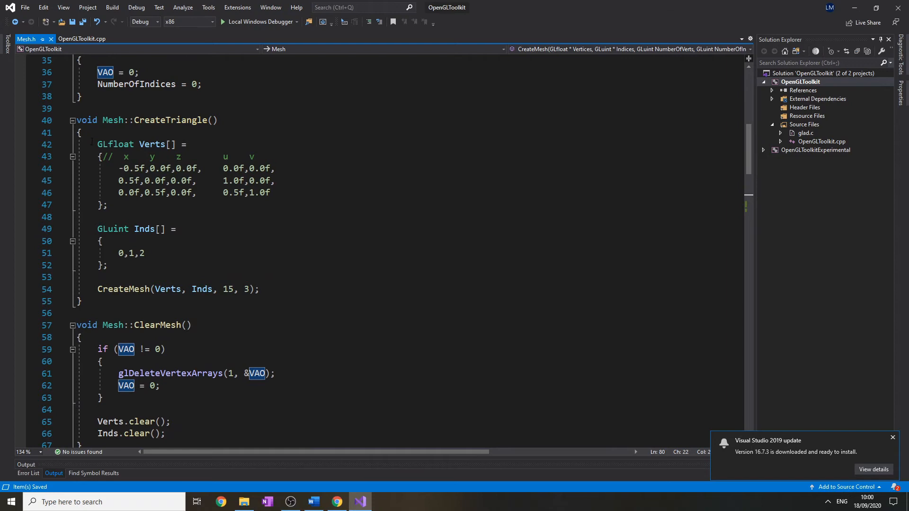
pyautogui.click(180, 157)
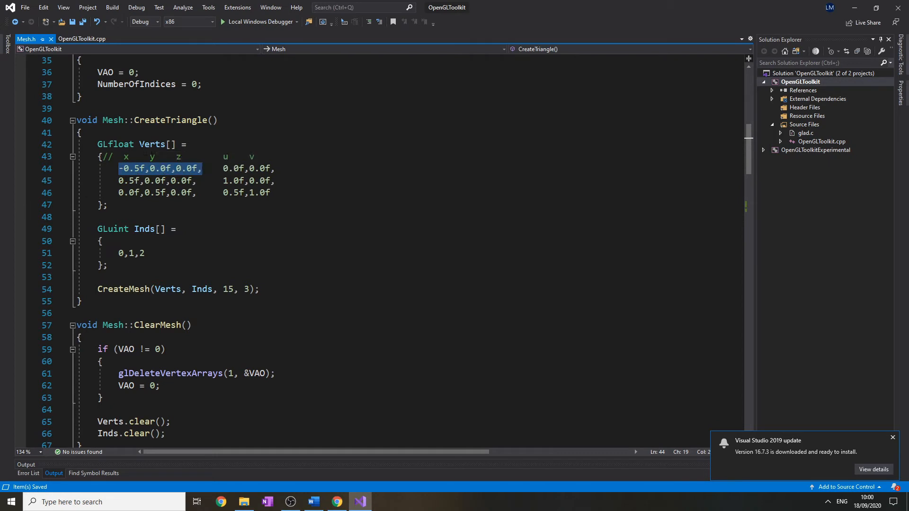
pyautogui.click(202, 169)
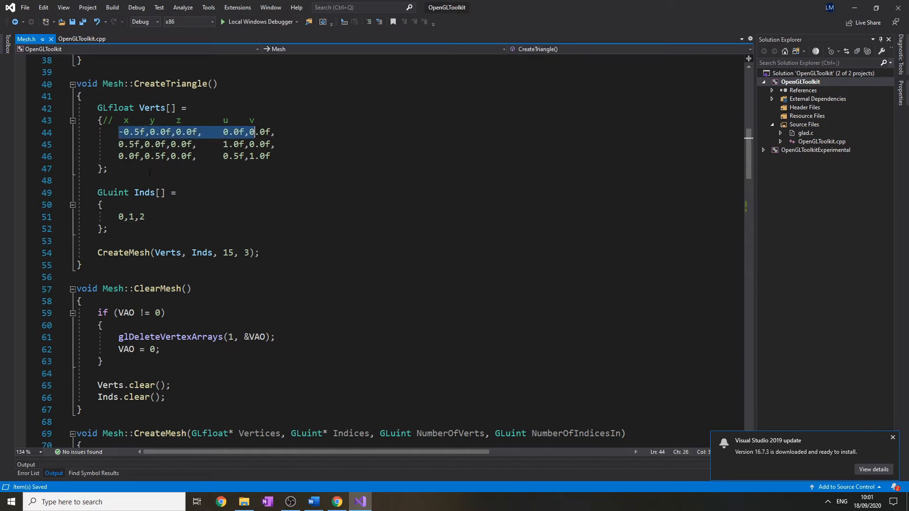
pyautogui.doubleClick(131, 217)
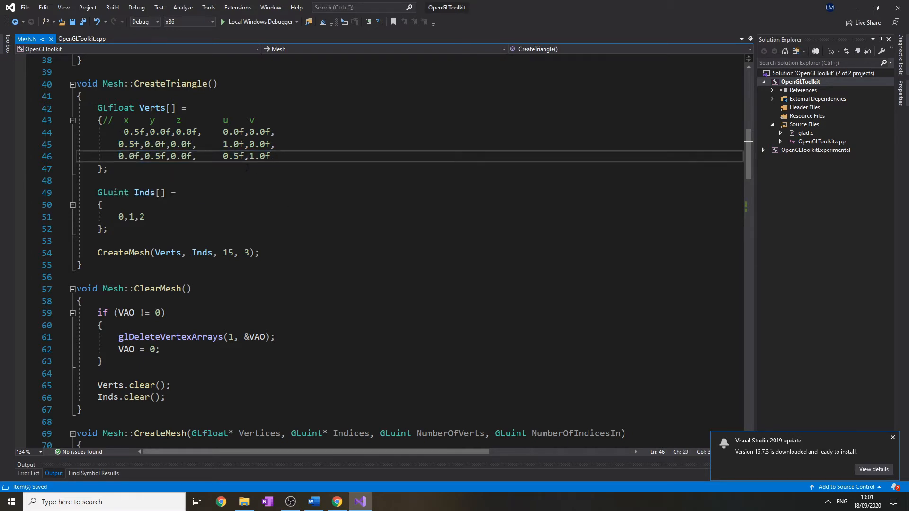
pyautogui.scroll(-3)
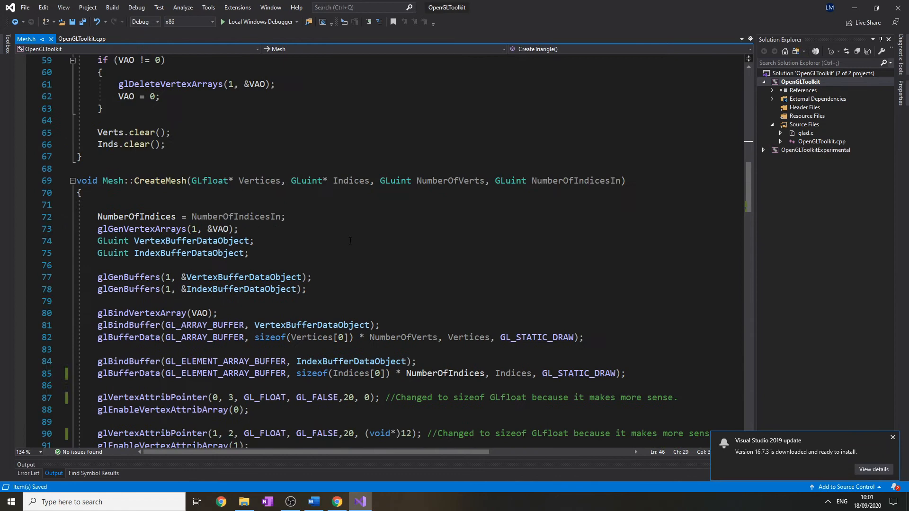
pyautogui.scroll(3)
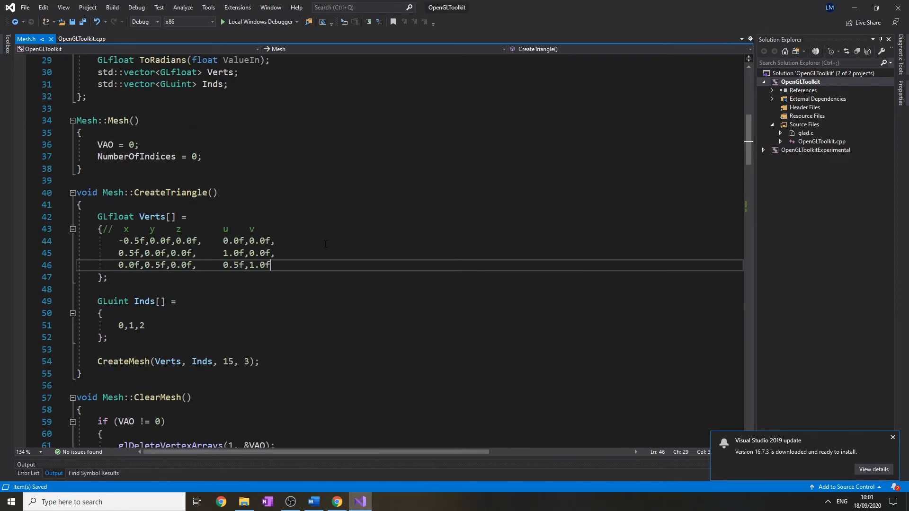
pyautogui.scroll(-3)
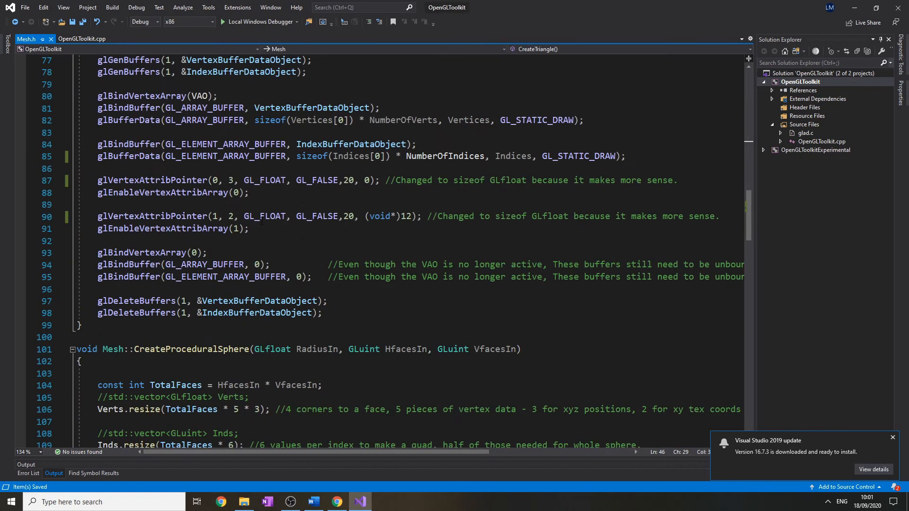
pyautogui.scroll(3)
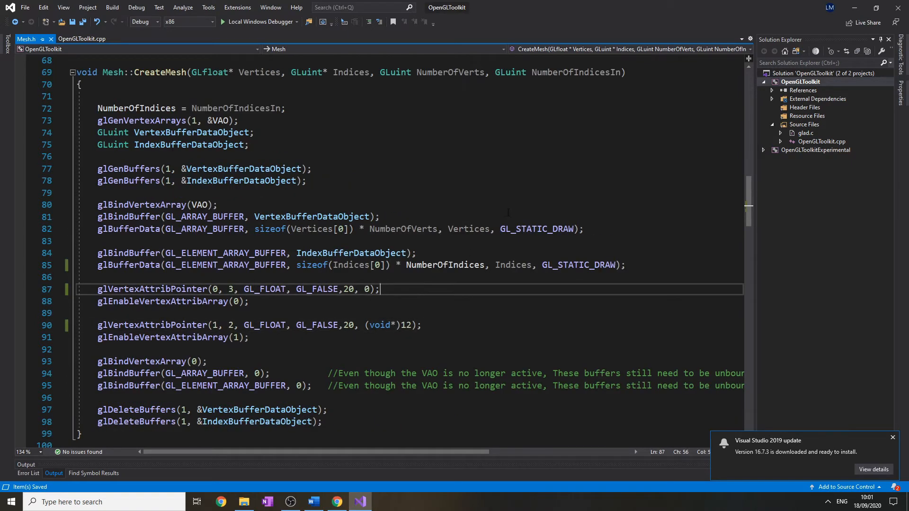
pyautogui.moveTo(348, 325)
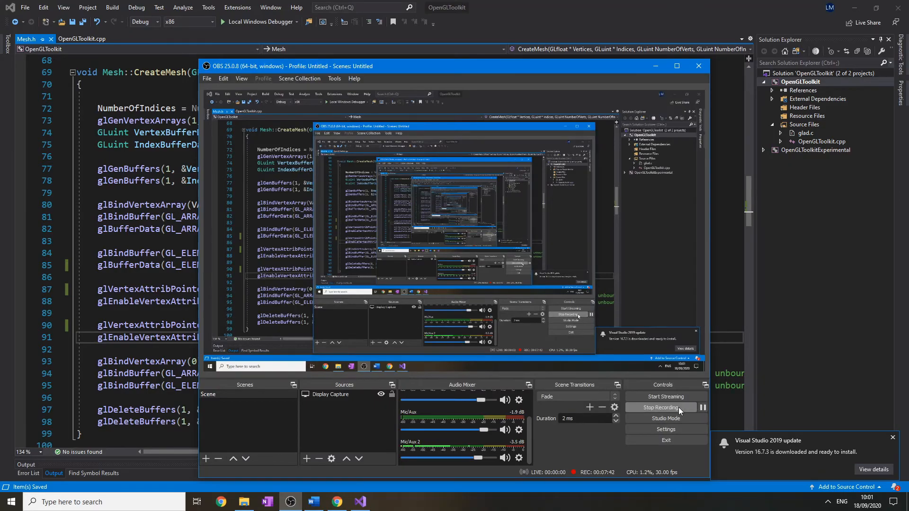
# Switch to the Direct State Access script document in Microsoft Word.
pyautogui.click(289, 502)
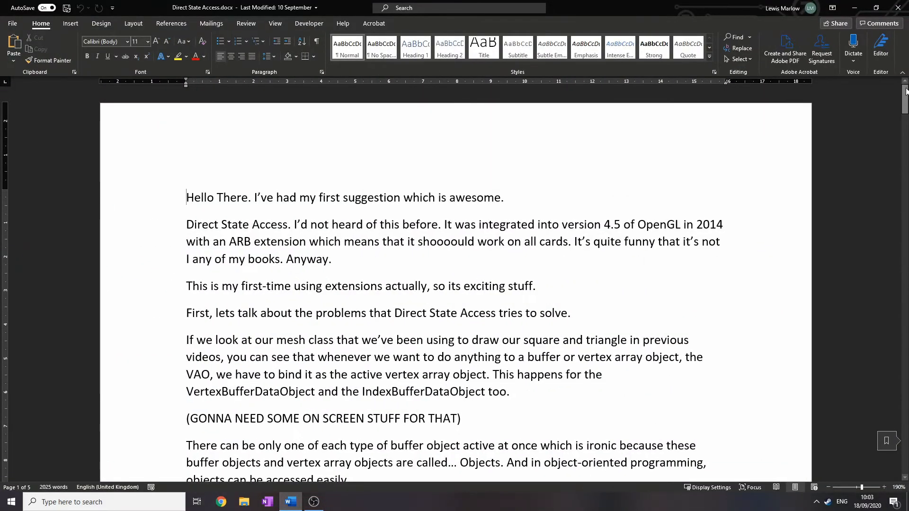
pyautogui.scroll(-3)
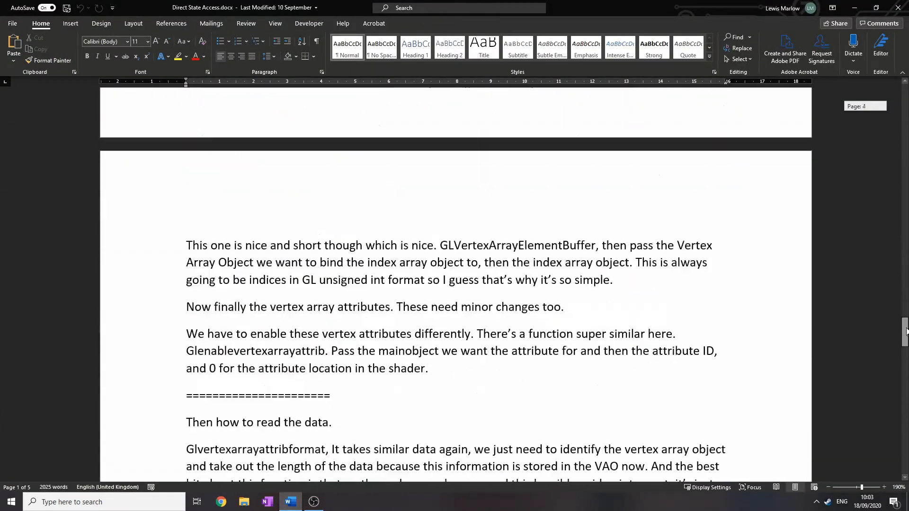
pyautogui.scroll(-3)
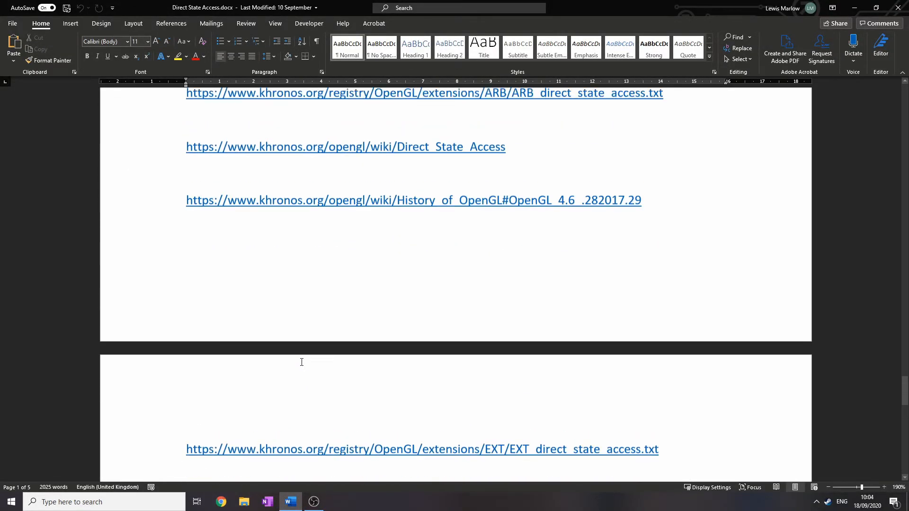
pyautogui.scroll(3)
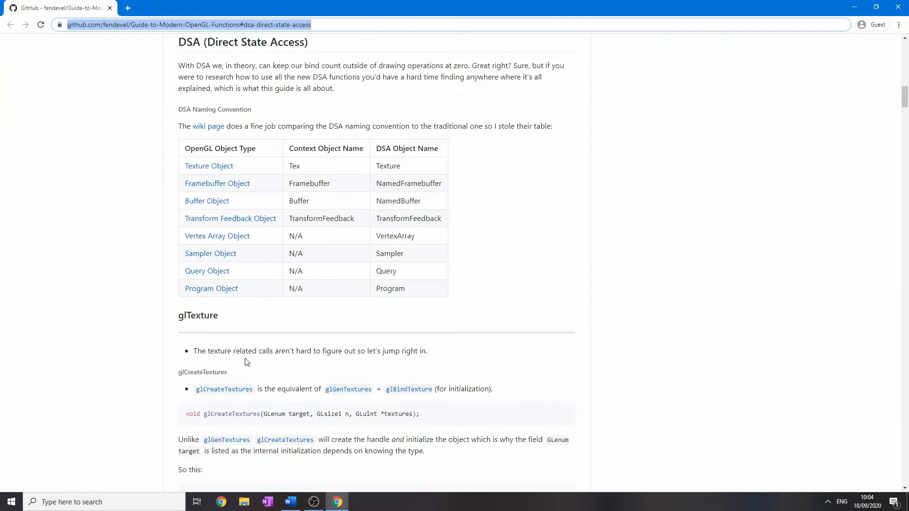
# Read the GitHub guide's DSA section down to the full indexed-model upload example.
pyautogui.scroll(3)
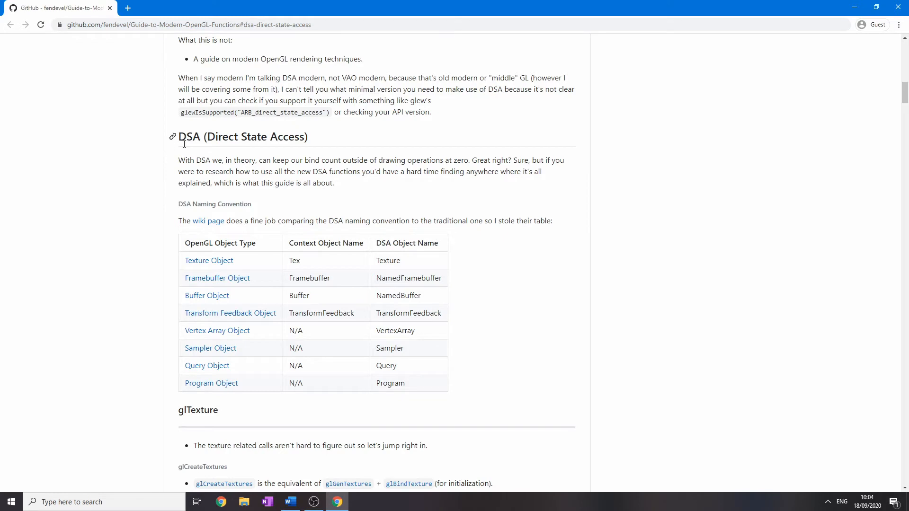
pyautogui.moveTo(396, 237)
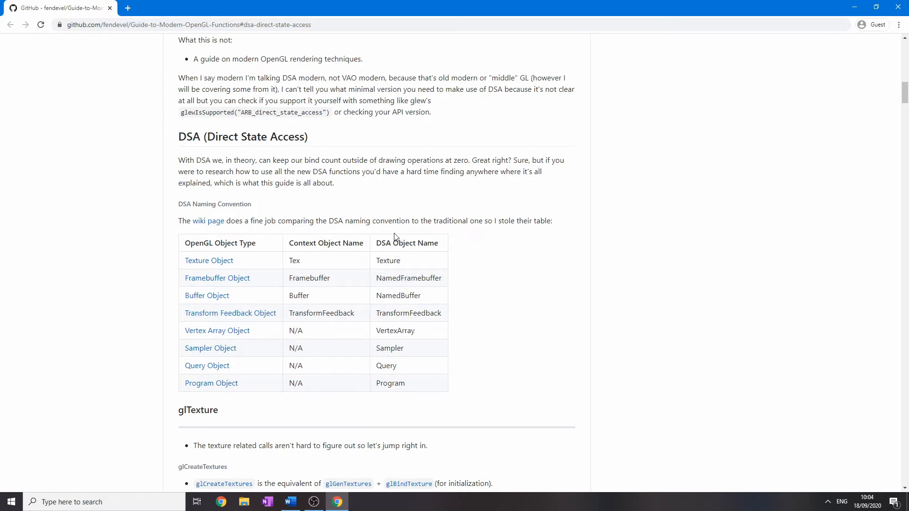
pyautogui.scroll(-3)
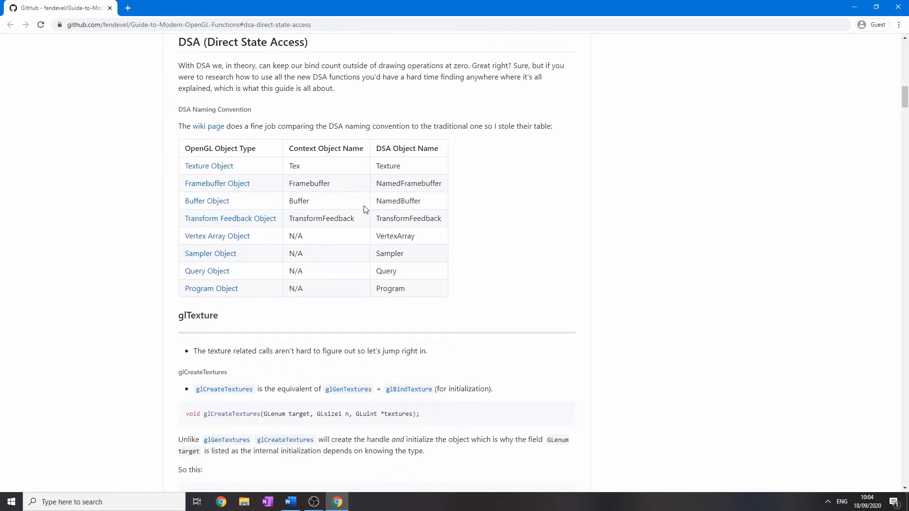
pyautogui.scroll(3)
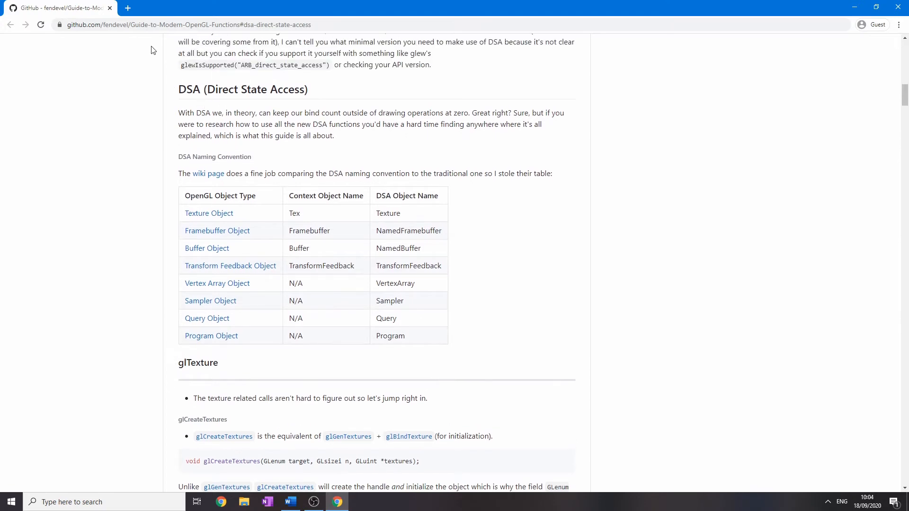
pyautogui.doubleClick(243, 89)
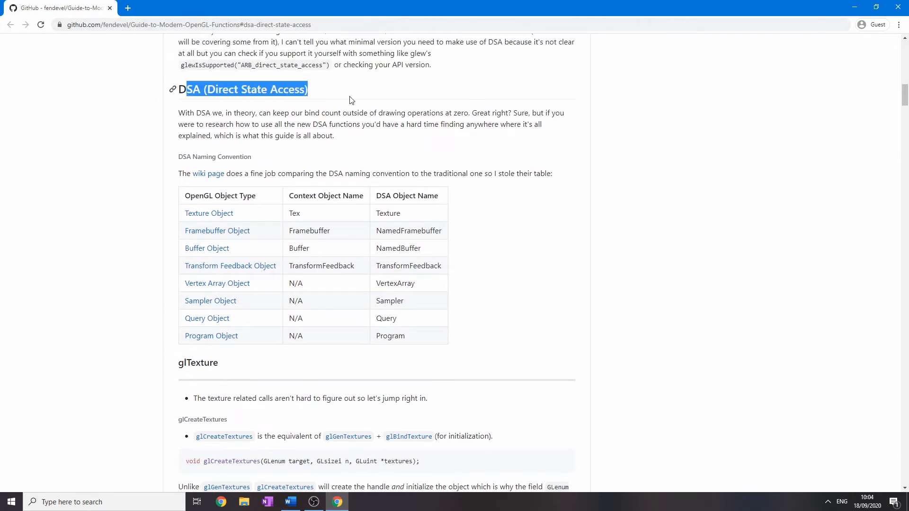
pyautogui.scroll(-3)
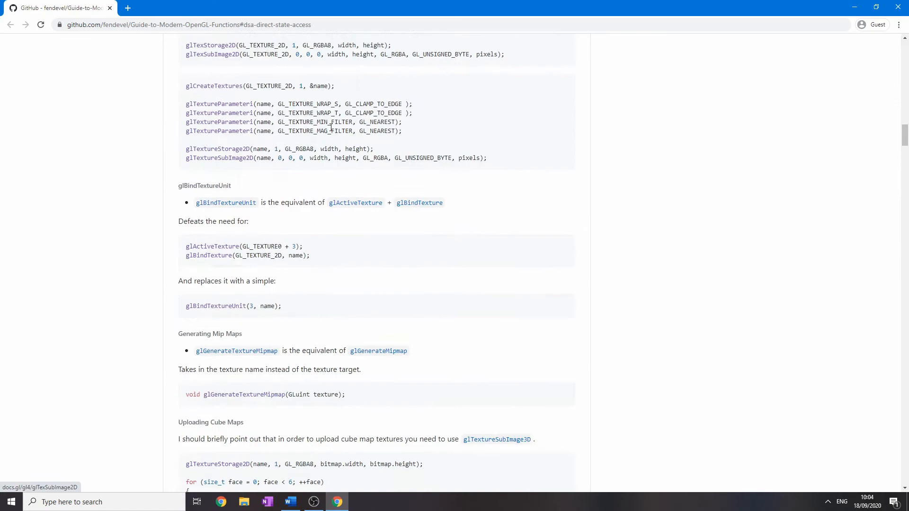
pyautogui.scroll(-3)
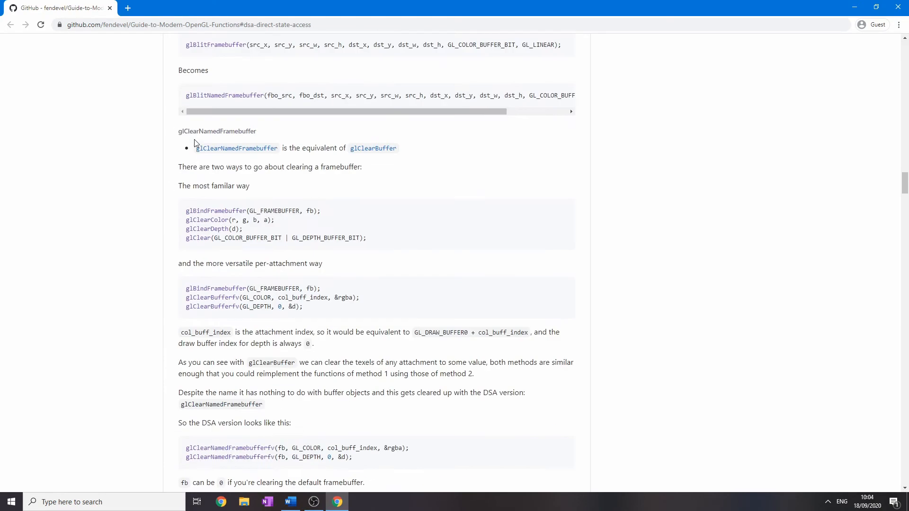
pyautogui.scroll(-3)
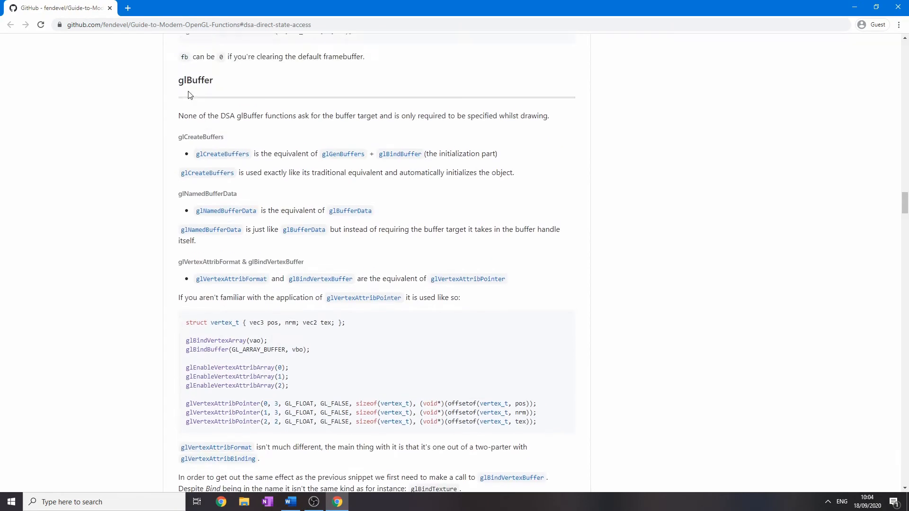
pyautogui.scroll(-3)
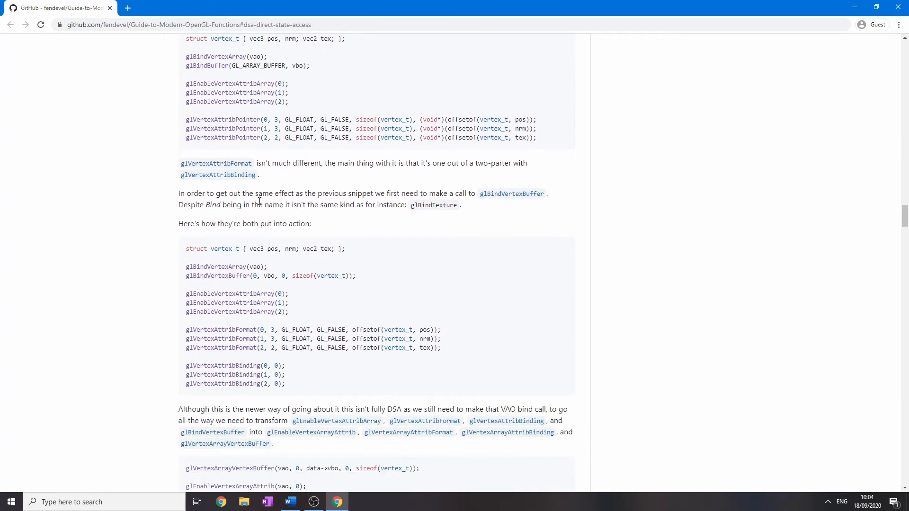
pyautogui.scroll(-3)
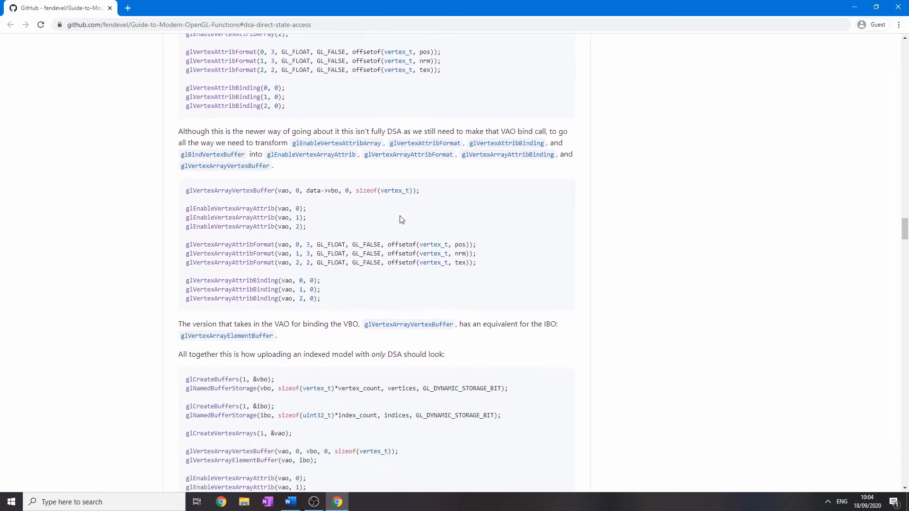
pyautogui.scroll(-3)
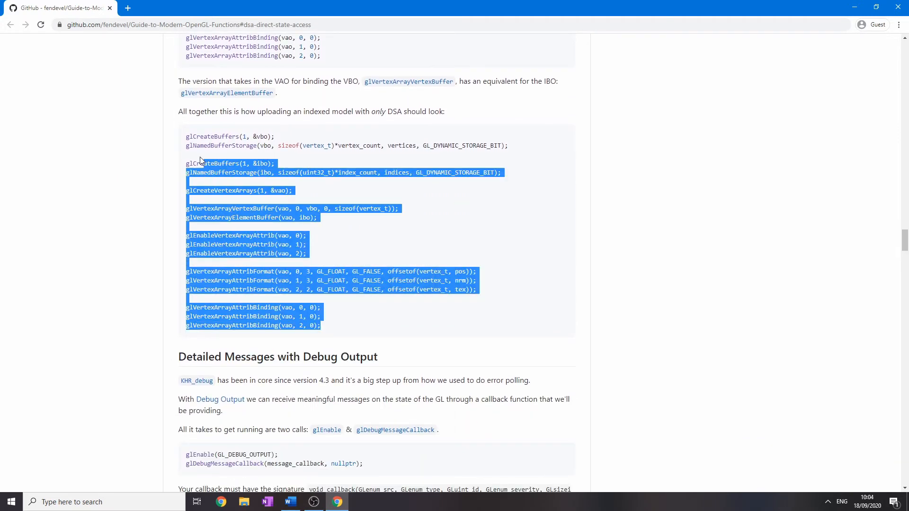
pyautogui.click(359, 501)
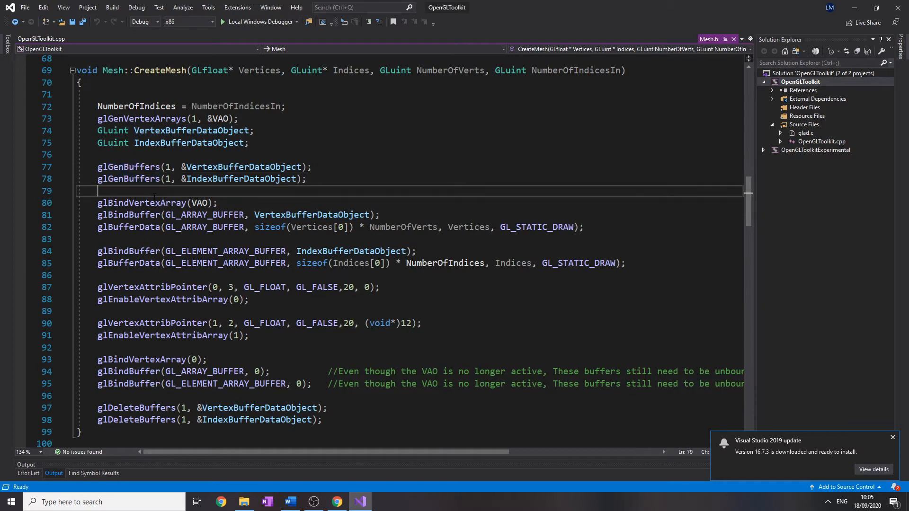
pyautogui.click(336, 501)
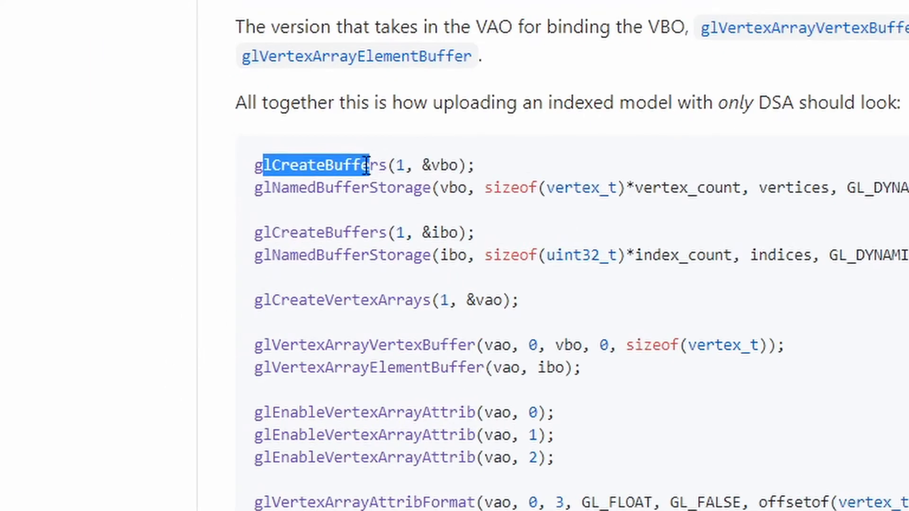
pyautogui.doubleClick(336, 300)
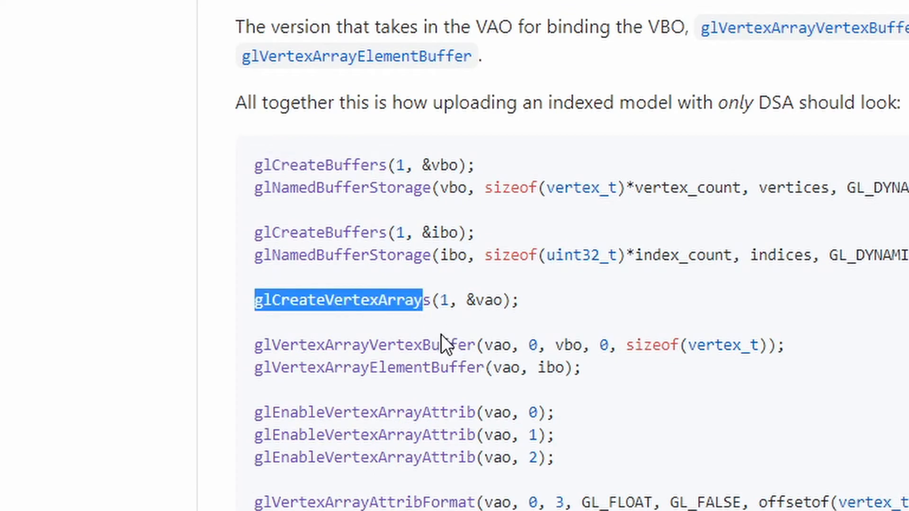
pyautogui.moveTo(539, 414)
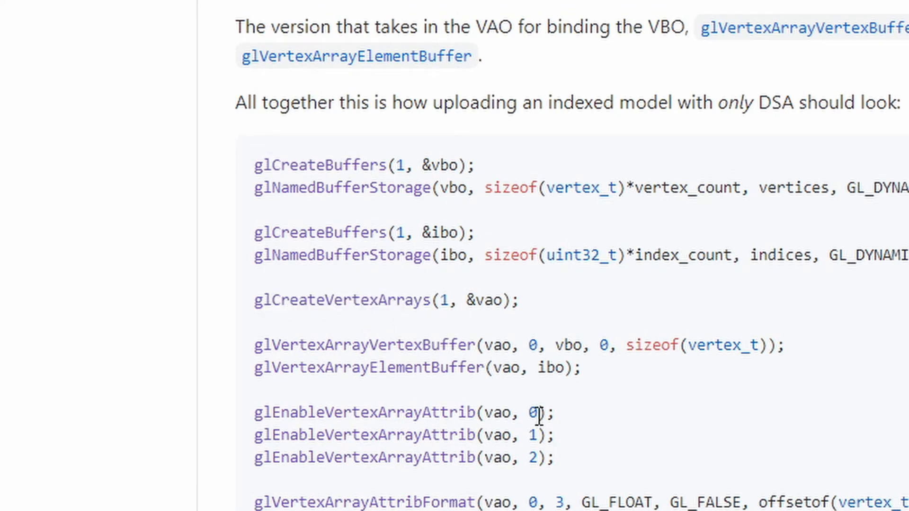
pyautogui.moveTo(415, 289)
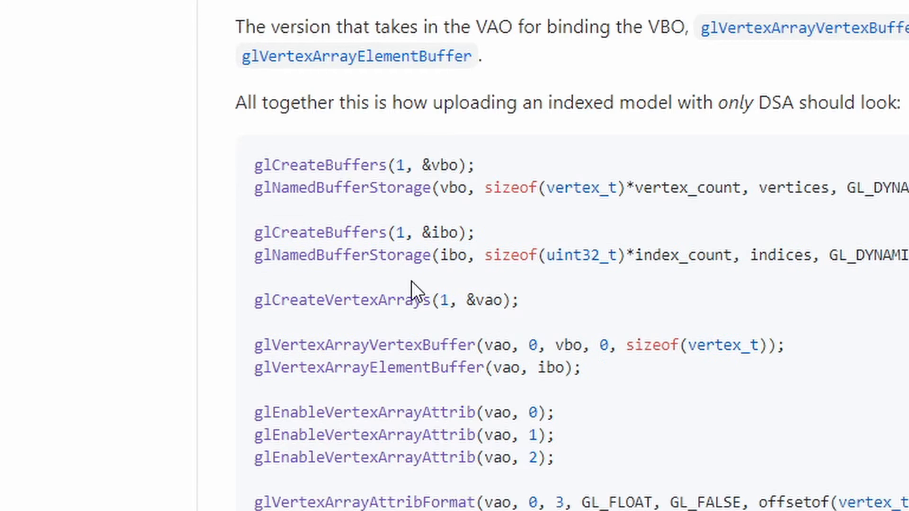
pyautogui.moveTo(508, 165)
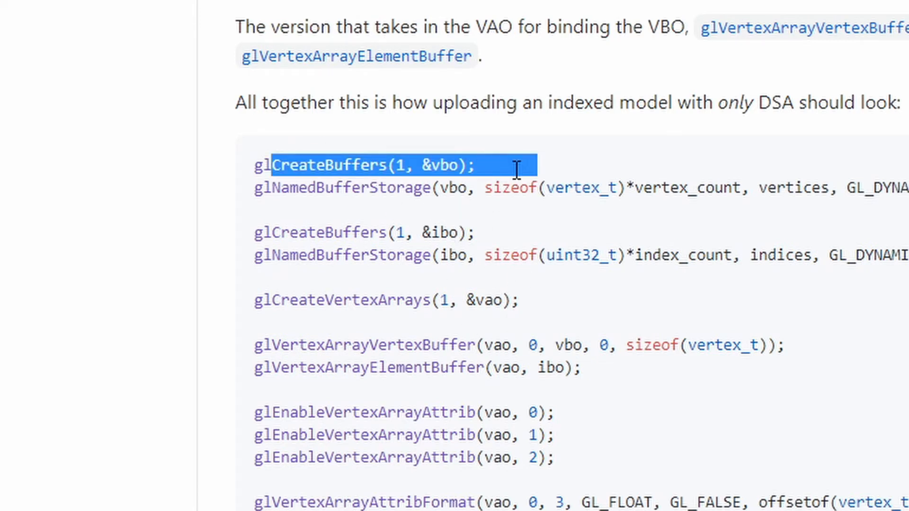
pyautogui.moveTo(408, 206)
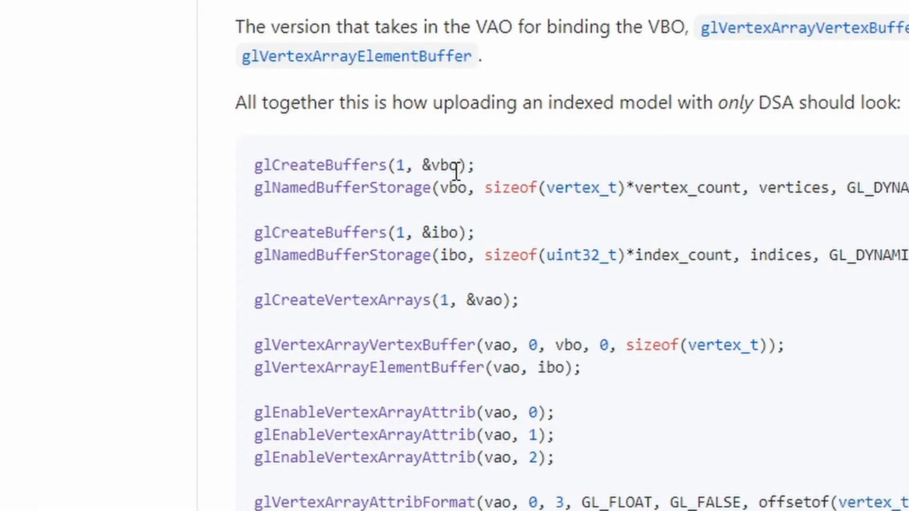
pyautogui.doubleClick(440, 165)
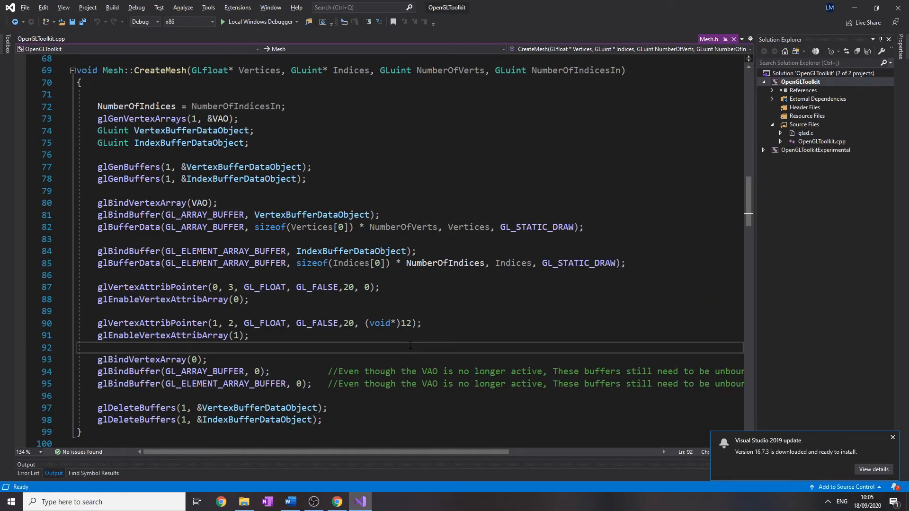
# Scroll the Direct State Access notes in Word to the end of the multithreading links.
pyautogui.click(290, 502)
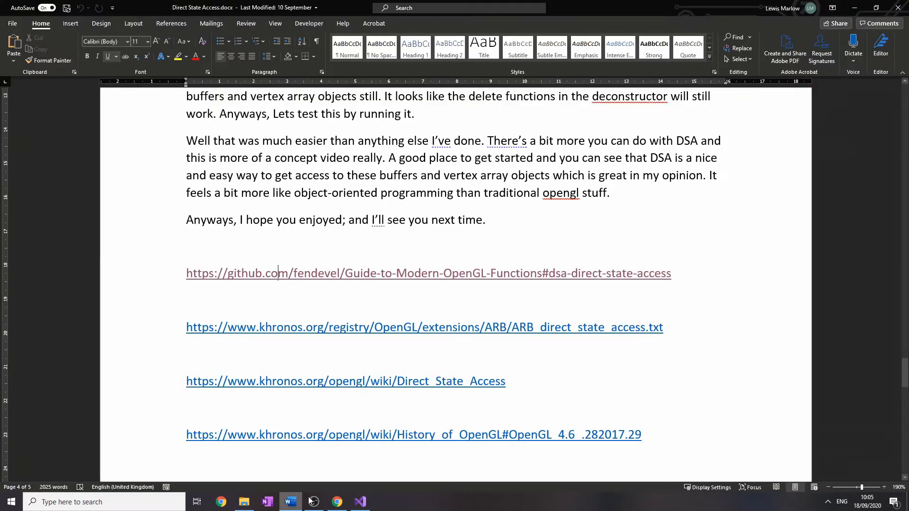
pyautogui.scroll(-3)
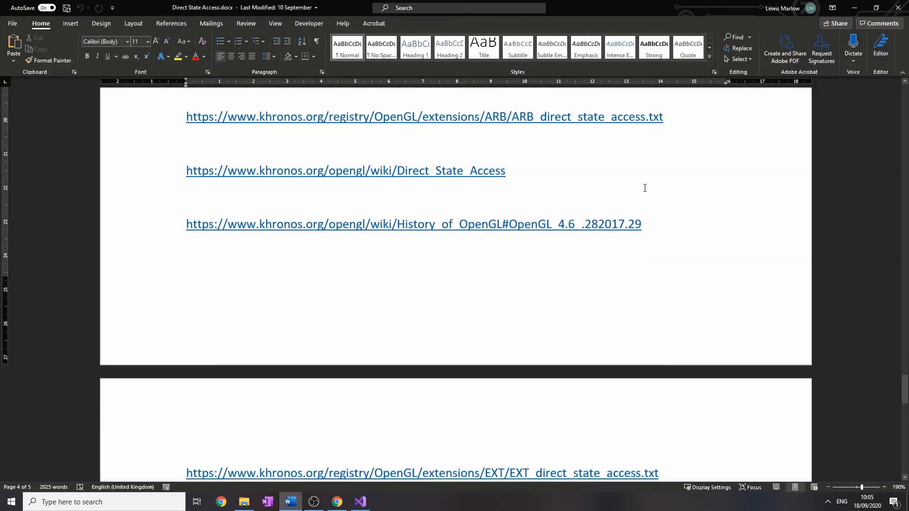
pyautogui.scroll(3)
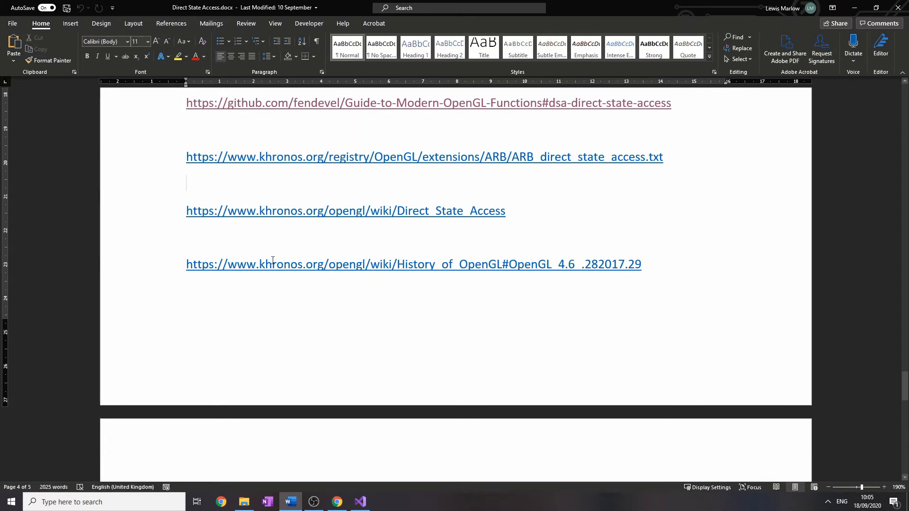
pyautogui.scroll(-3)
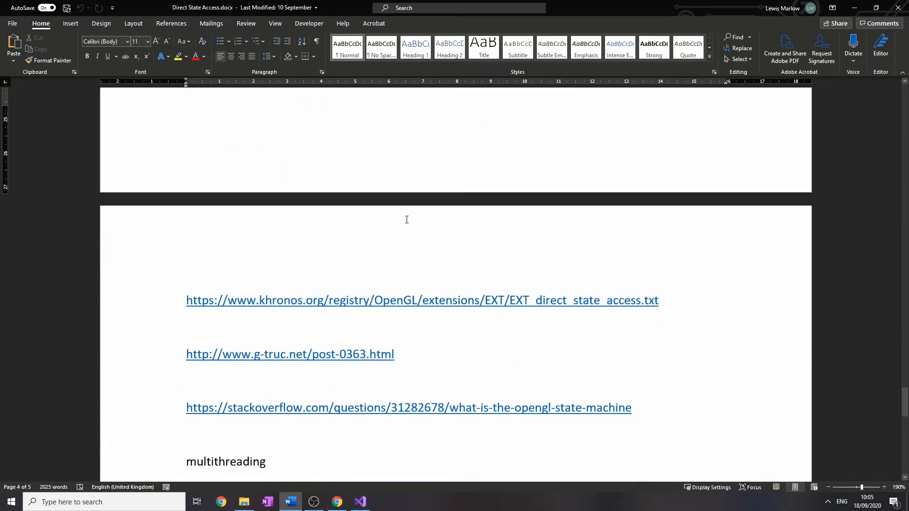
pyautogui.scroll(-3)
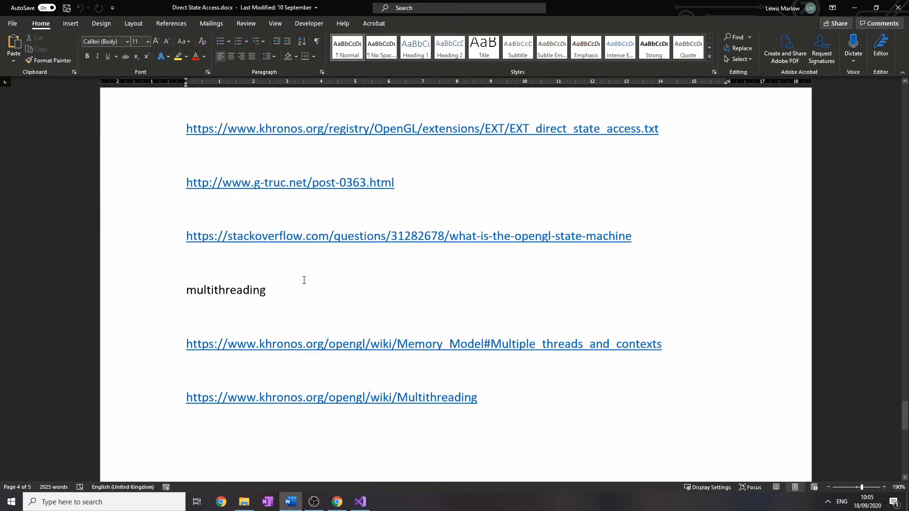
pyautogui.scroll(-3)
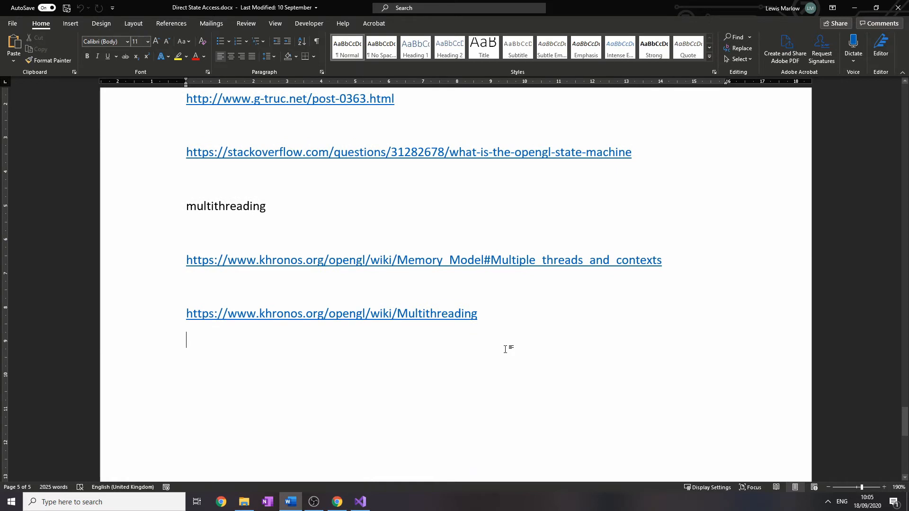
pyautogui.moveTo(399, 308)
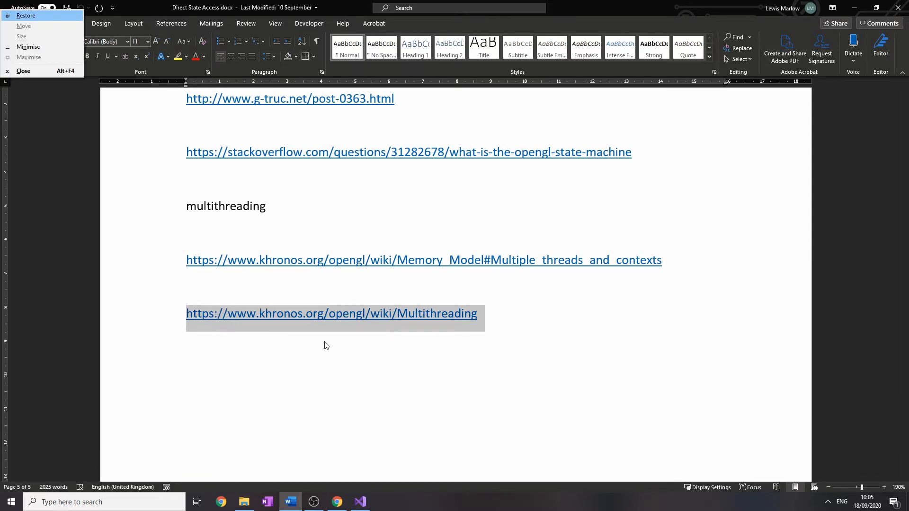
# Open a new Chrome tab beside the GitHub DSA guide for the Multithreading wiki page.
pyautogui.click(337, 502)
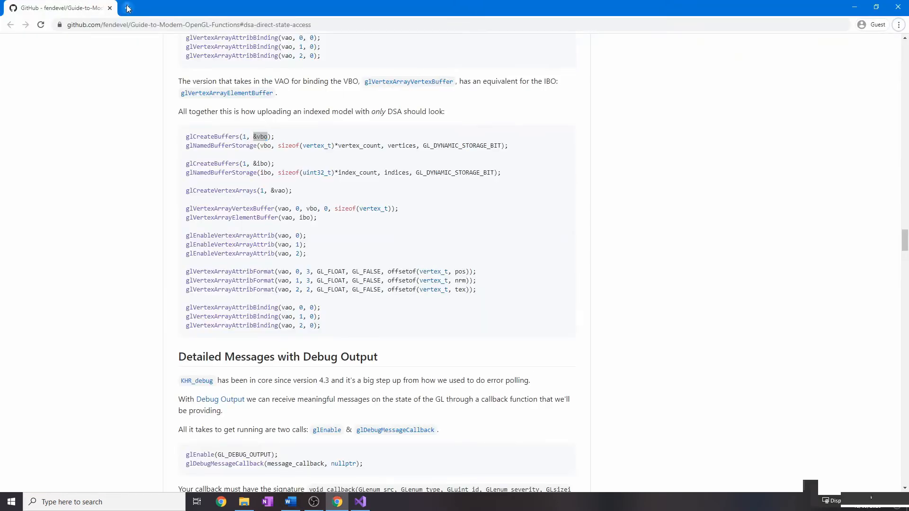
pyautogui.click(126, 8)
pyautogui.write('khronos.org/opengl/wiki/Multithreading')
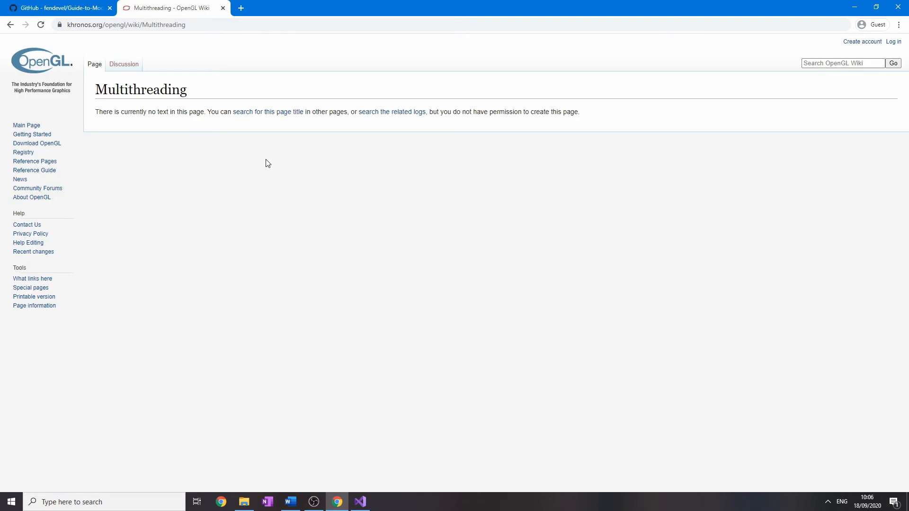
pyautogui.moveTo(134, 111); pyautogui.dragTo(205, 112)
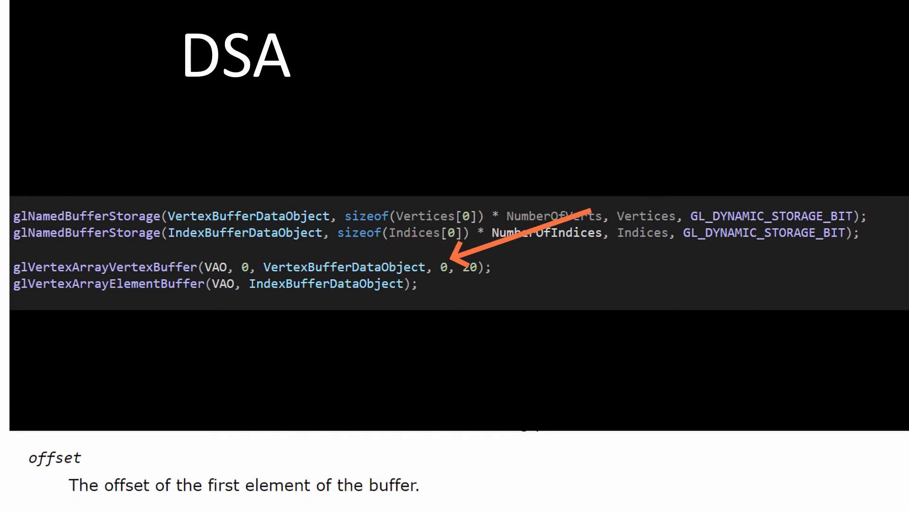
# Scroll through CreateMesh's glVertexArrayAttribFormat, glEnableVertexArrayAttrib and glVertexArrayAttribBinding calls.
pyautogui.scroll(-3)
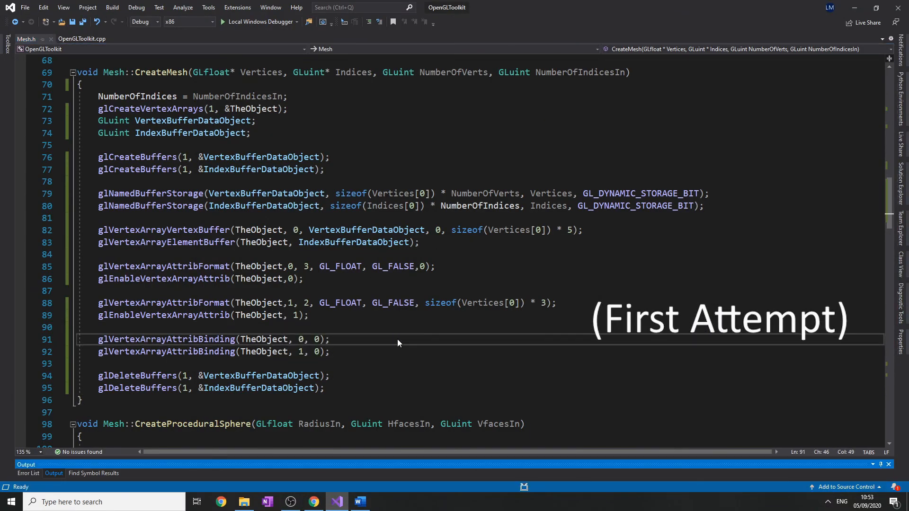
# Run the project via Local Windows Debugger and scroll through the DSA-based CreateMesh code.
pyautogui.click(259, 21)
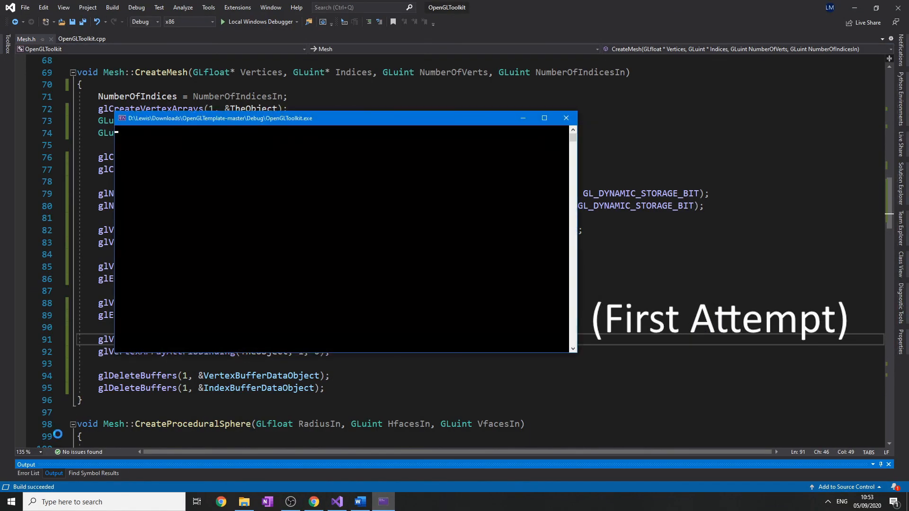
pyautogui.click(544, 118)
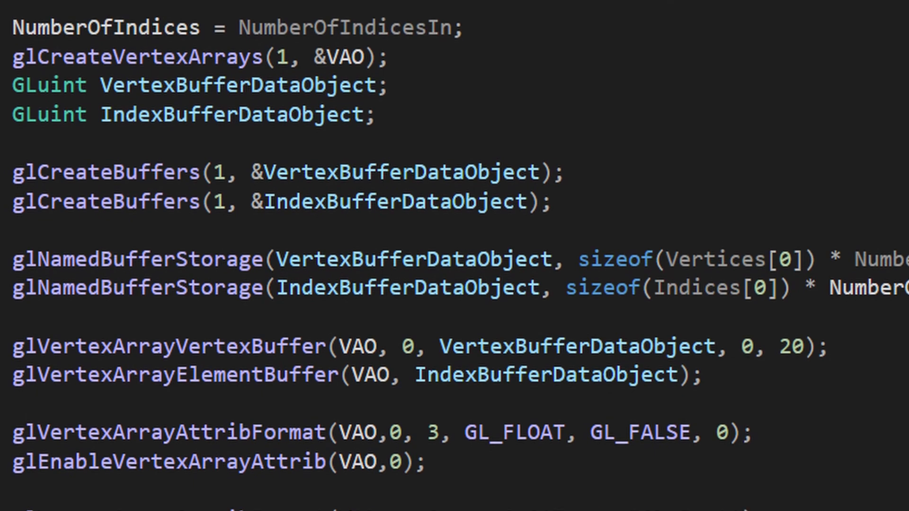
pyautogui.scroll(-3)
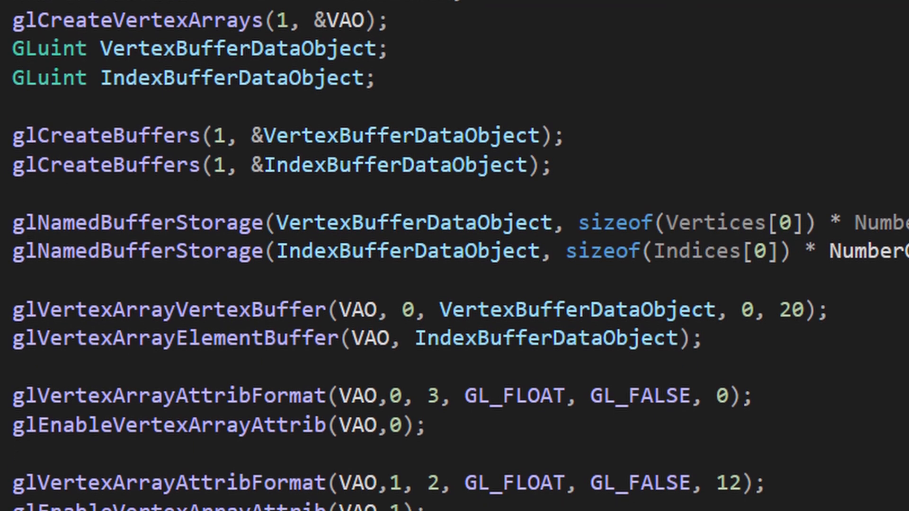
pyautogui.scroll(-3)
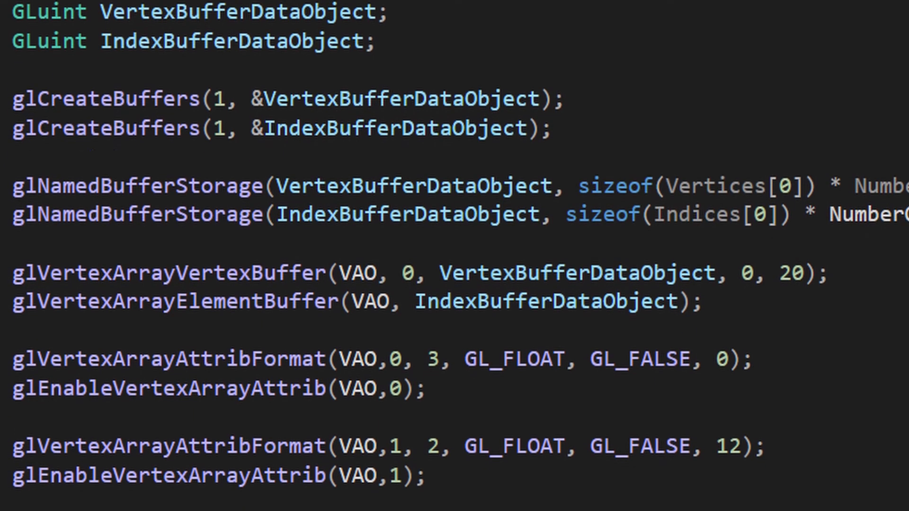
pyautogui.scroll(-3)
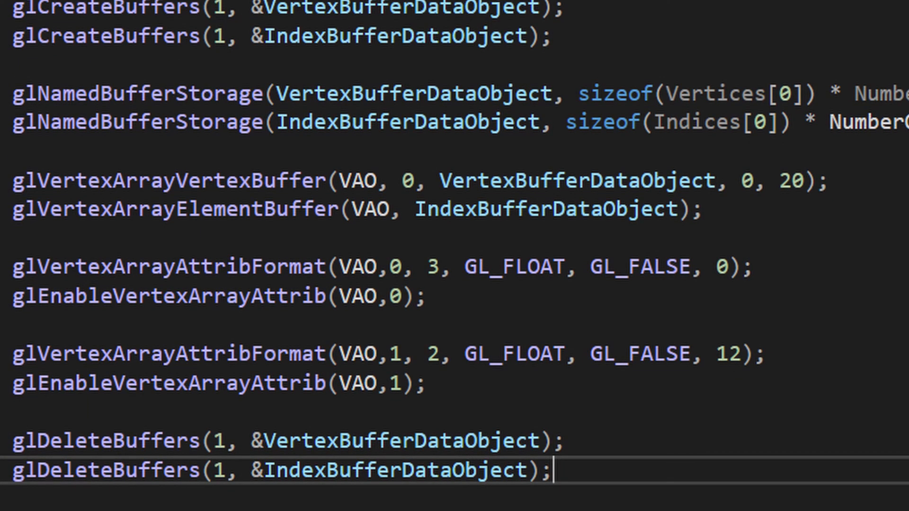
pyautogui.scroll(3)
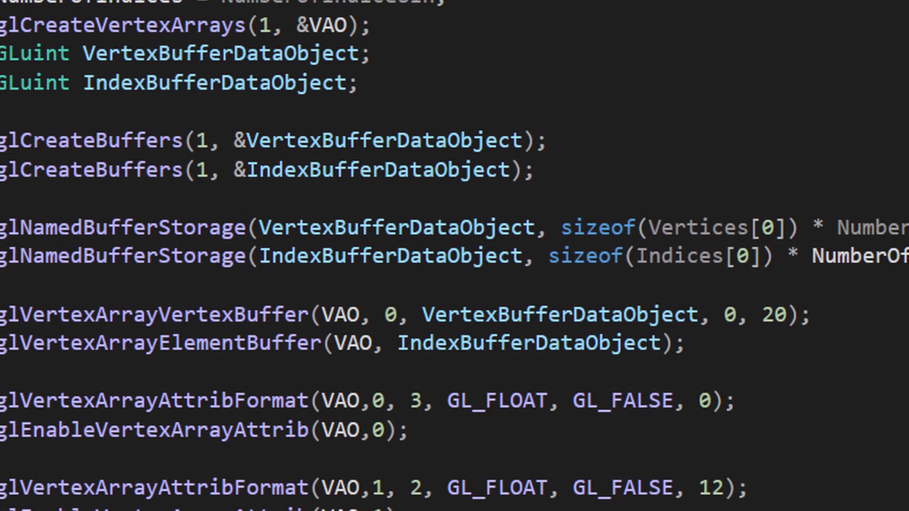
pyautogui.hscroll(3)
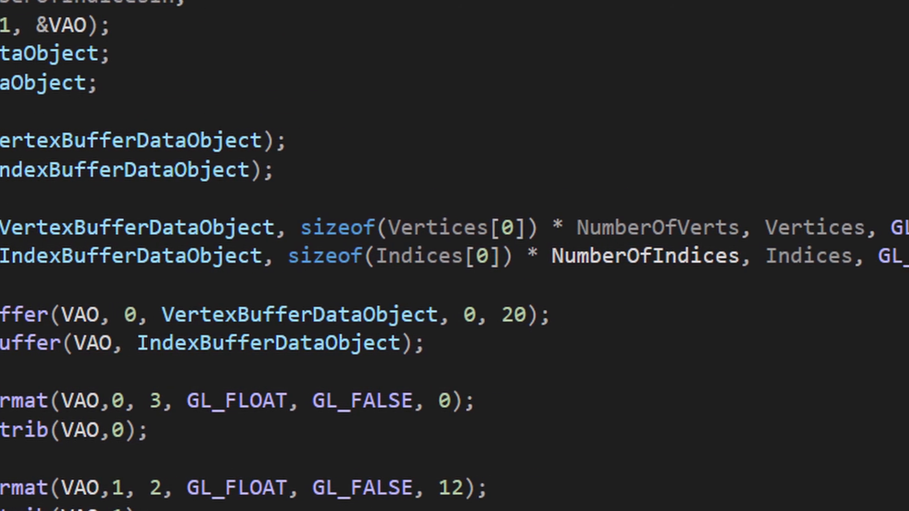
pyautogui.hscroll(3)
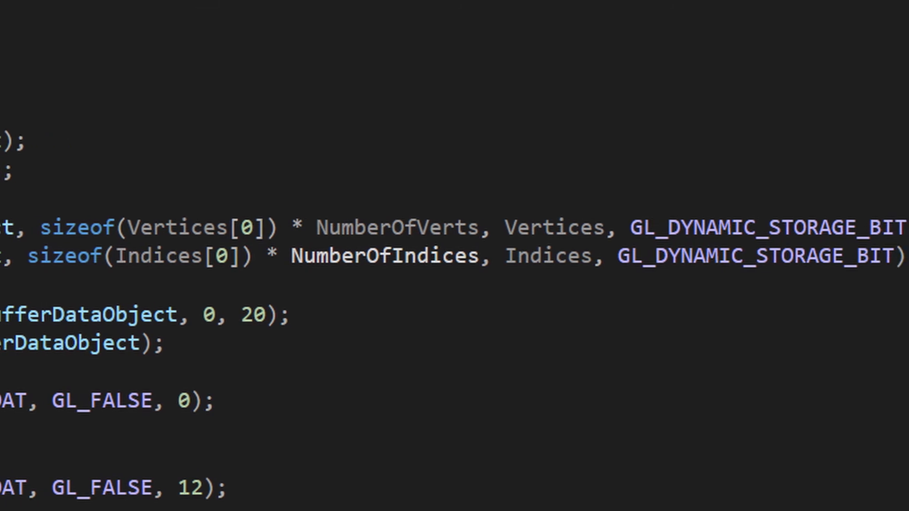